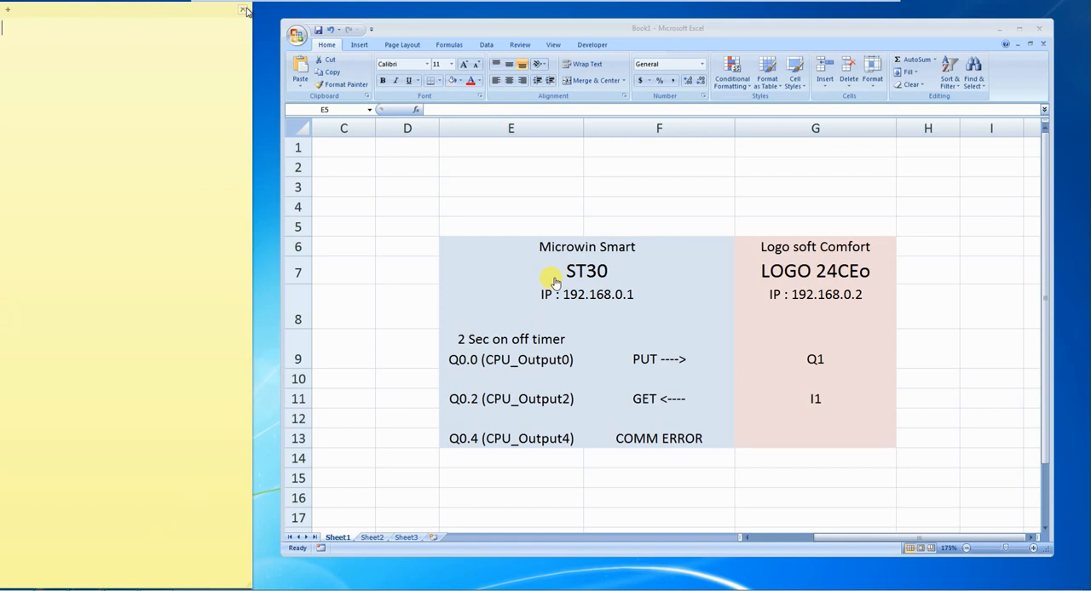
pyautogui.moveTo(554, 254)
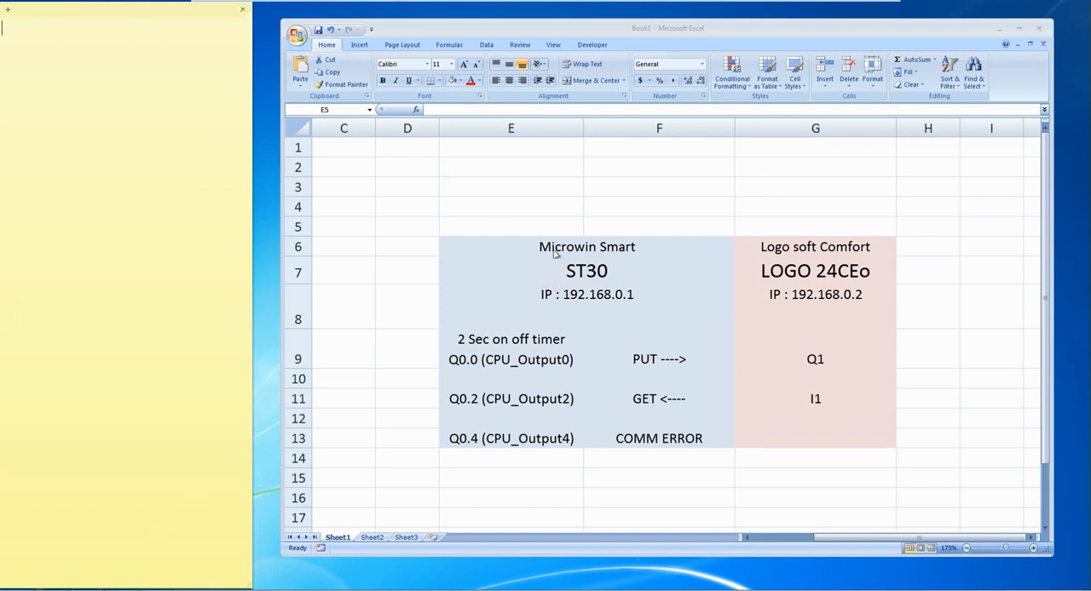
# Review the Excel mapping cells for LOGO IP, 2-sec timer, PUT/GET directions and COMM ERROR.
pyautogui.click(511, 225)
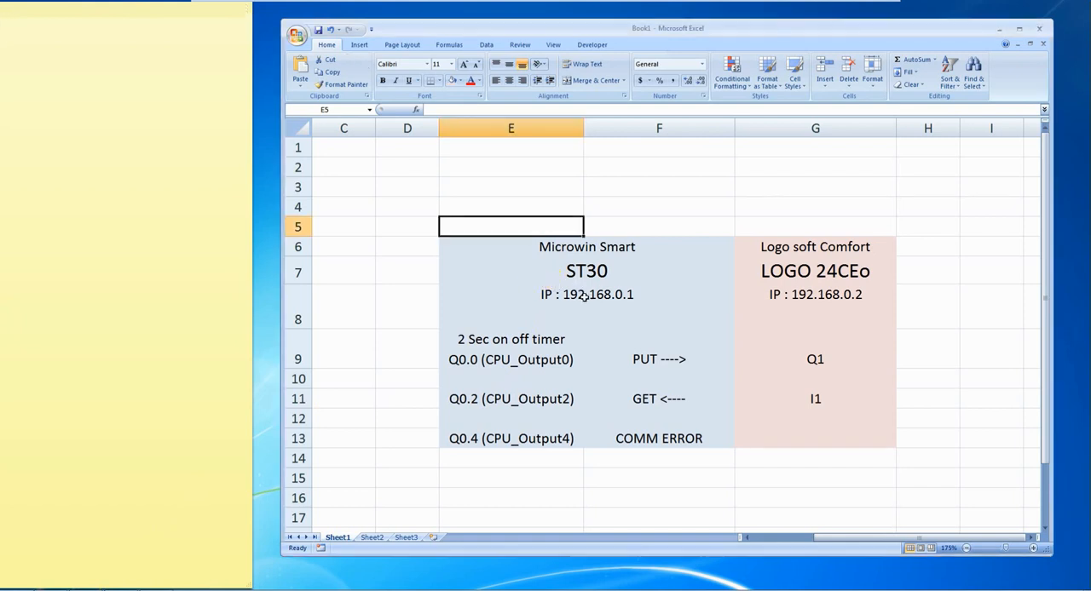
pyautogui.click(814, 307)
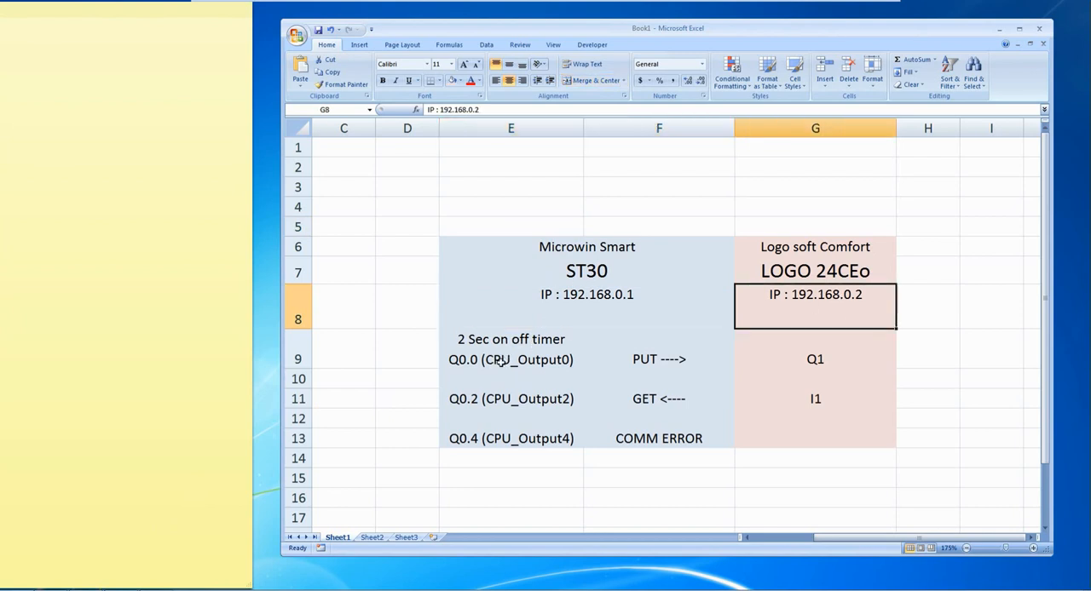
pyautogui.click(511, 358)
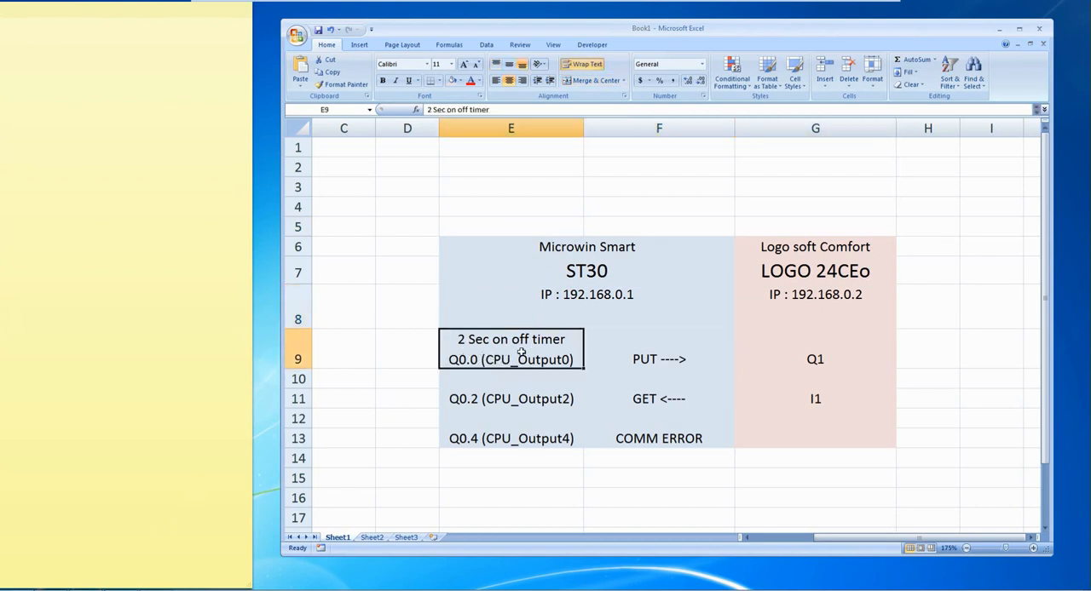
pyautogui.moveTo(477, 373)
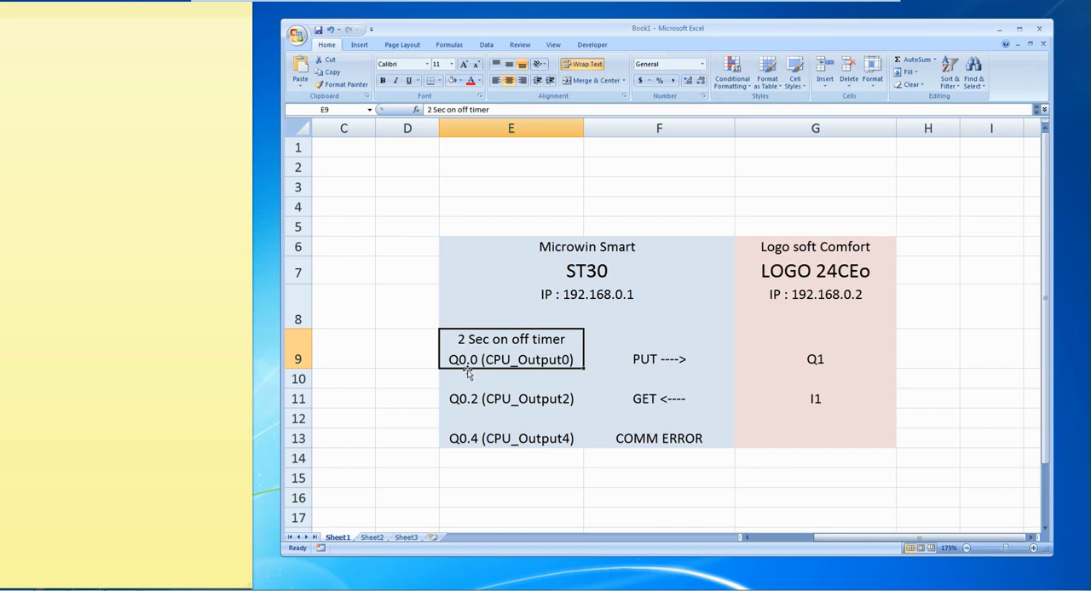
pyautogui.moveTo(475, 375)
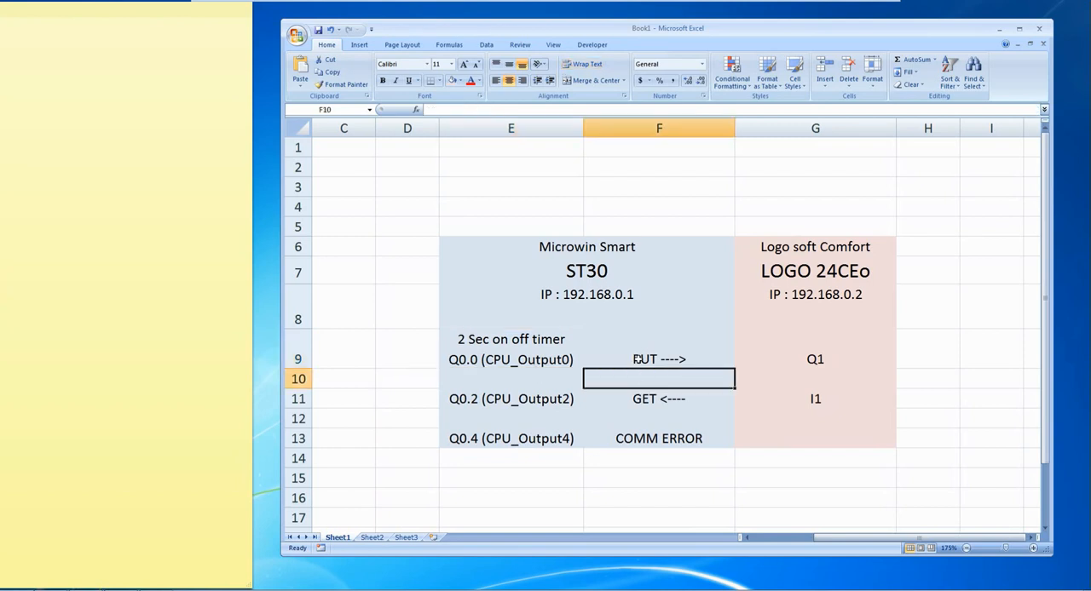
pyautogui.click(657, 358)
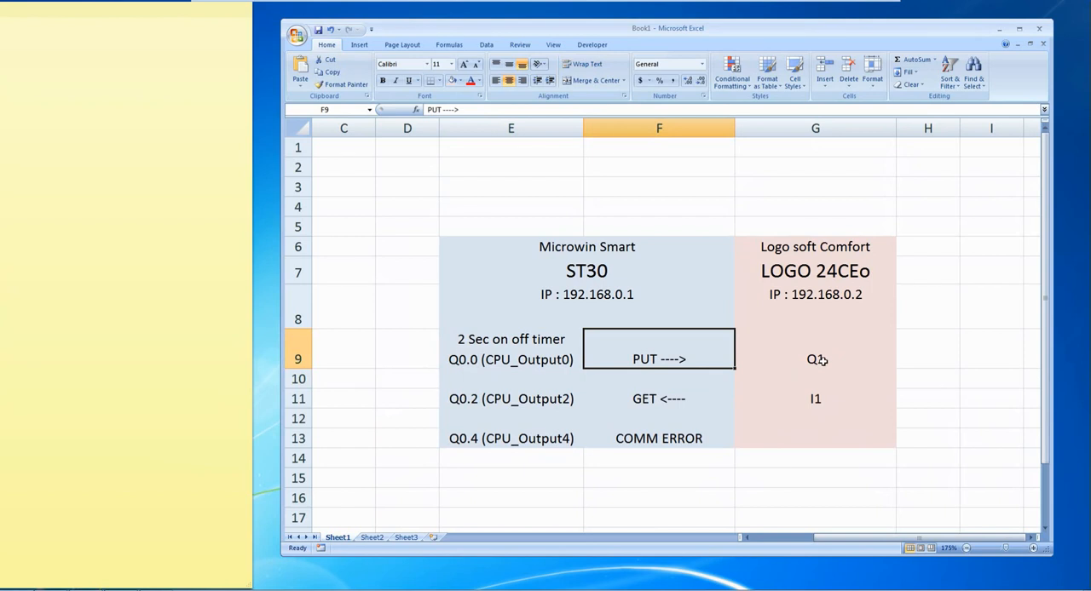
pyautogui.click(815, 358)
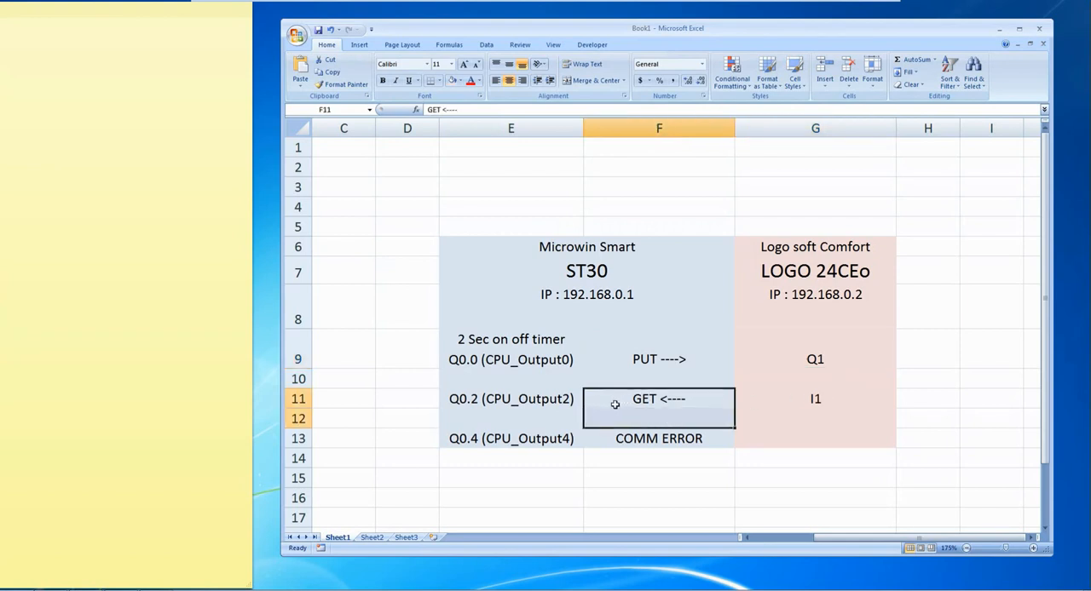
pyautogui.click(658, 438)
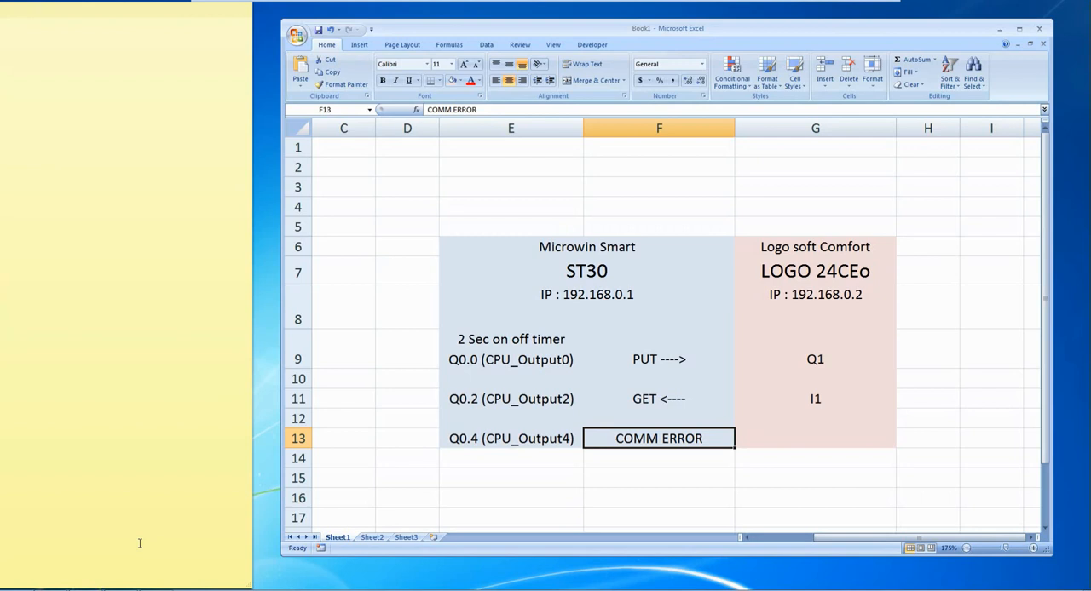
# Switch to the Micro/WIN SMART project and bring up subroutine SBR_0 for editing.
pyautogui.write('micro')
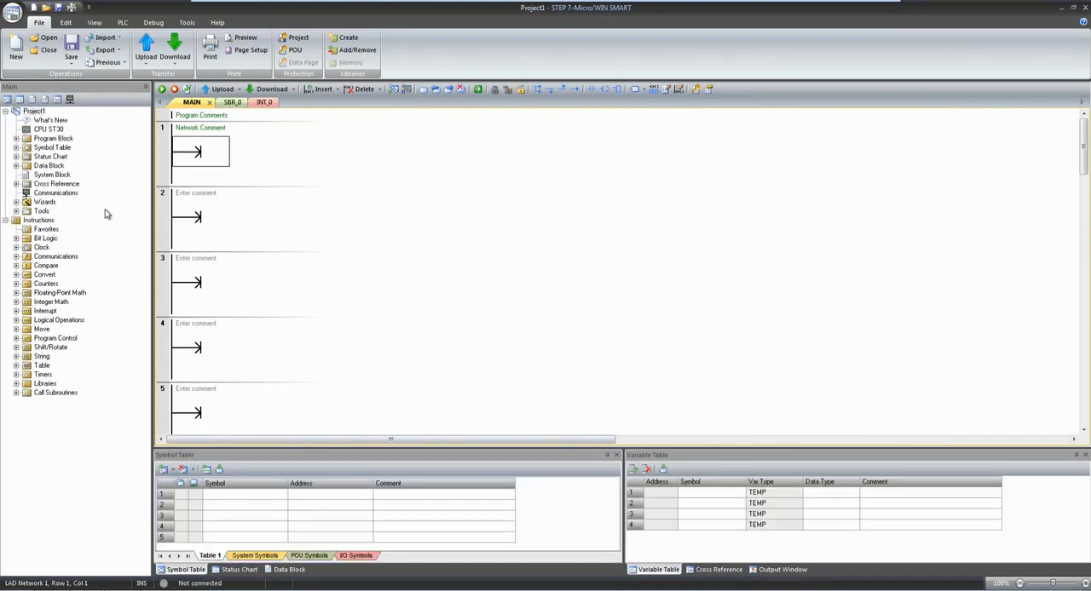
pyautogui.click(48, 130)
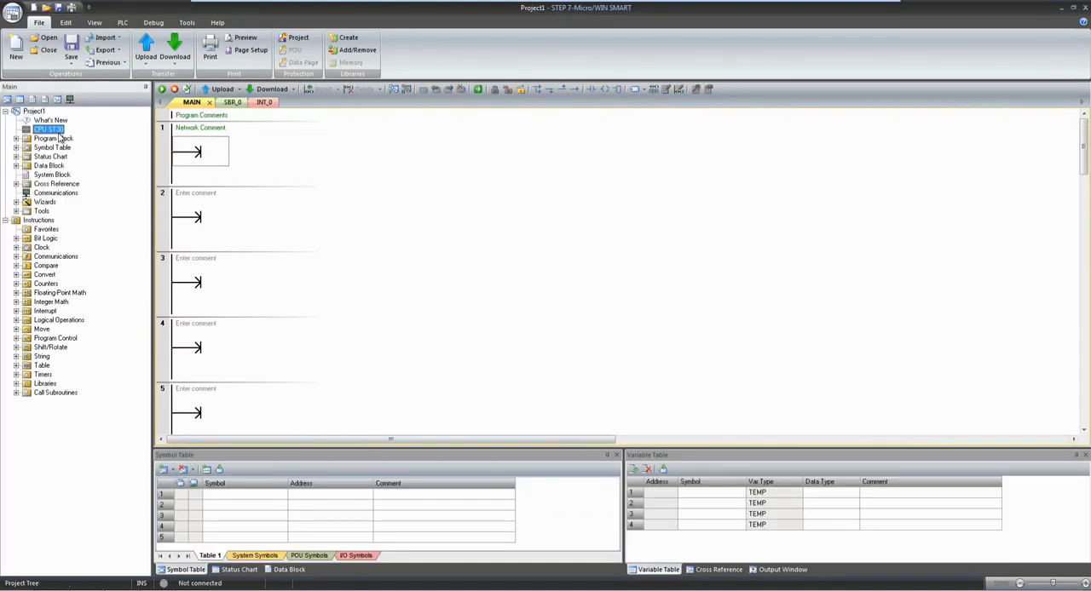
pyautogui.click(17, 138)
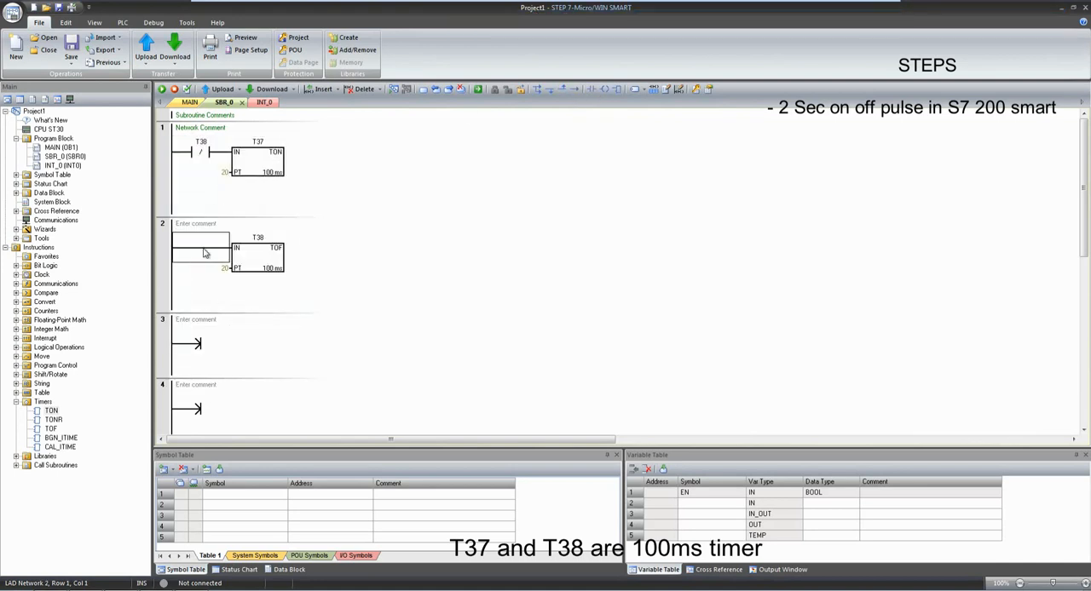
# Build the T37/T38 100 ms timer pair and add the output coil driving CPU_Output0.
pyautogui.write('T37')
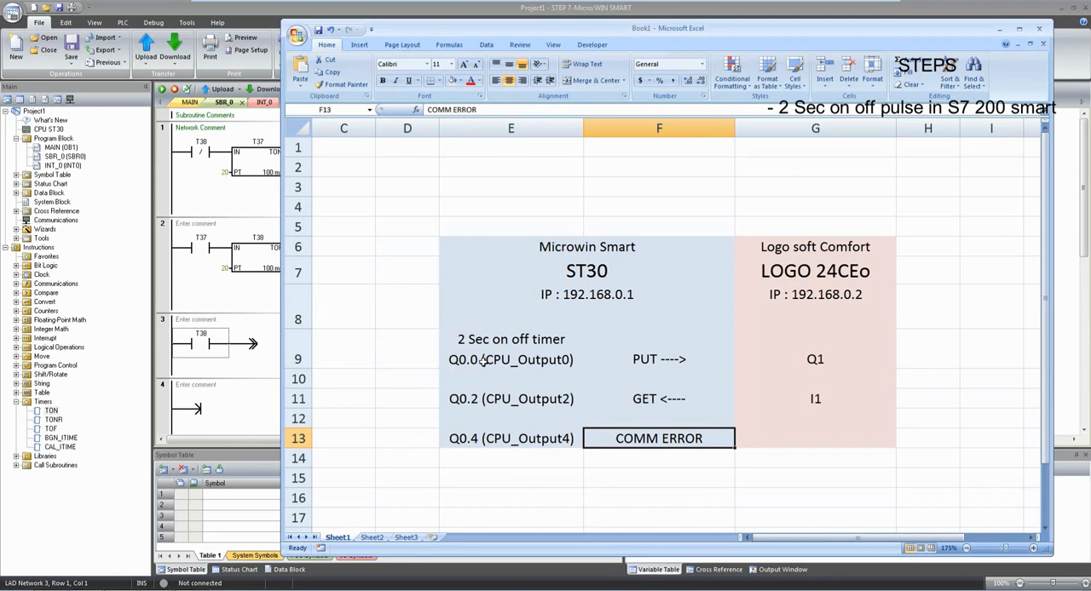
pyautogui.moveTo(344, 349)
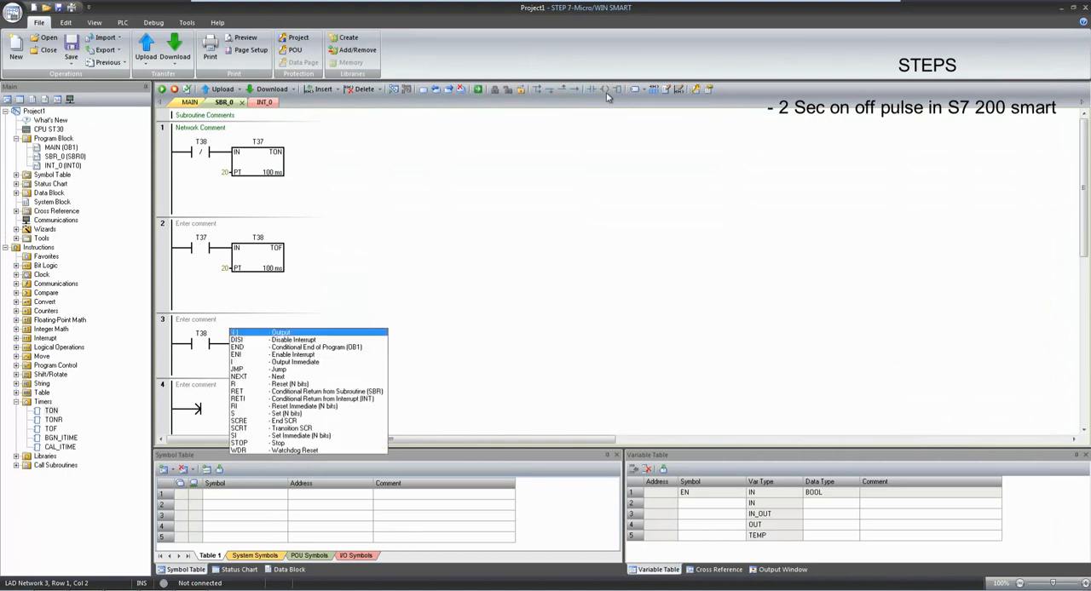
pyautogui.click(282, 332)
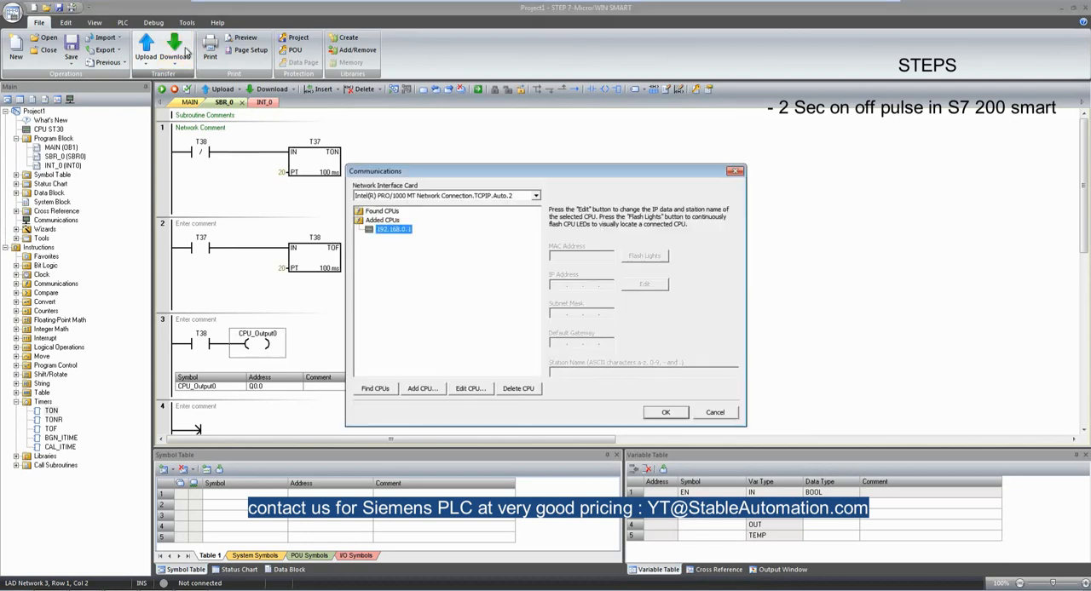
# Find the CPU at 192.168.0.1 in Communications and start the download to it.
pyautogui.click(375, 388)
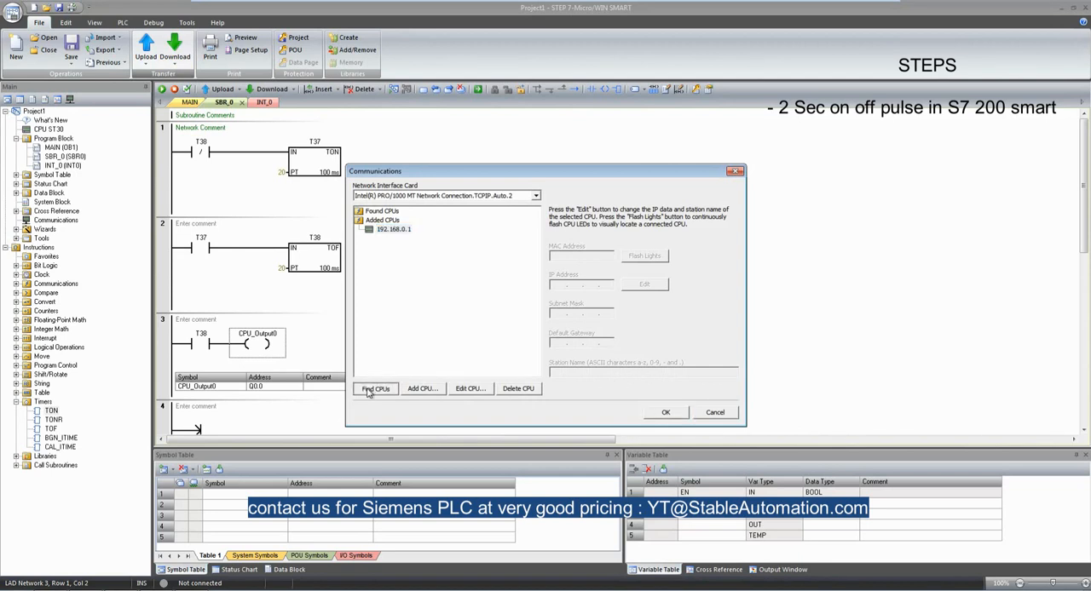
pyautogui.click(375, 388)
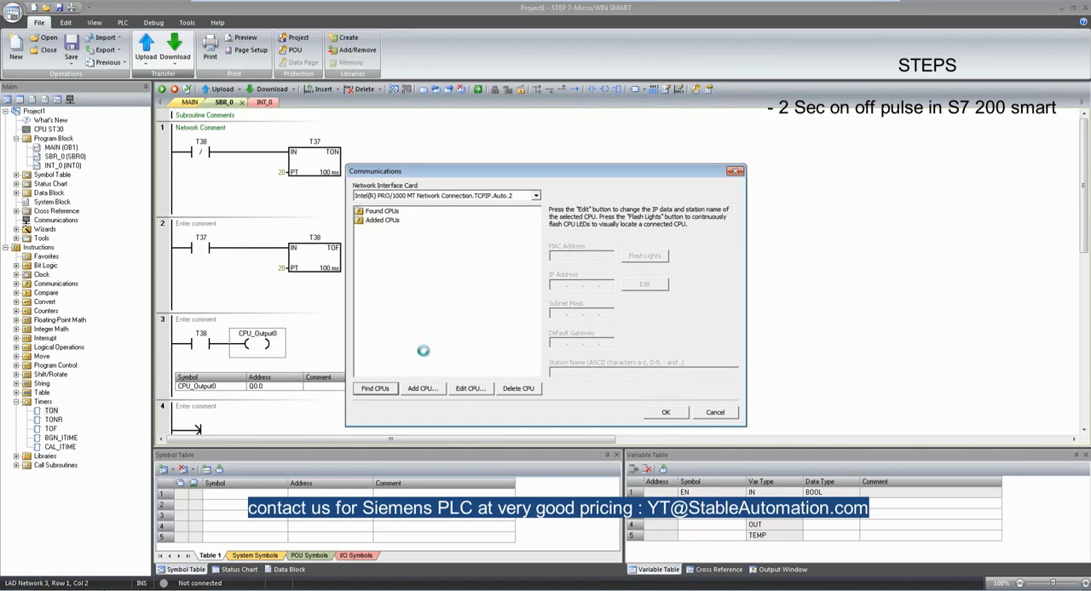
pyautogui.click(375, 389)
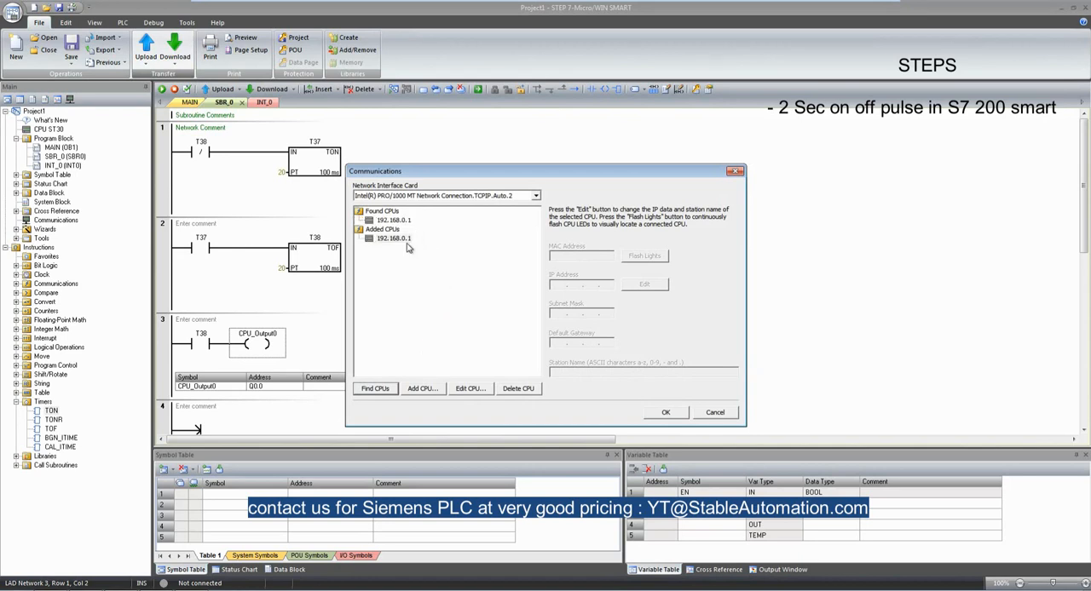
pyautogui.click(664, 413)
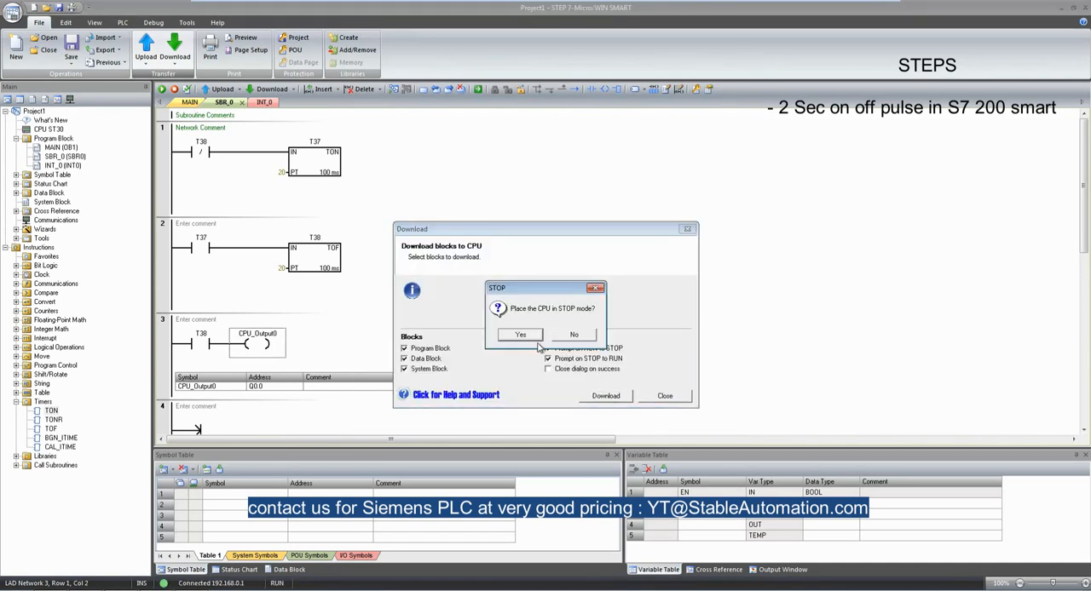
# Accept the STOP and RUN transitions and close the finished download.
pyautogui.click(521, 334)
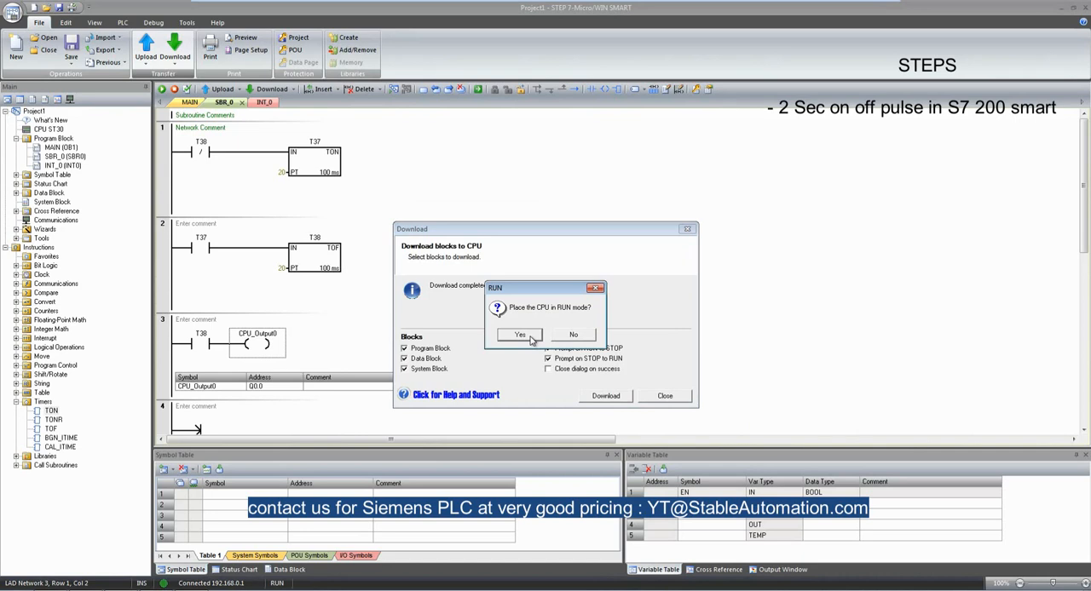
pyautogui.click(520, 334)
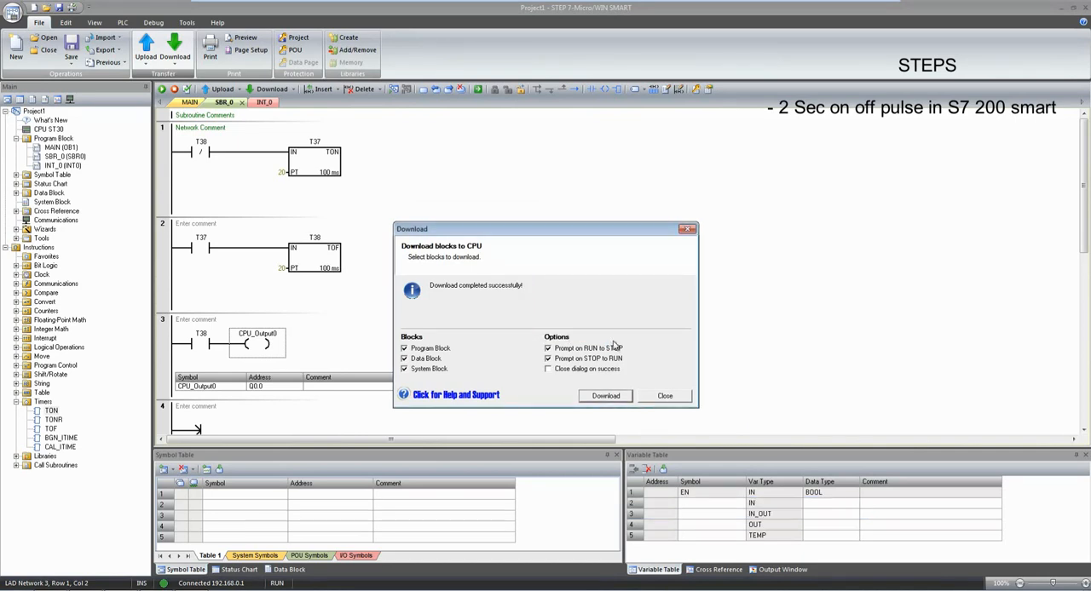
pyautogui.click(665, 395)
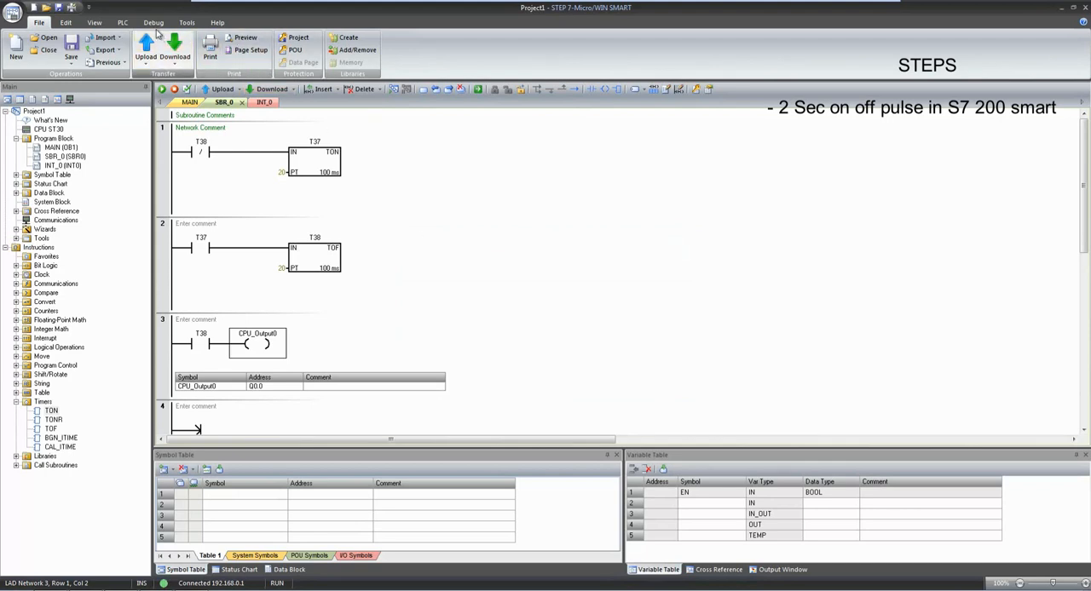
# Insert an SBR_0 call behind an NC M10.0 contact in MAIN network 1.
pyautogui.click(153, 22)
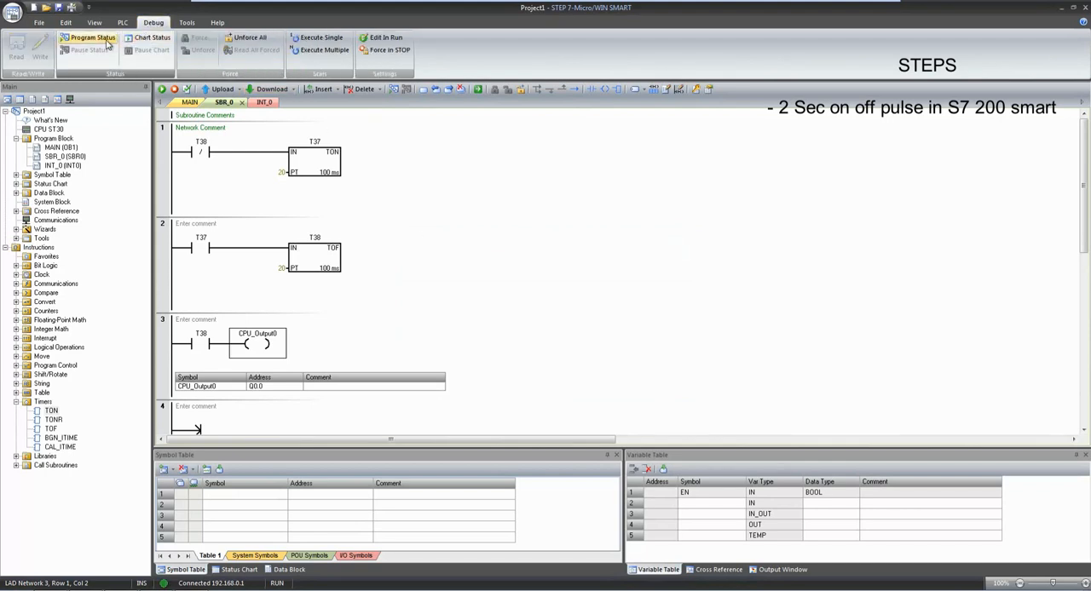
pyautogui.click(92, 37)
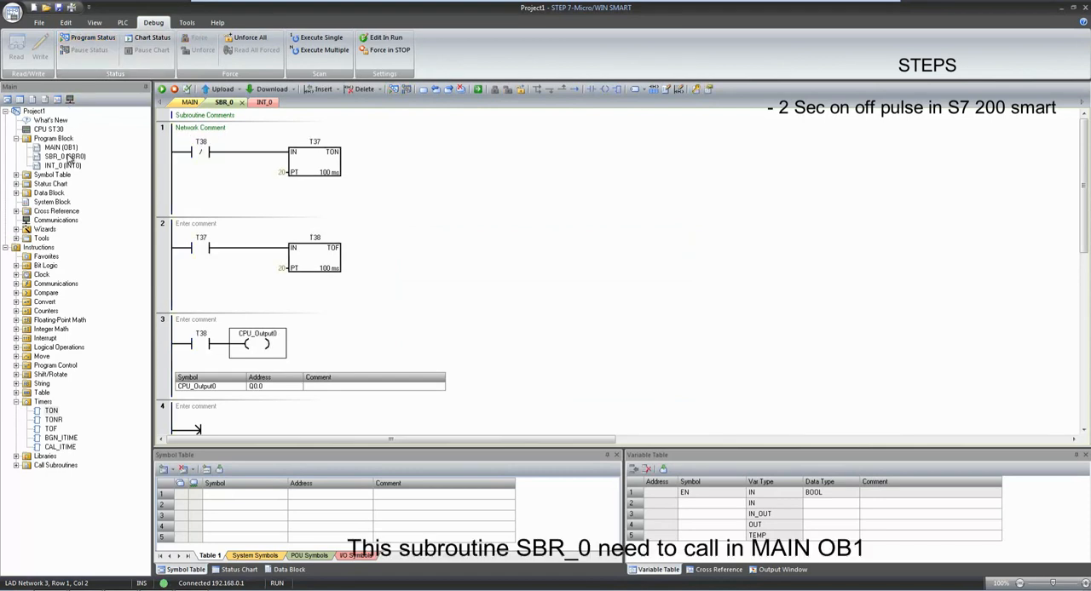
pyautogui.click(61, 147)
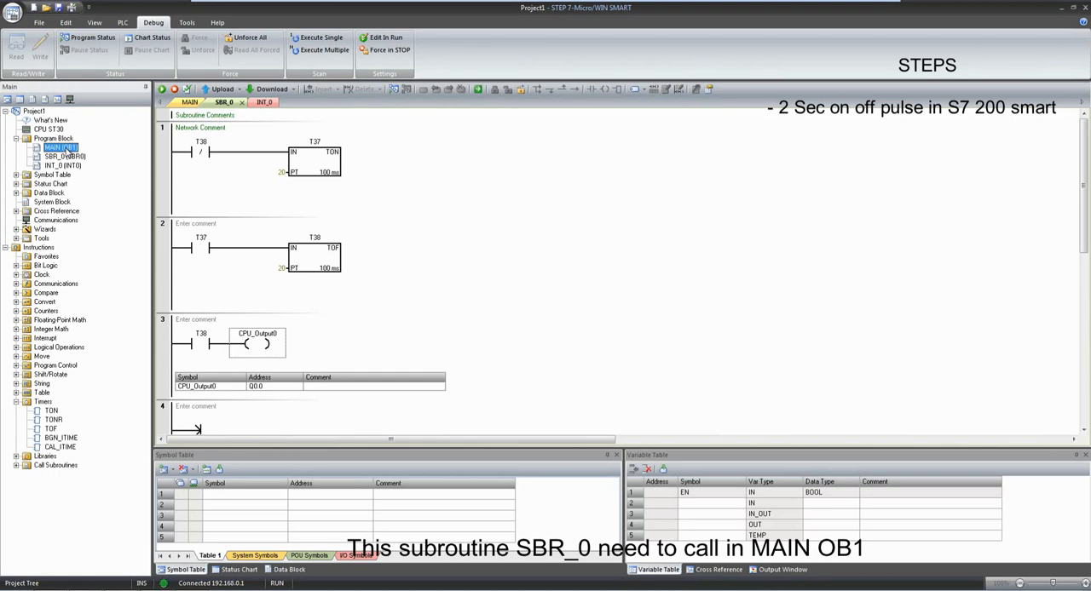
pyautogui.rightClick(196, 152)
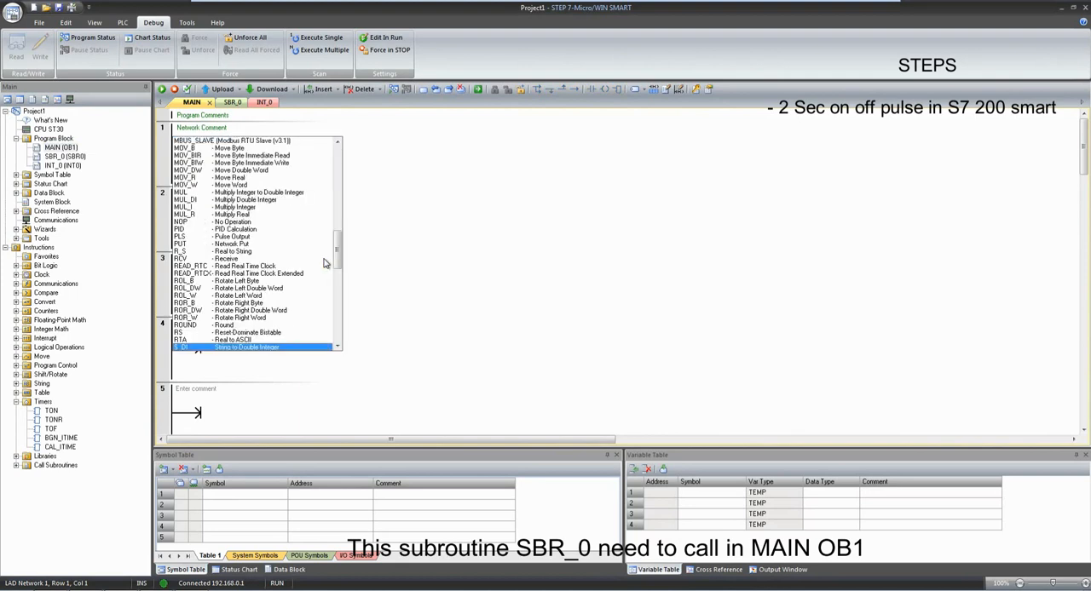
pyautogui.scroll(-3)
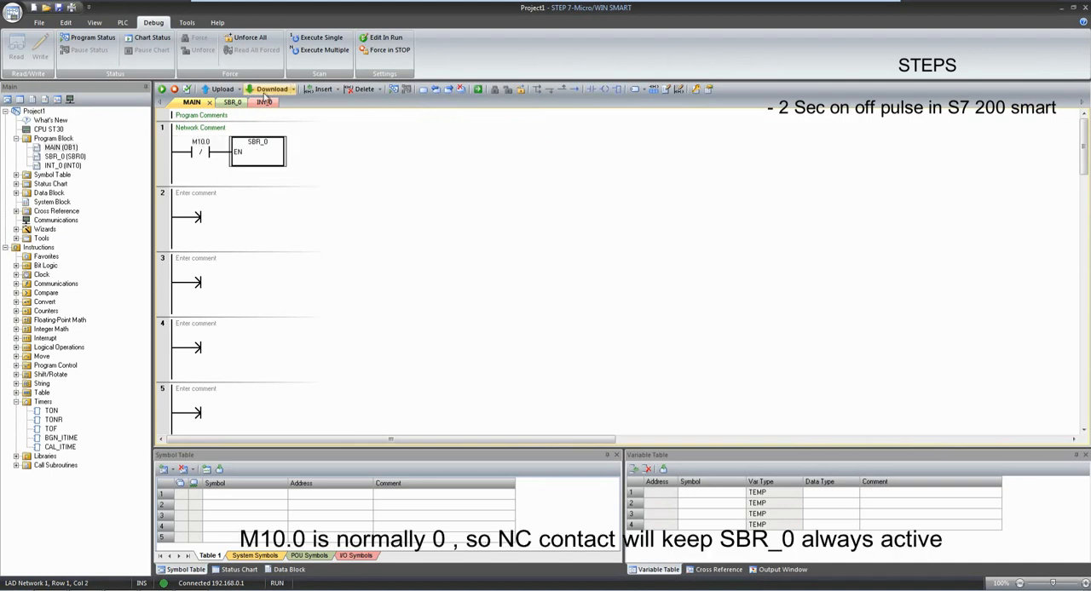
# Download the updated program with the MAIN call to the CPU.
pyautogui.click(271, 88)
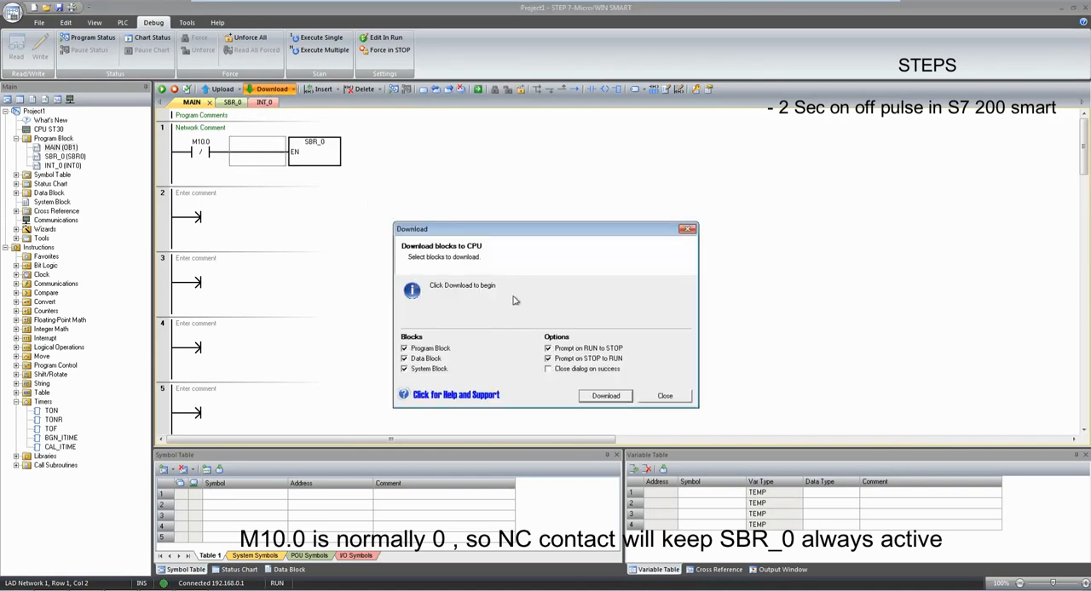
pyautogui.click(606, 395)
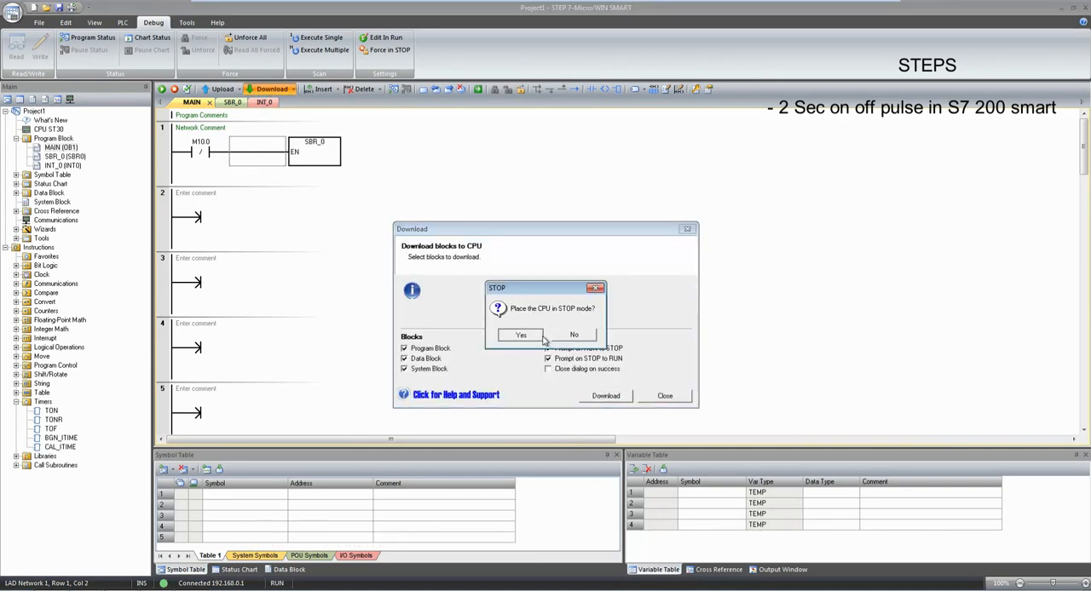
pyautogui.click(522, 336)
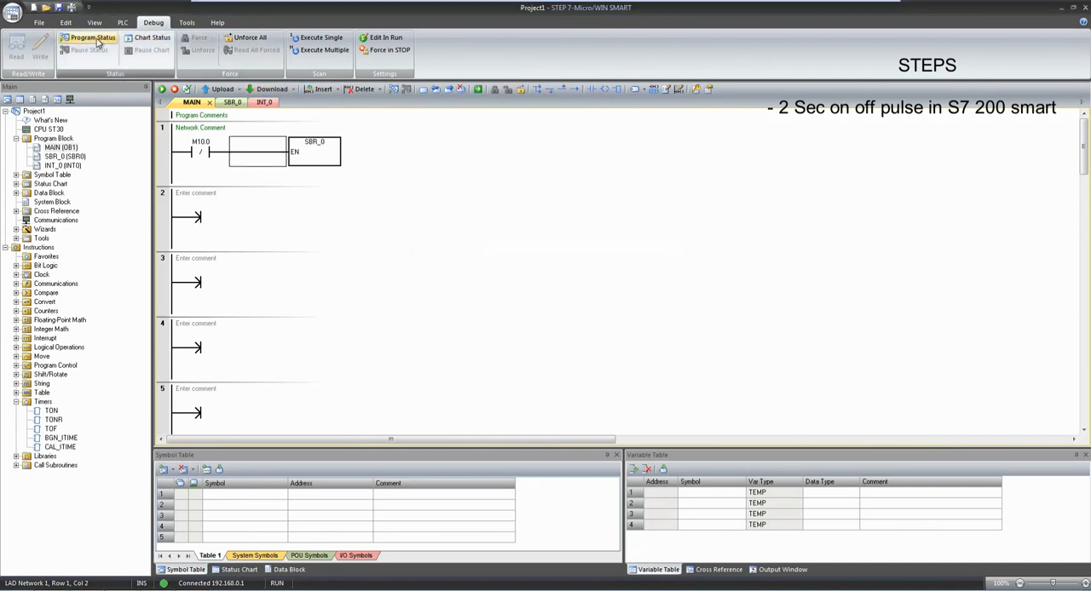
# Monitor T37/T38 counting live in SBR_0 with Program Status, then turn monitoring off.
pyautogui.click(89, 38)
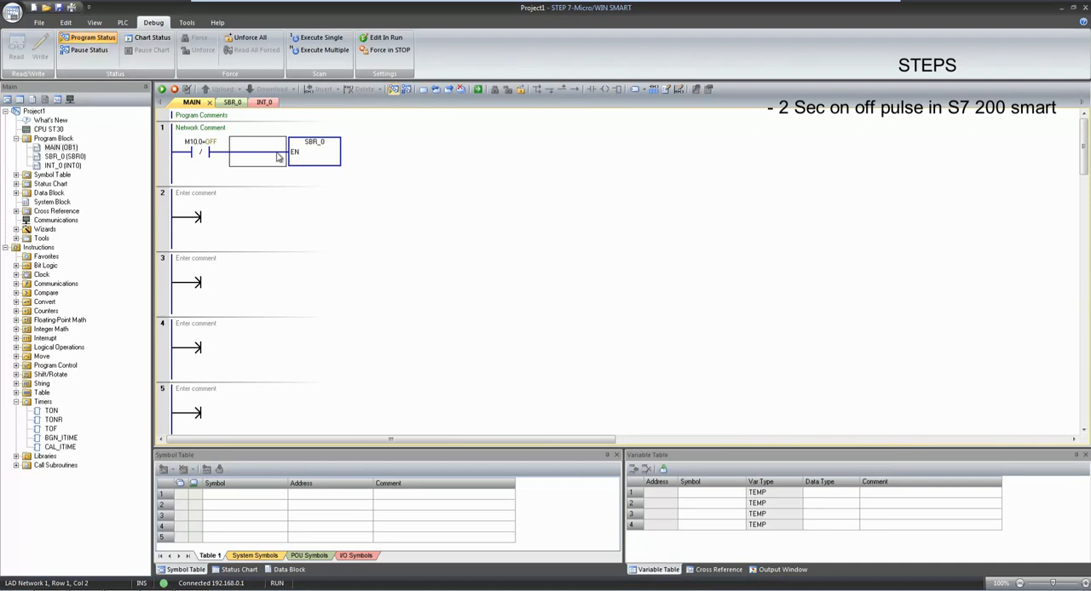
pyautogui.click(225, 102)
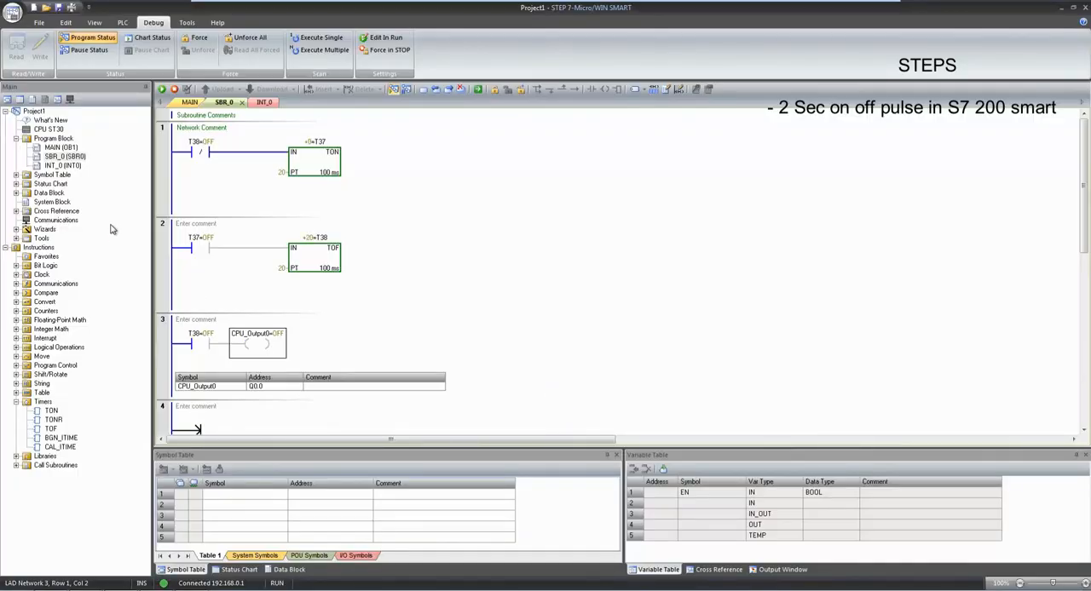
pyautogui.click(88, 37)
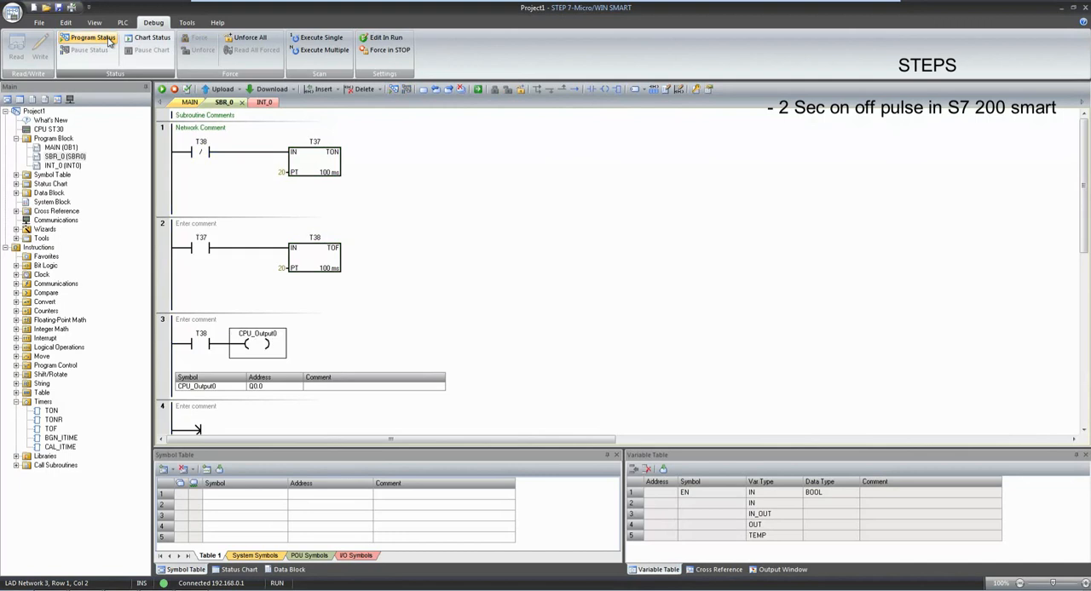
pyautogui.click(88, 38)
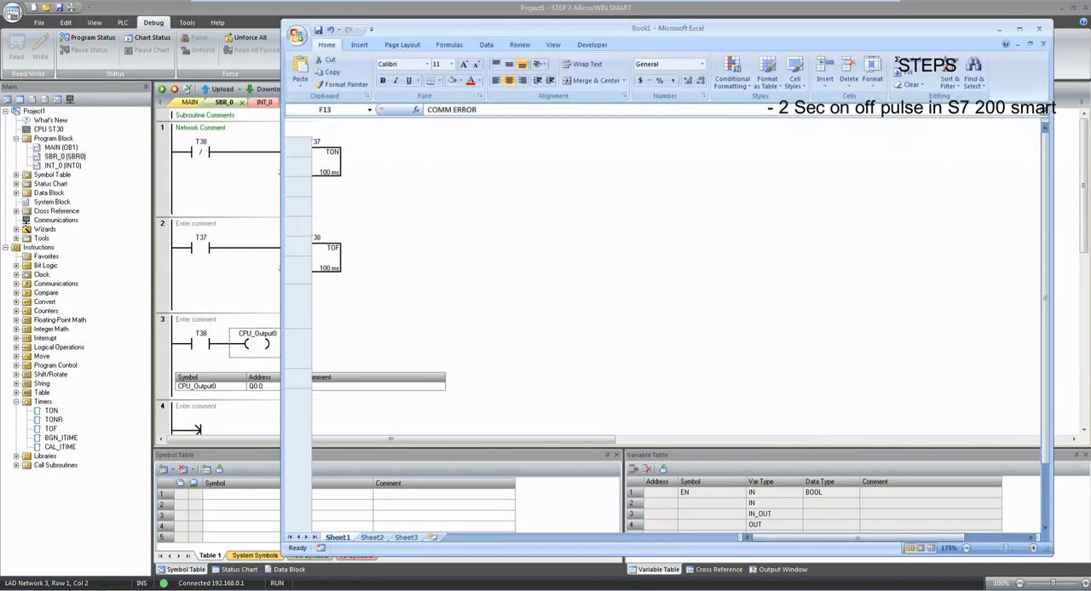
# Check the Excel I/O mapping, then search the Start menu for 'logo'.
pyautogui.click(815, 348)
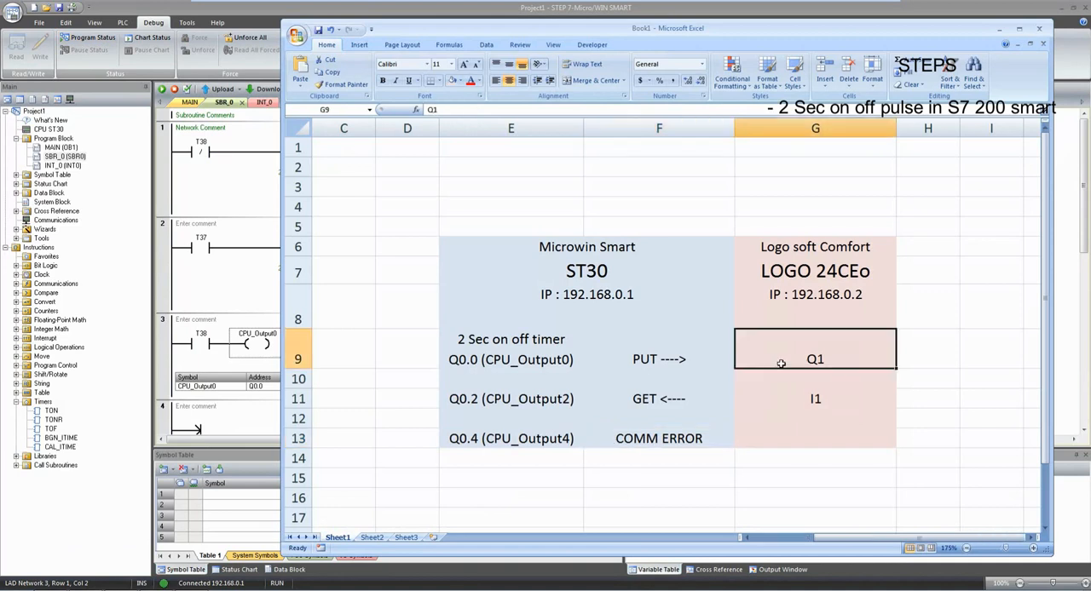
pyautogui.click(658, 358)
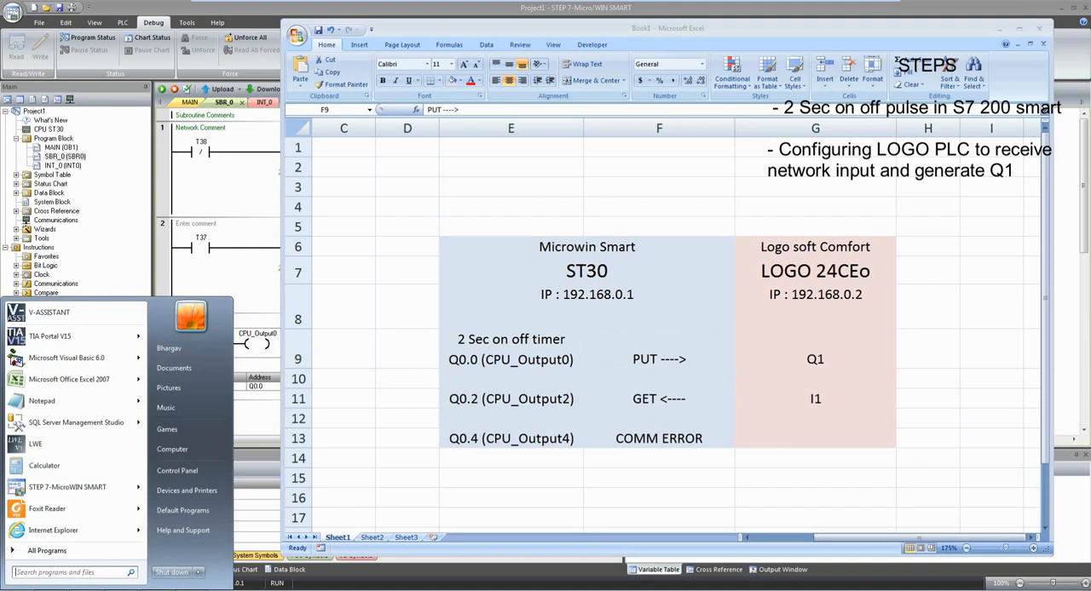
pyautogui.write('logo')
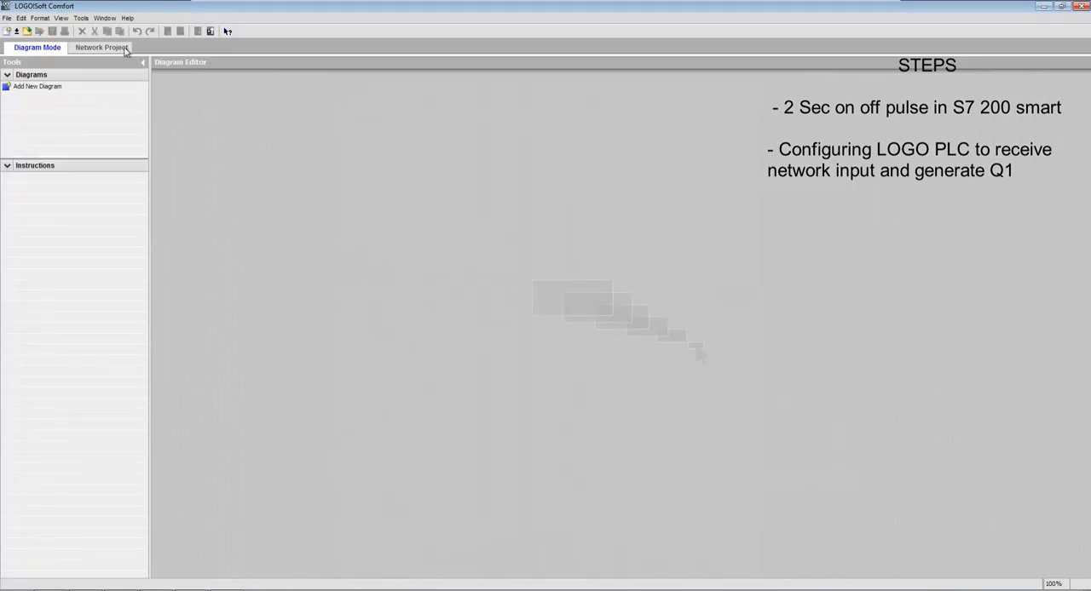
# Add a LOGO! 8.FS4 device at 192.168.0.2 to the network project and pick an output block.
pyautogui.click(100, 48)
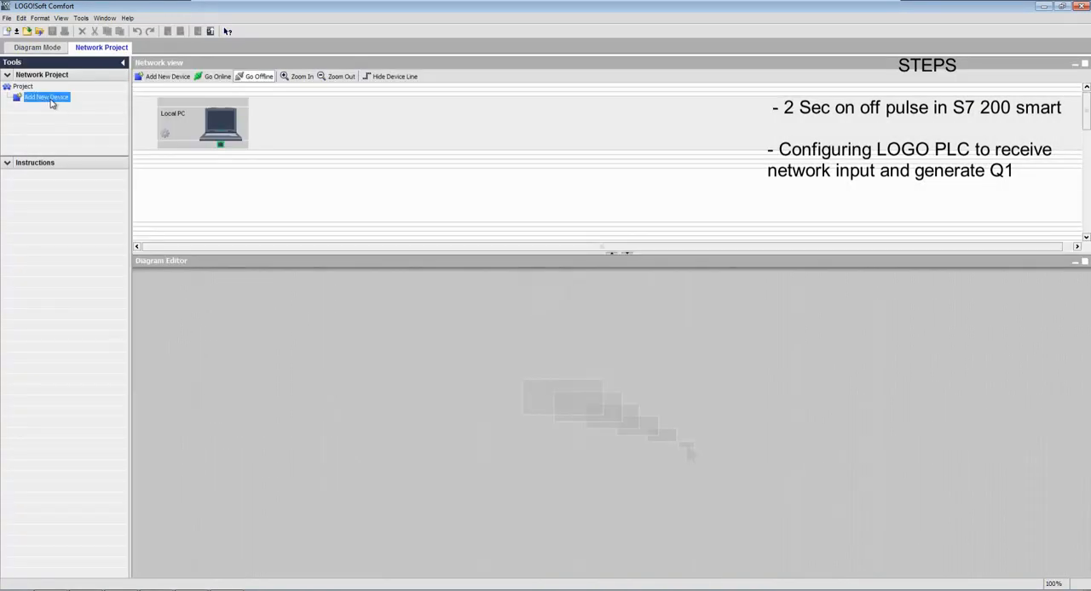
pyautogui.click(44, 95)
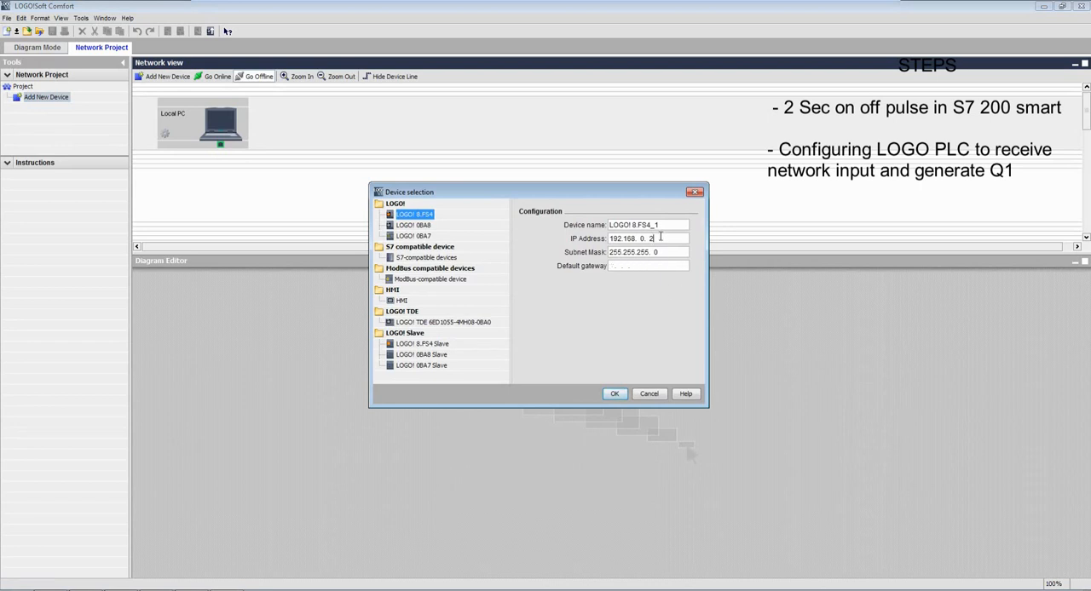
pyautogui.click(613, 394)
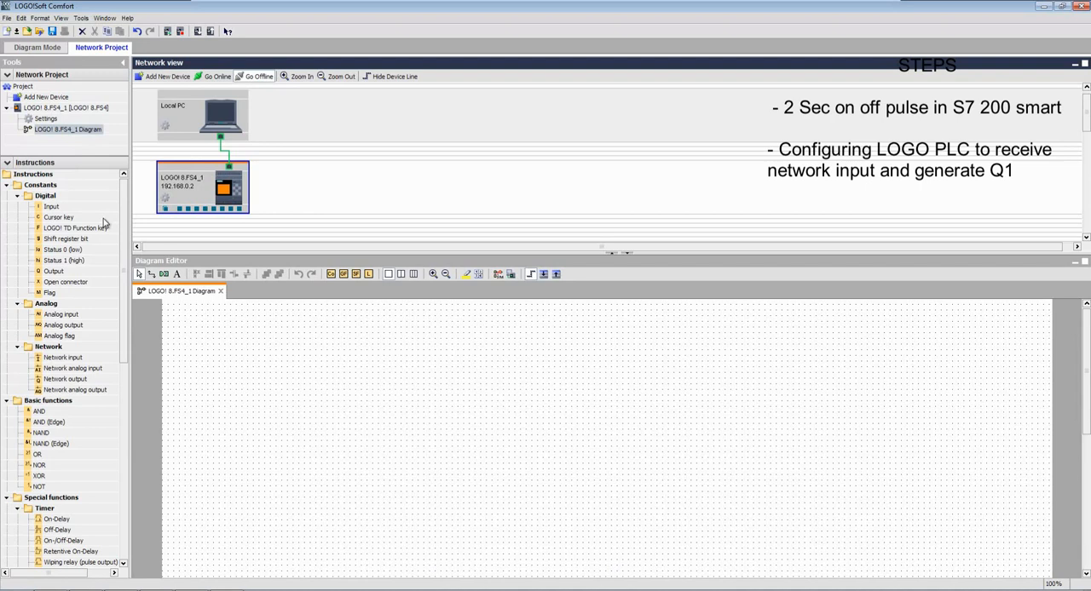
pyautogui.moveTo(108, 248)
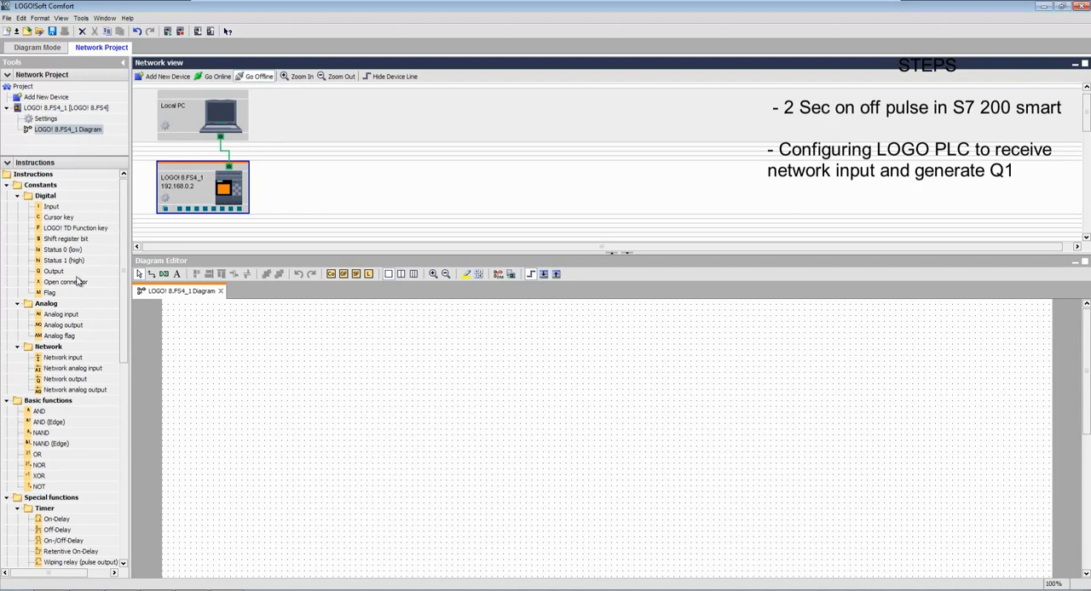
pyautogui.click(53, 271)
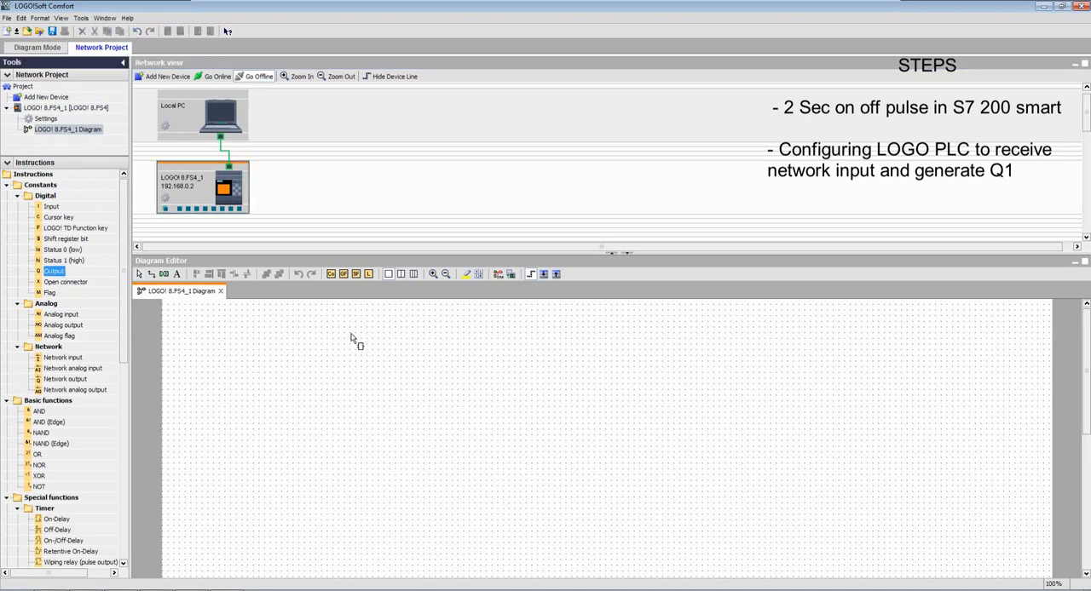
# Place output block Q1 on the diagram wired to the V0.0 network input.
pyautogui.click(355, 338)
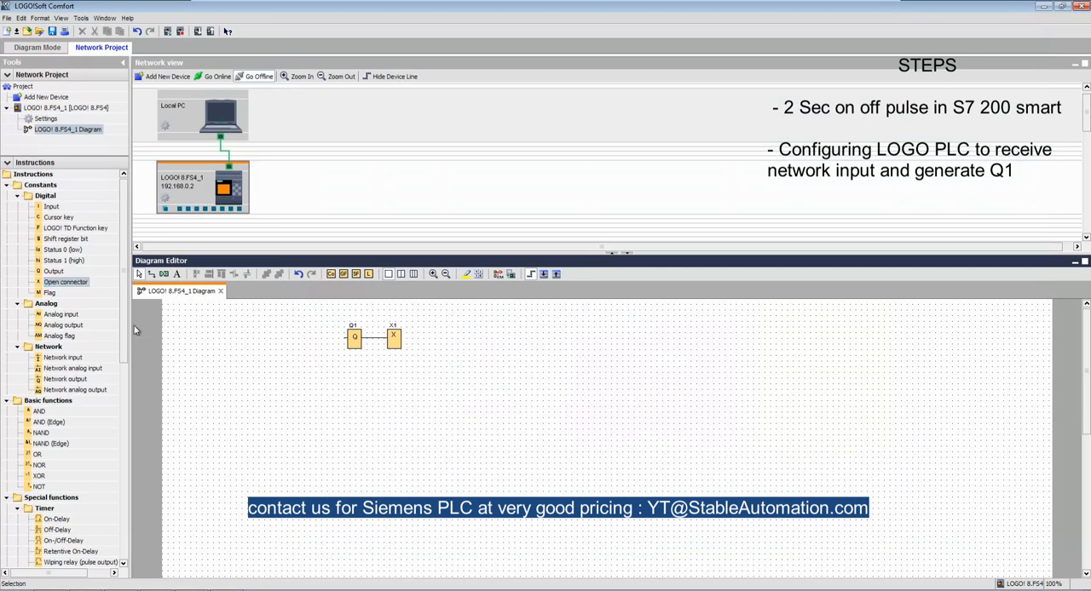
pyautogui.moveTo(62, 365)
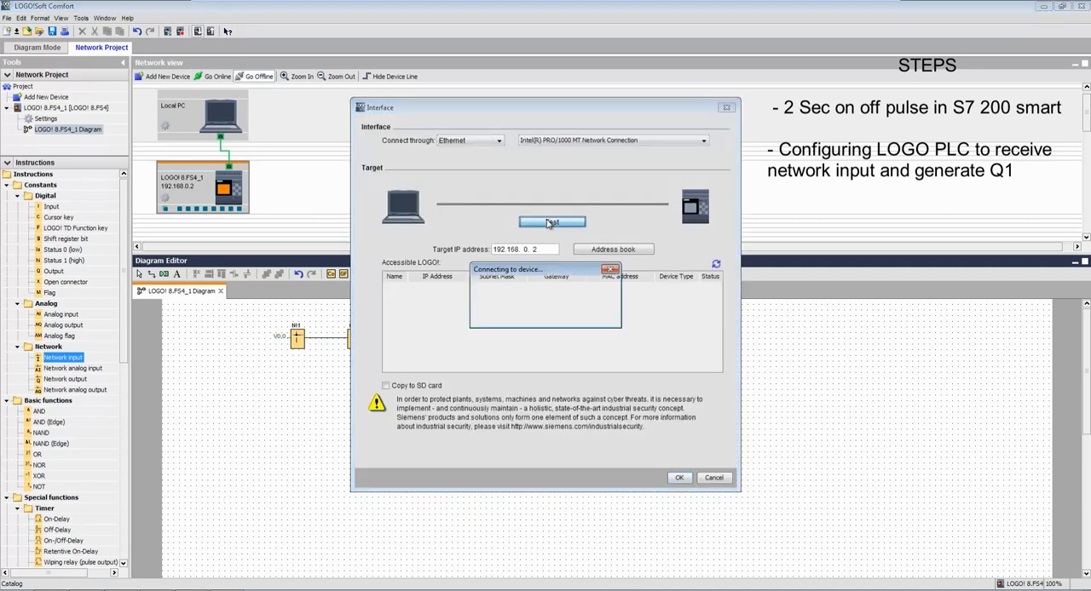
# Test the link, download the V0.0-to-Q1 program, and return the LOGO to RUN.
pyautogui.click(552, 221)
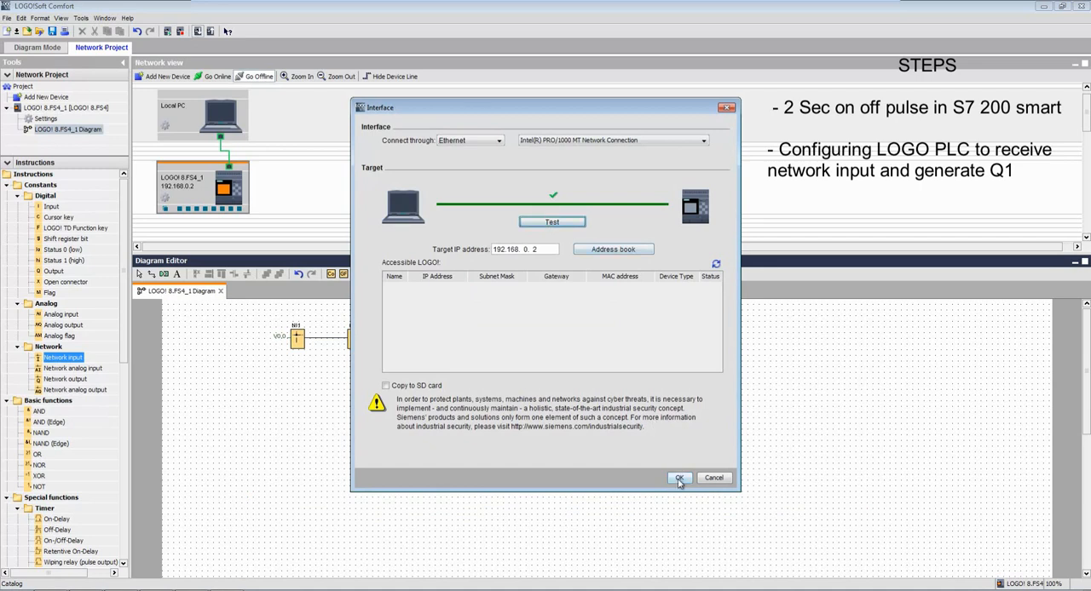
pyautogui.click(678, 477)
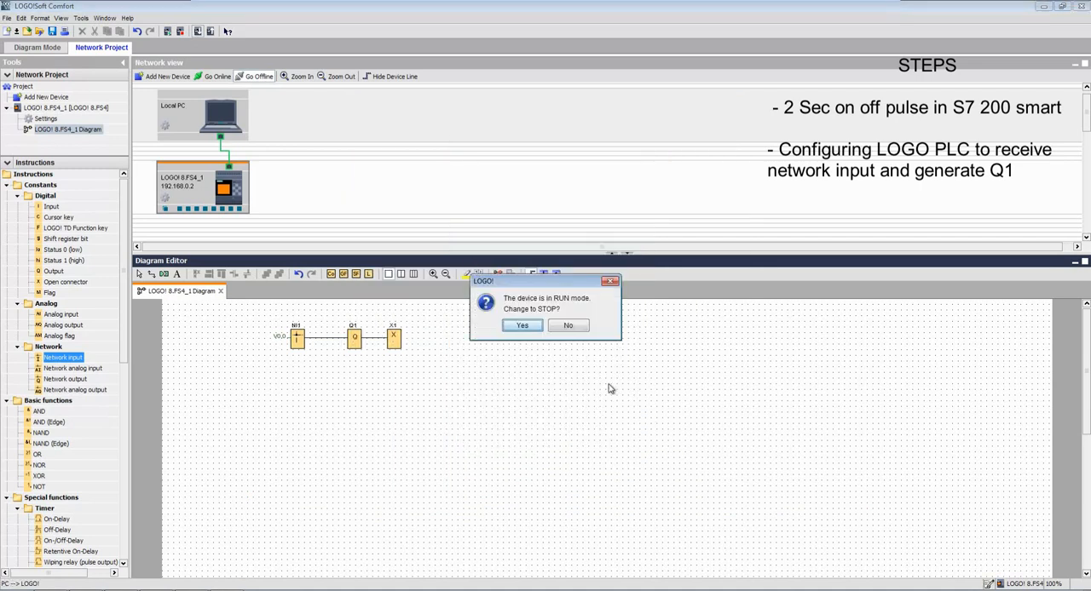
pyautogui.click(521, 325)
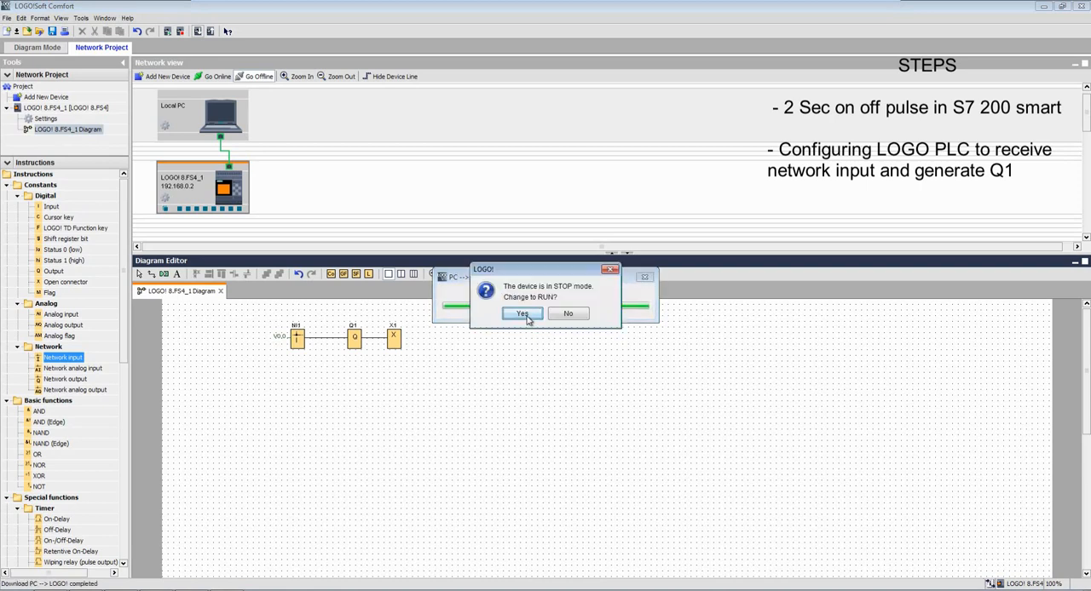
pyautogui.click(523, 313)
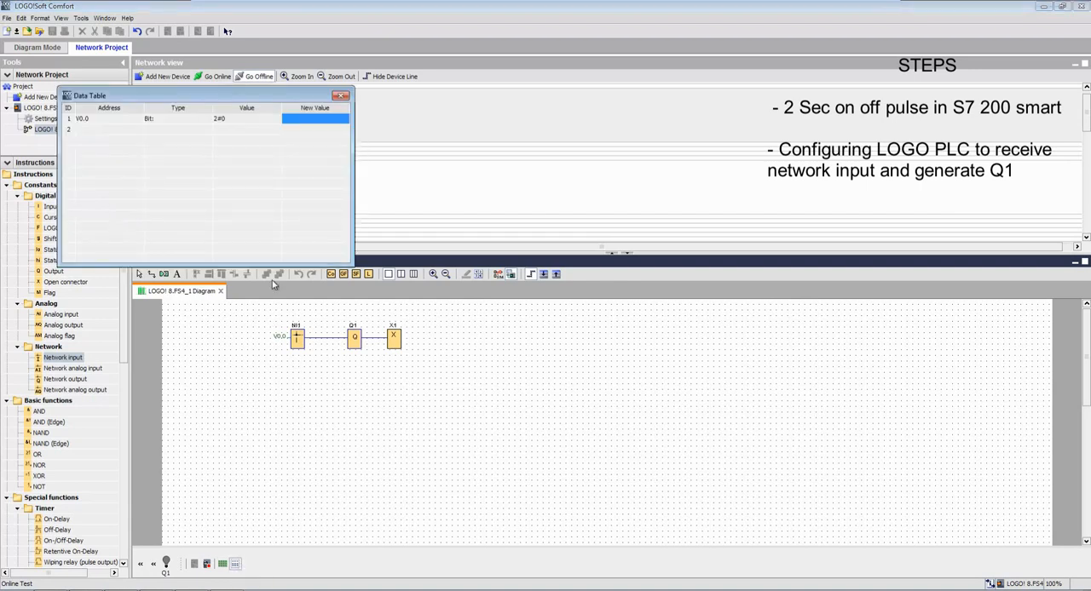
# Inspect V0.0 in the Online Test data table and close the table.
pyautogui.click(315, 119)
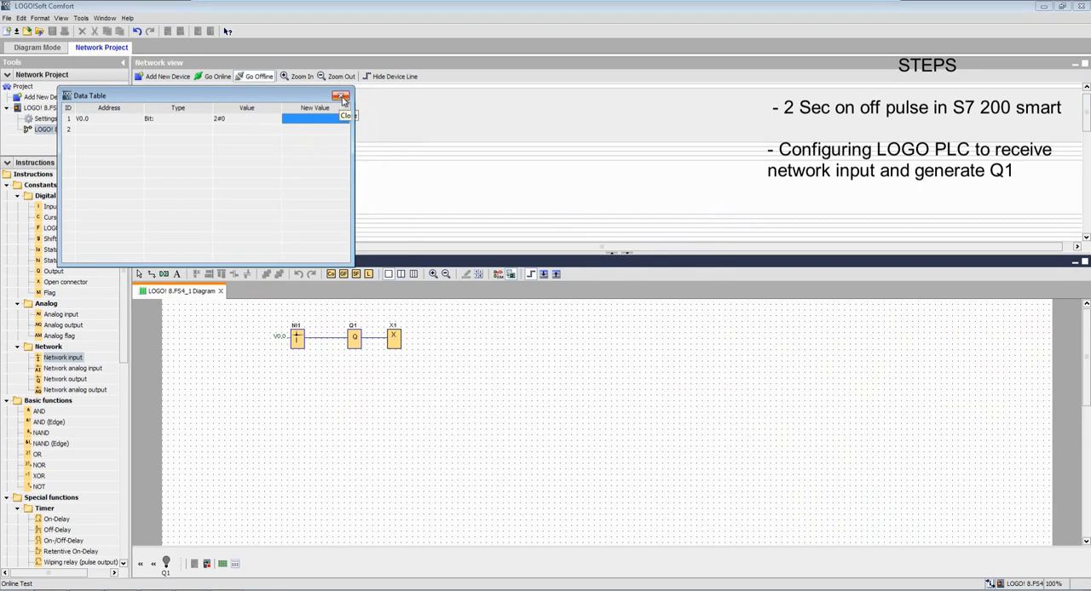
pyautogui.click(341, 95)
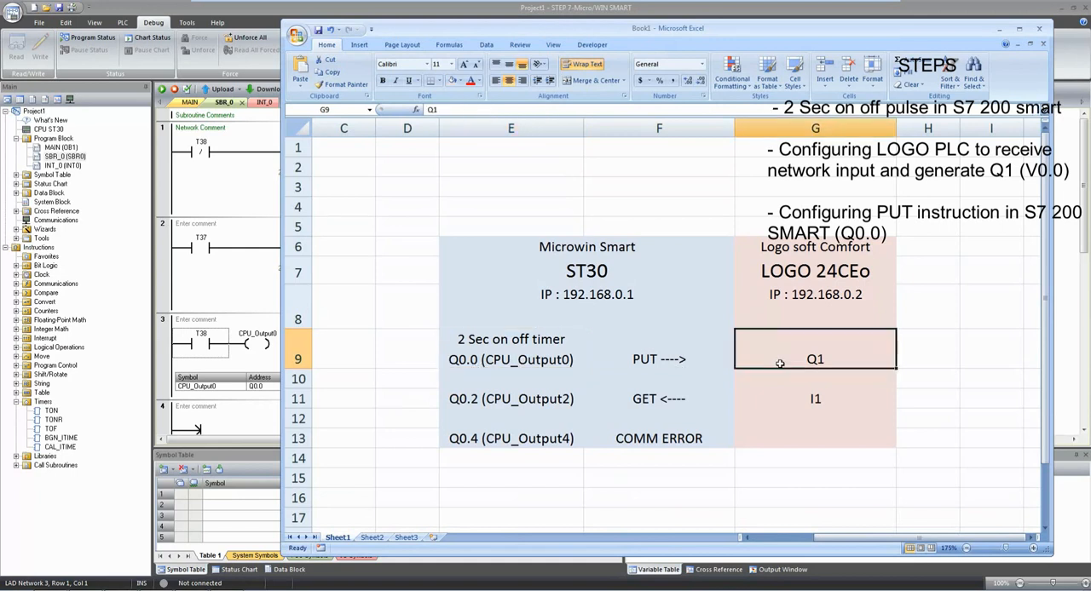
# Change cell G9 to 'Q1 (V0.0)' and return to the S7 project.
pyautogui.doubleClick(814, 357)
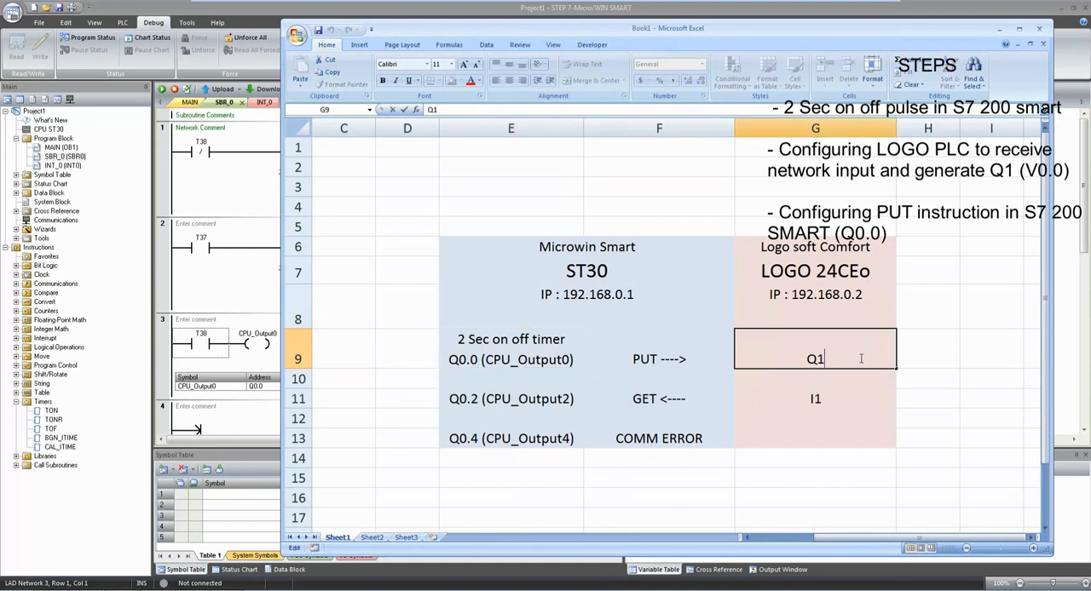
pyautogui.write('(V0')
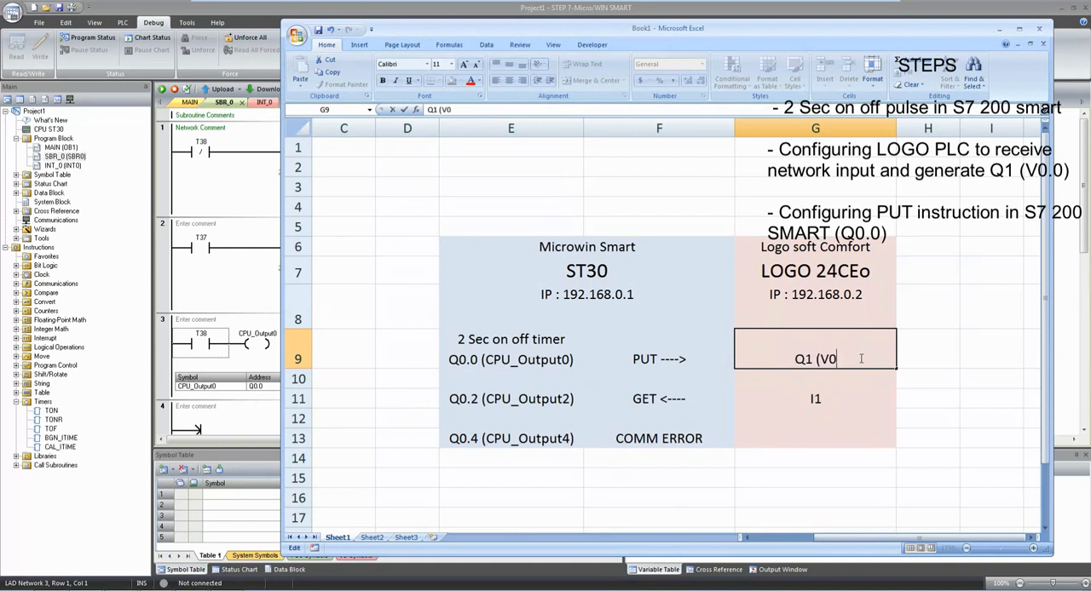
pyautogui.write('.0)')
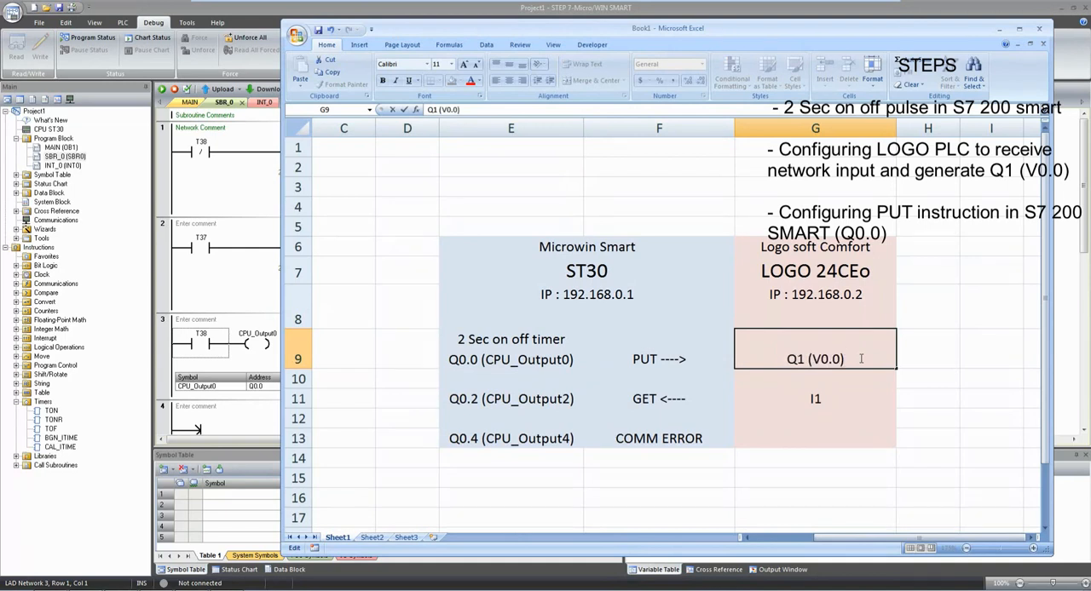
pyautogui.click(843, 358)
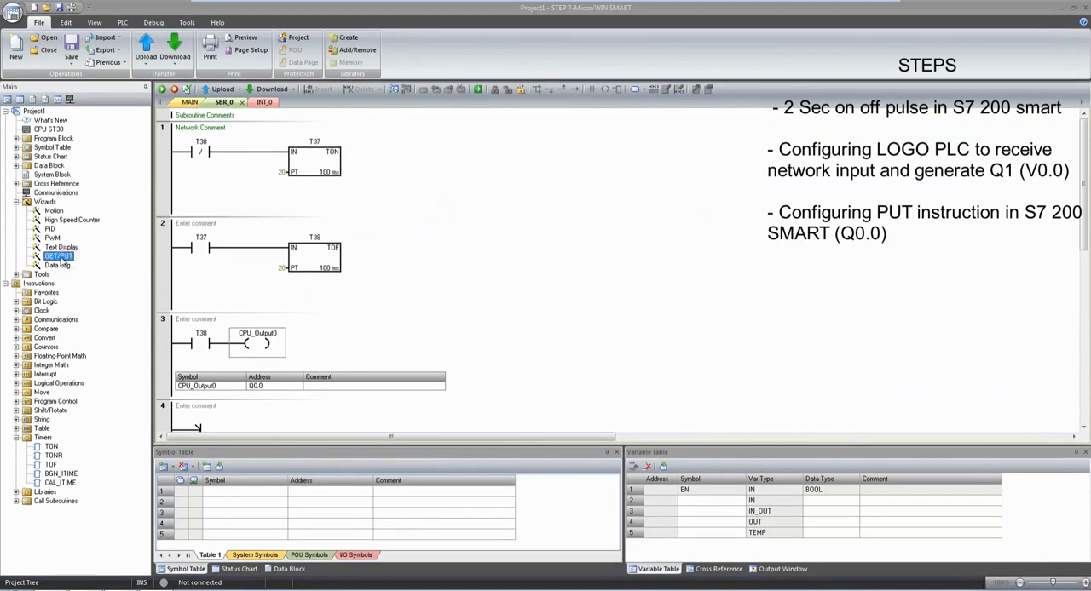
# Start the GET/PUT wizard and name the first operation 'operation1'.
pyautogui.doubleClick(58, 255)
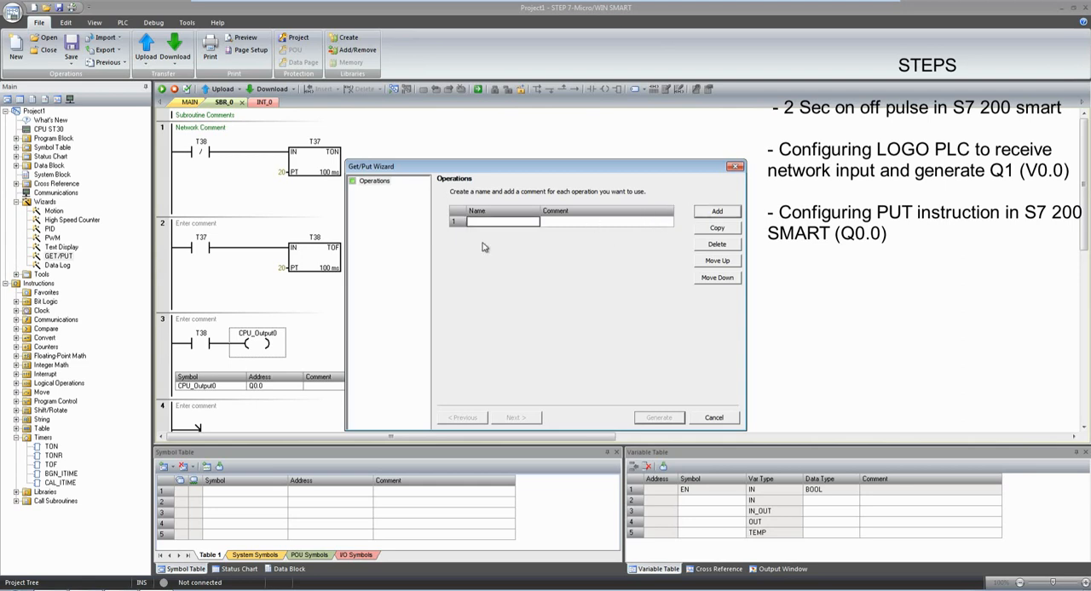
pyautogui.write('d')
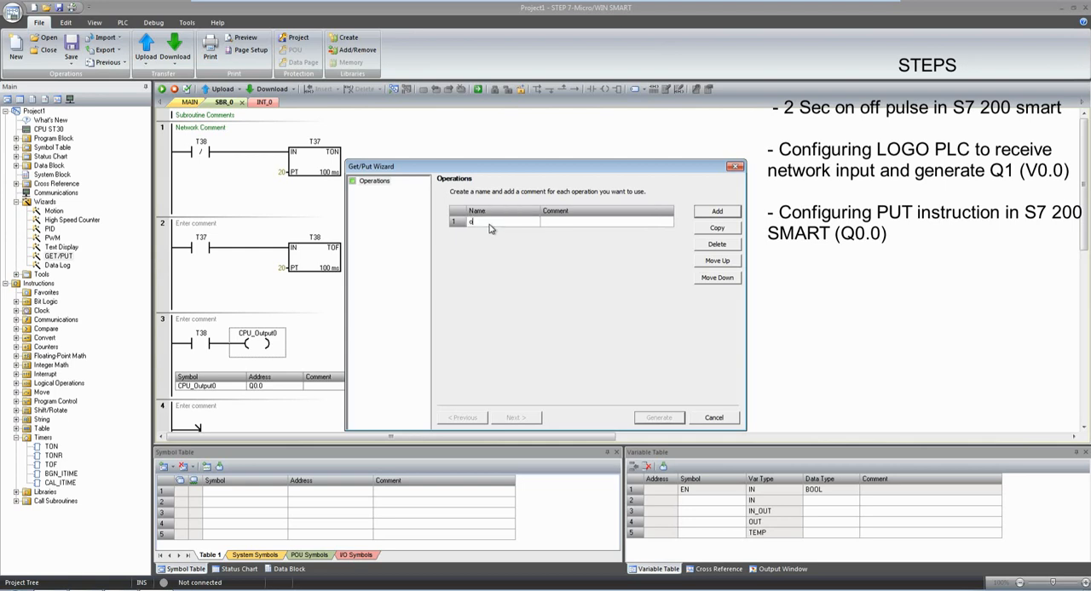
pyautogui.write('operat')
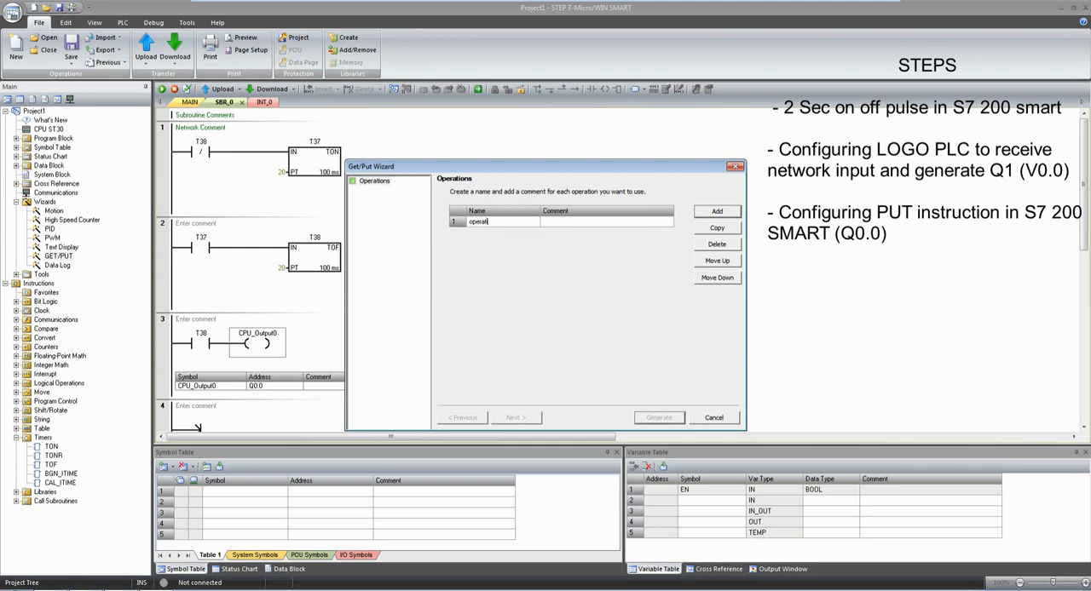
pyautogui.write('operation1')
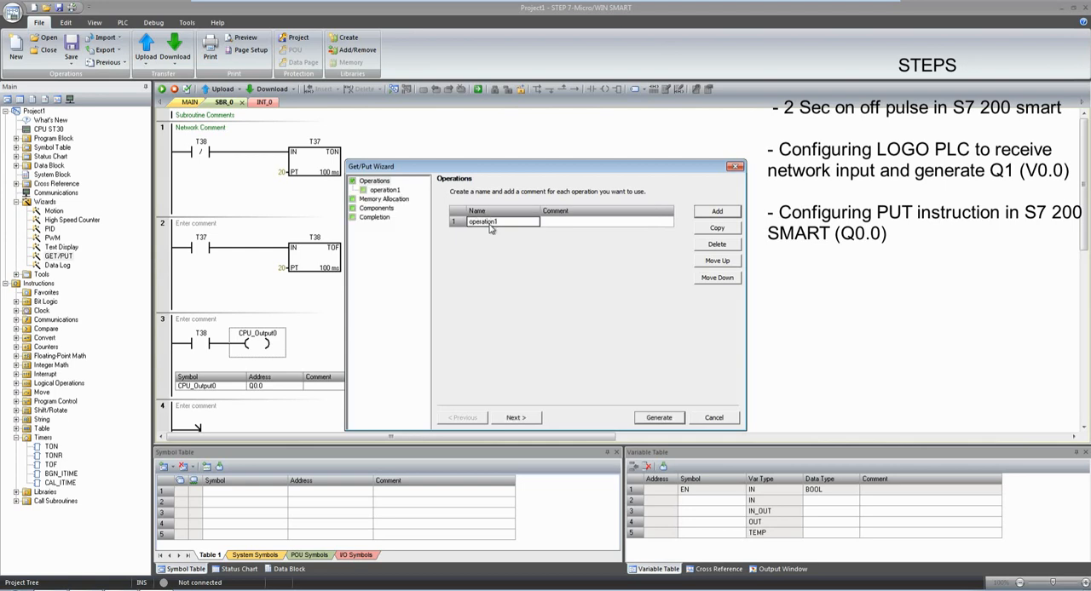
pyautogui.click(385, 189)
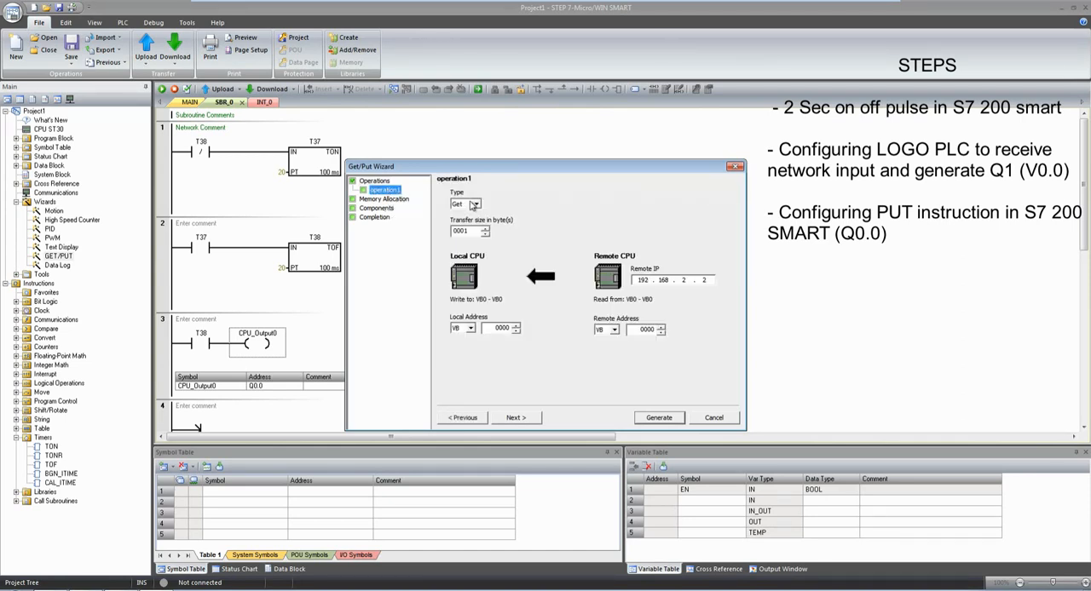
# Make operation1 a Put of 1 byte from local QB0 to remote VB0 at 192.168.0.2.
pyautogui.click(475, 205)
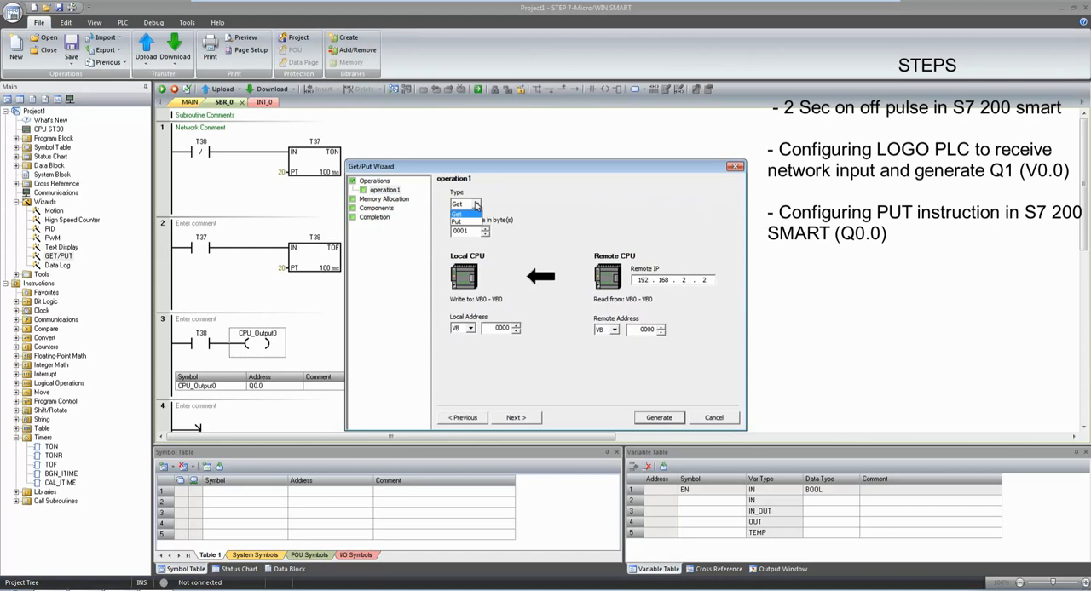
pyautogui.click(457, 213)
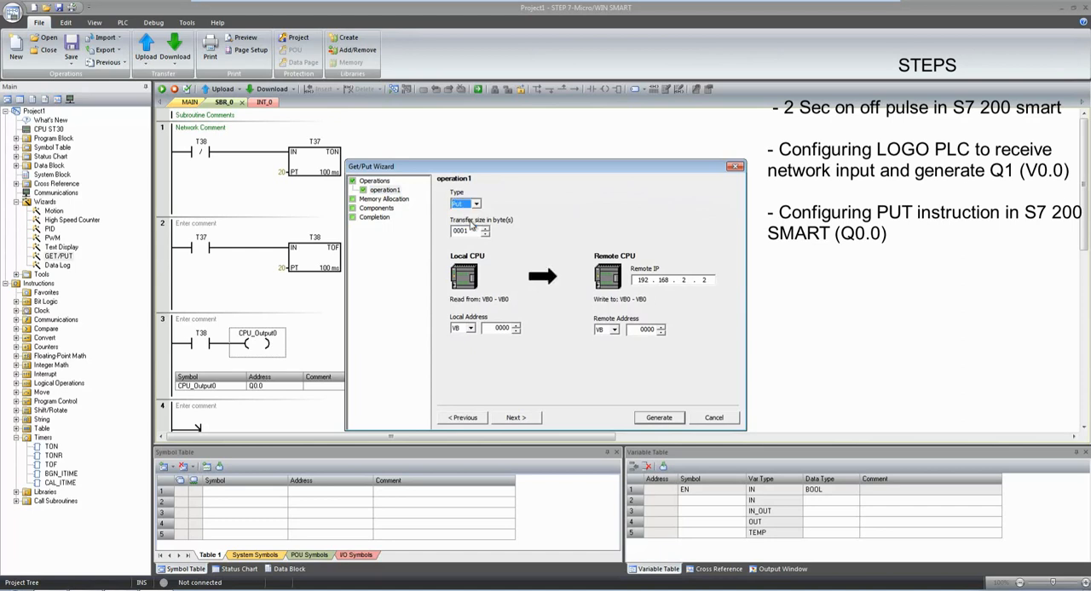
pyautogui.moveTo(467, 252)
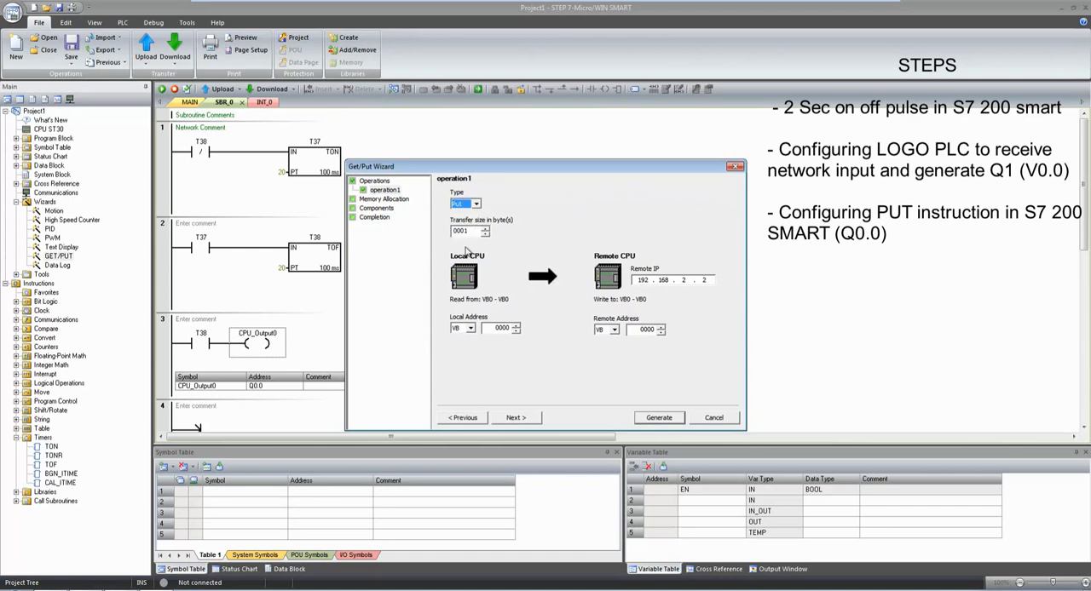
pyautogui.click(471, 329)
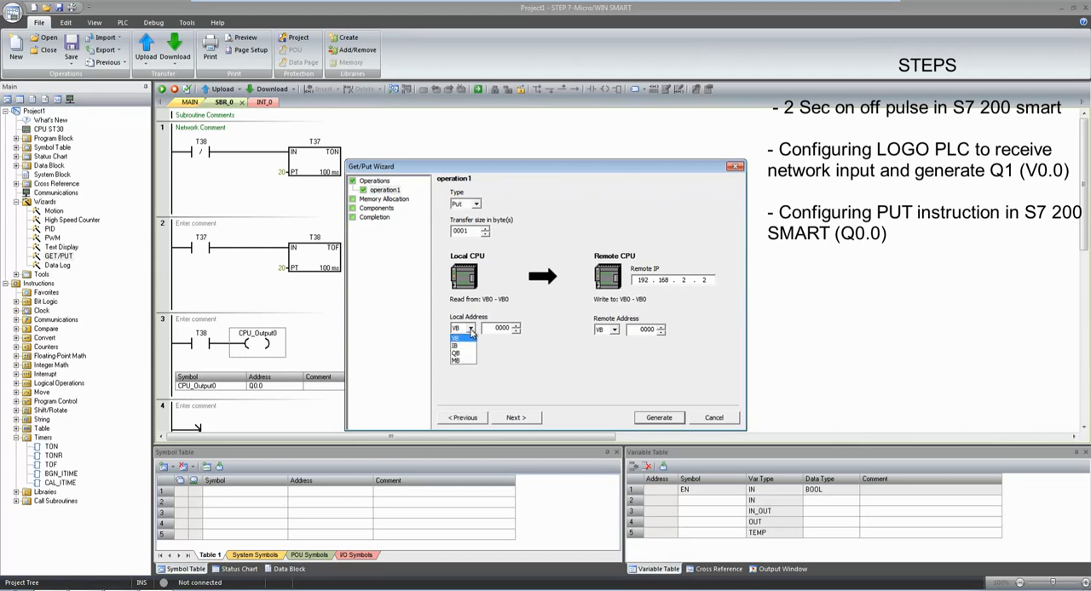
pyautogui.click(457, 361)
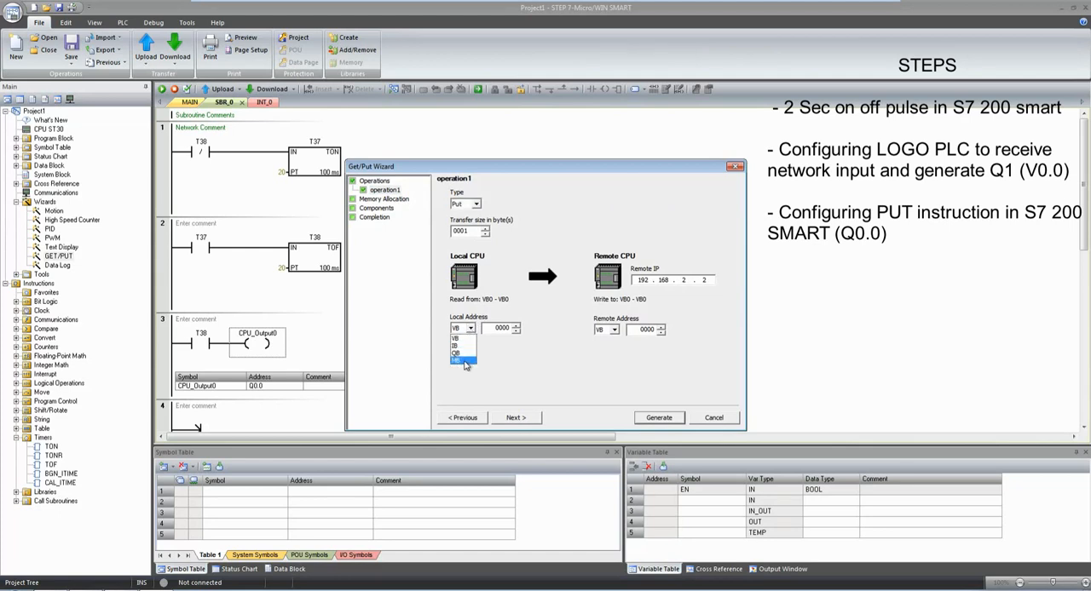
pyautogui.click(457, 361)
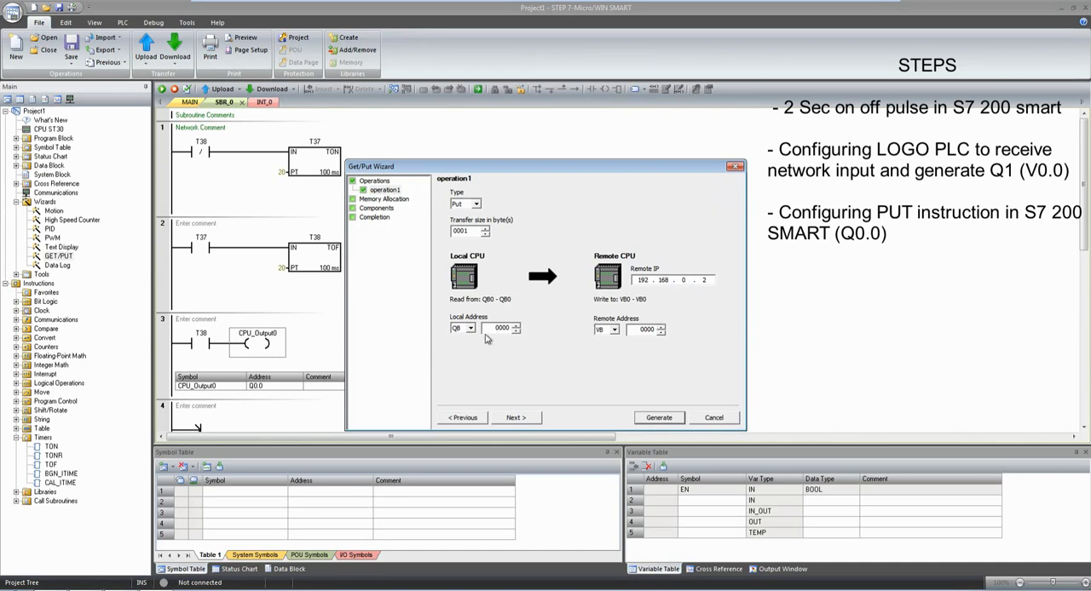
pyautogui.moveTo(641, 352)
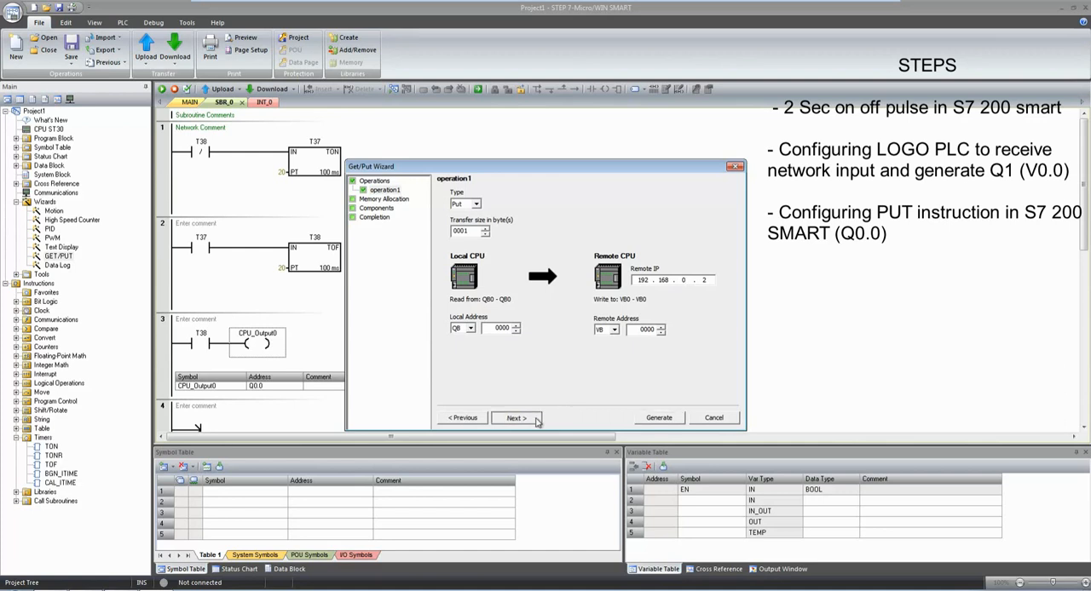
# Accept the wizard's suggested V-memory block at VB50 and review the project components.
pyautogui.click(514, 417)
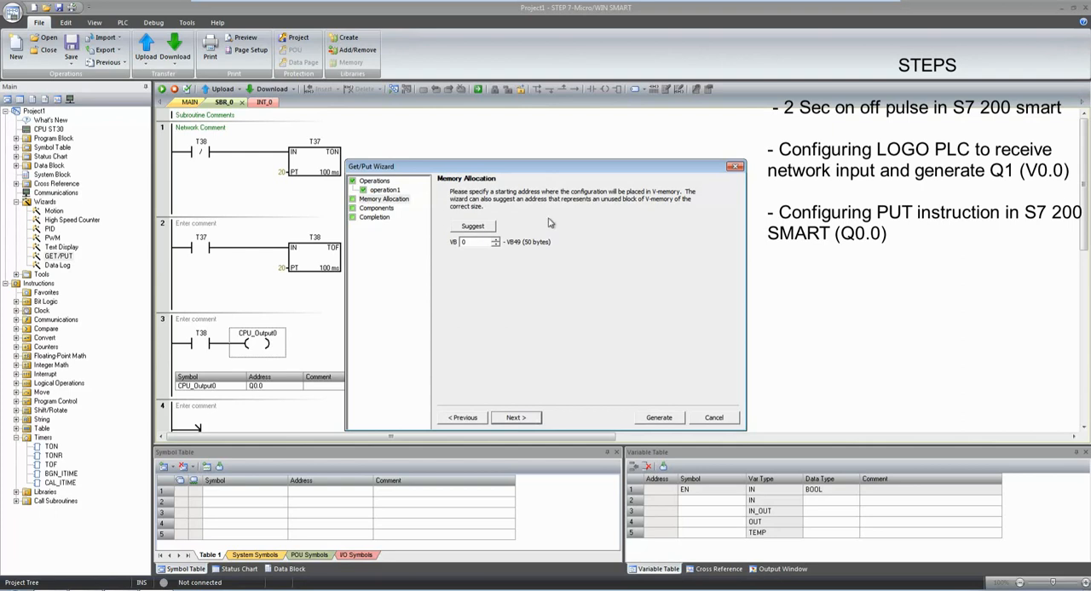
pyautogui.moveTo(622, 204)
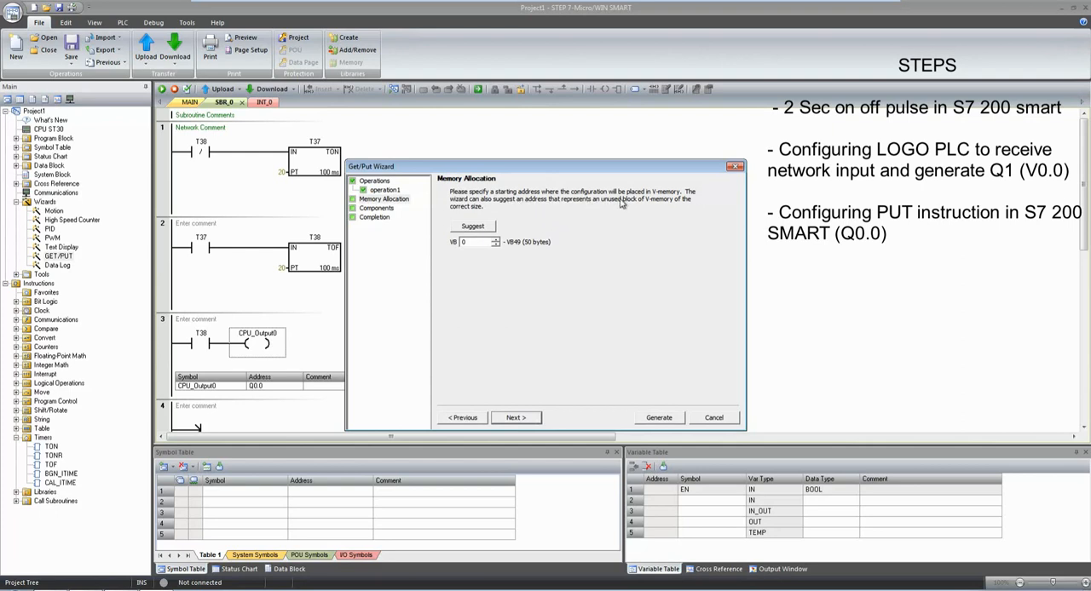
pyautogui.moveTo(469, 213)
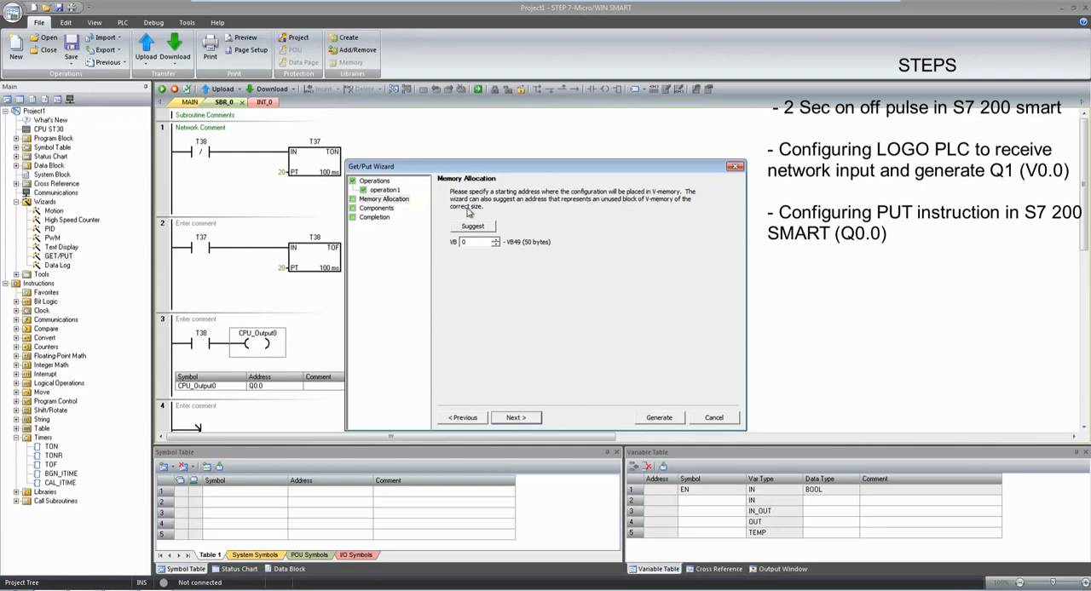
pyautogui.moveTo(538, 213)
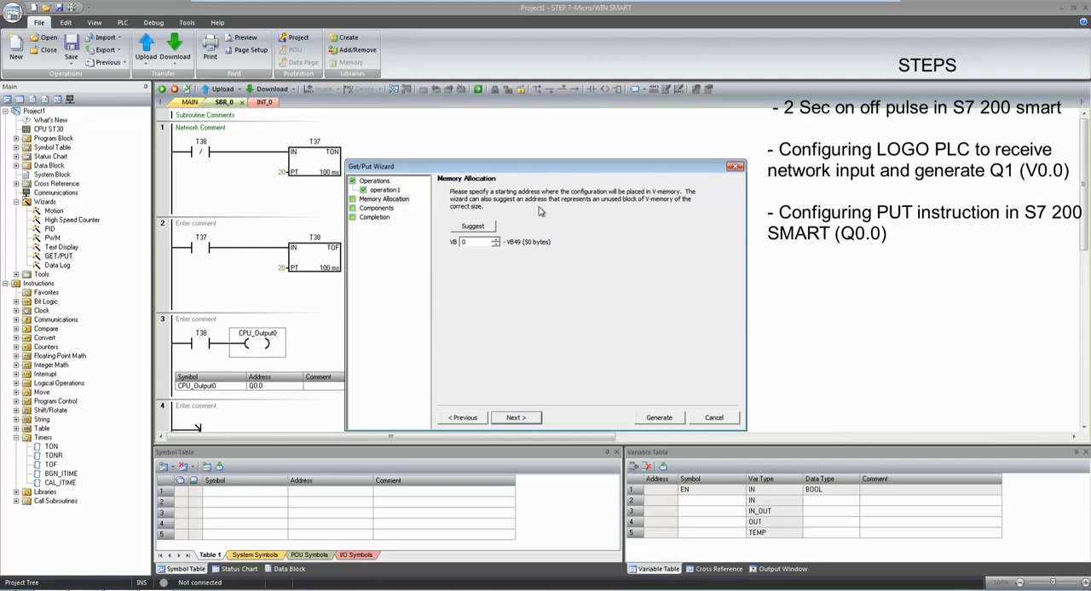
pyautogui.moveTo(487, 232)
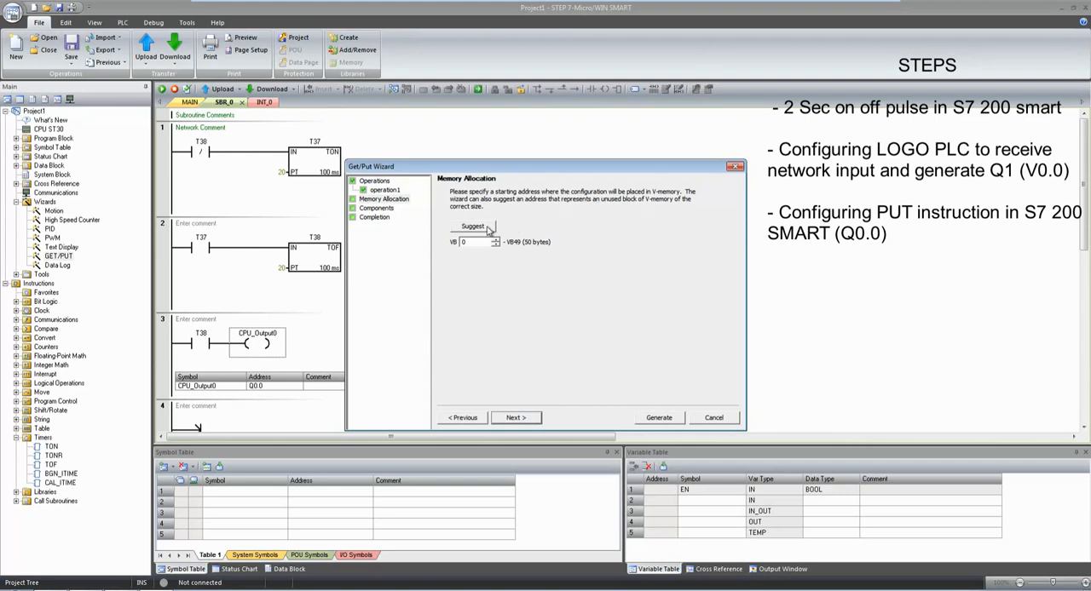
pyautogui.click(494, 240)
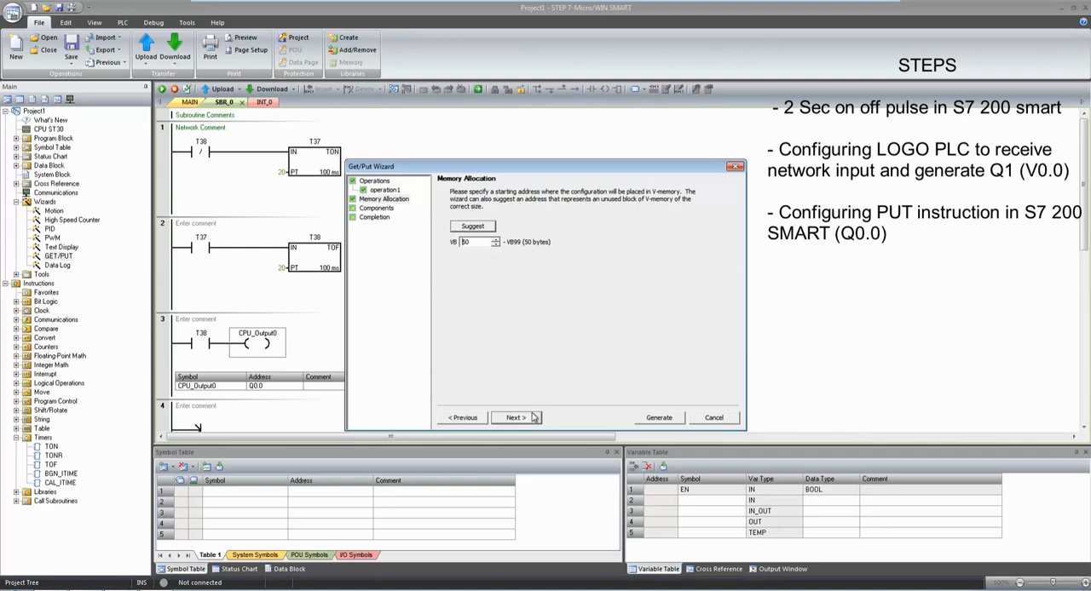
pyautogui.moveTo(532, 420)
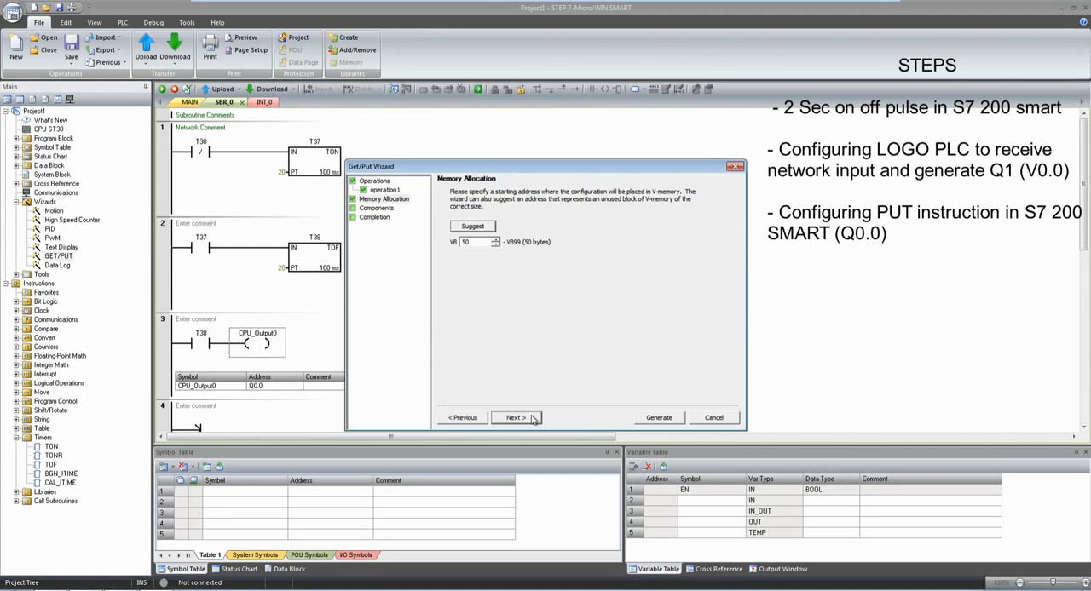
pyautogui.click(514, 418)
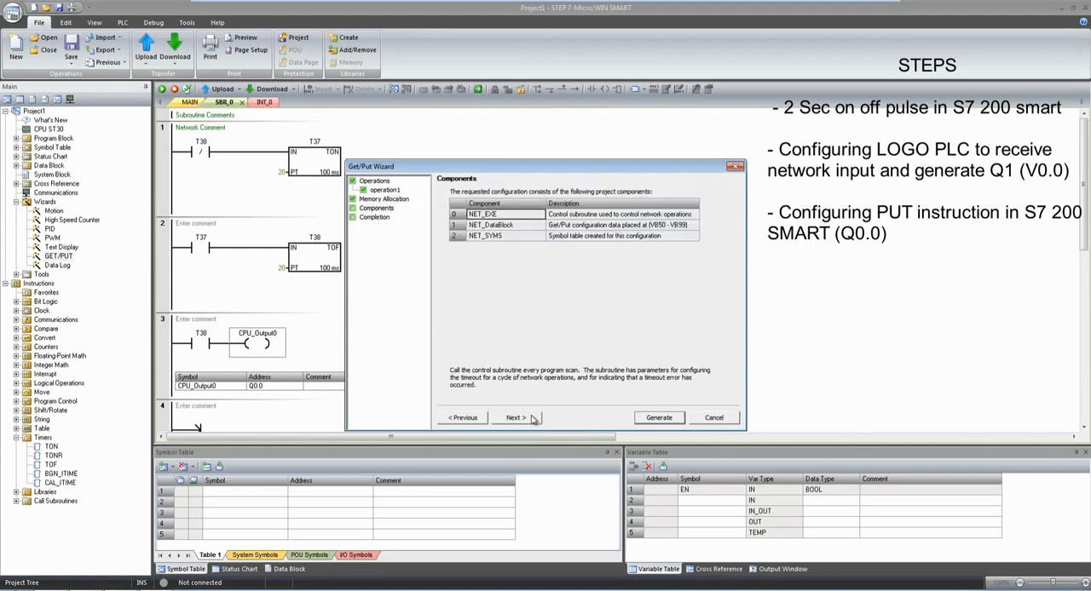
pyautogui.click(514, 418)
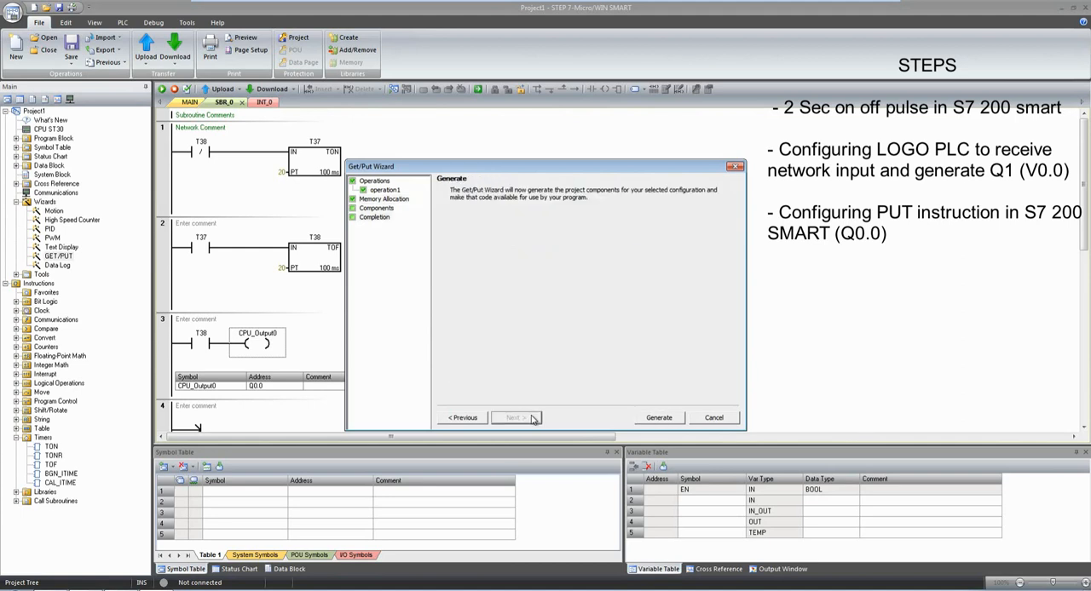
# Generate the NET_EXE communication code and locate the subroutine under Program Block > Wizard.
pyautogui.click(464, 418)
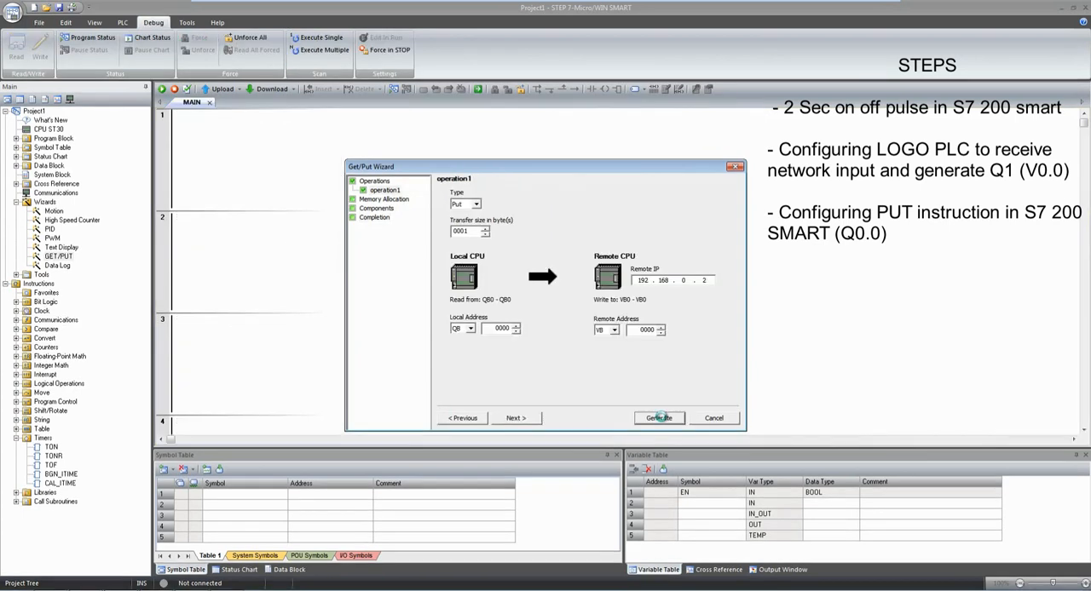
pyautogui.click(658, 417)
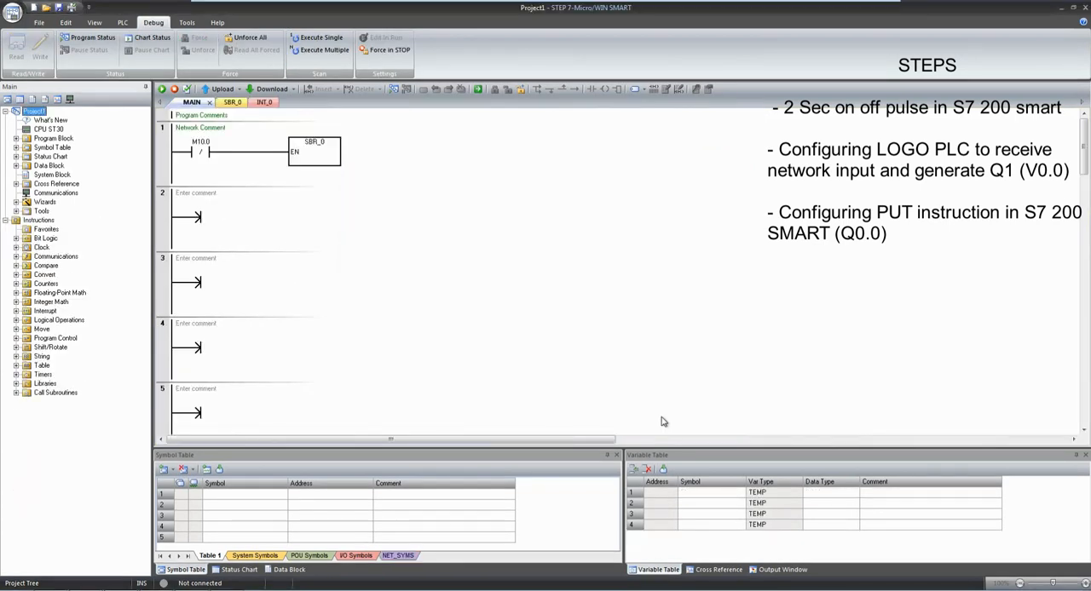
pyautogui.moveTo(203, 259)
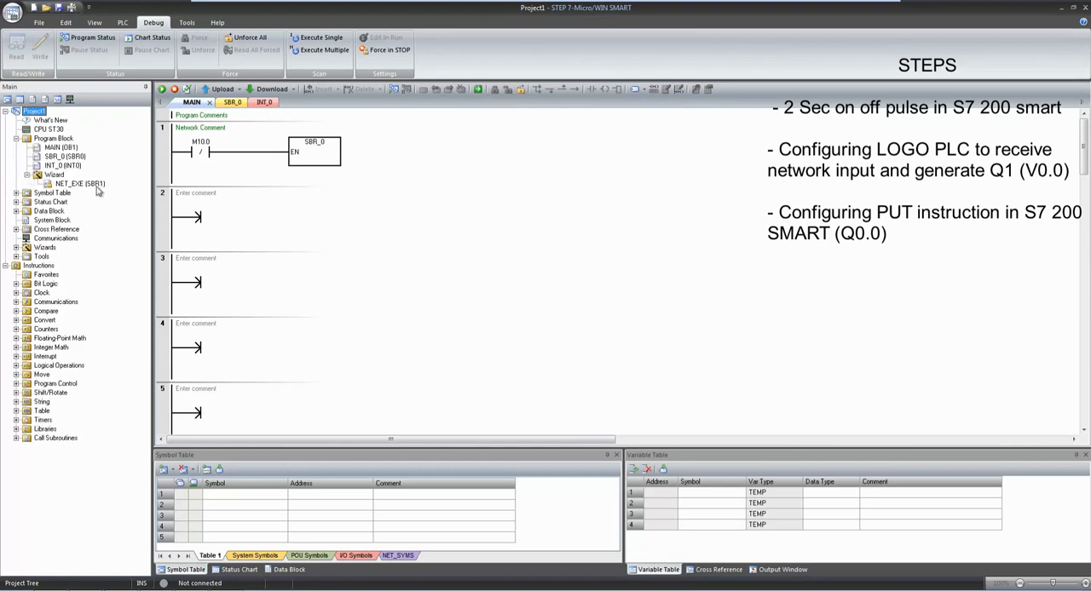
pyautogui.click(80, 184)
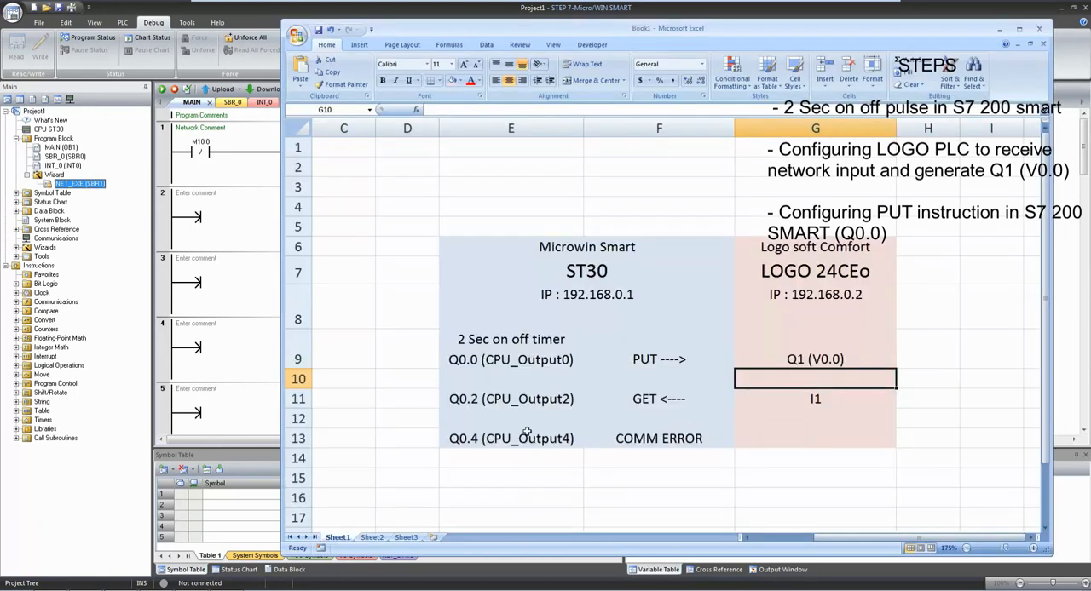
pyautogui.click(511, 438)
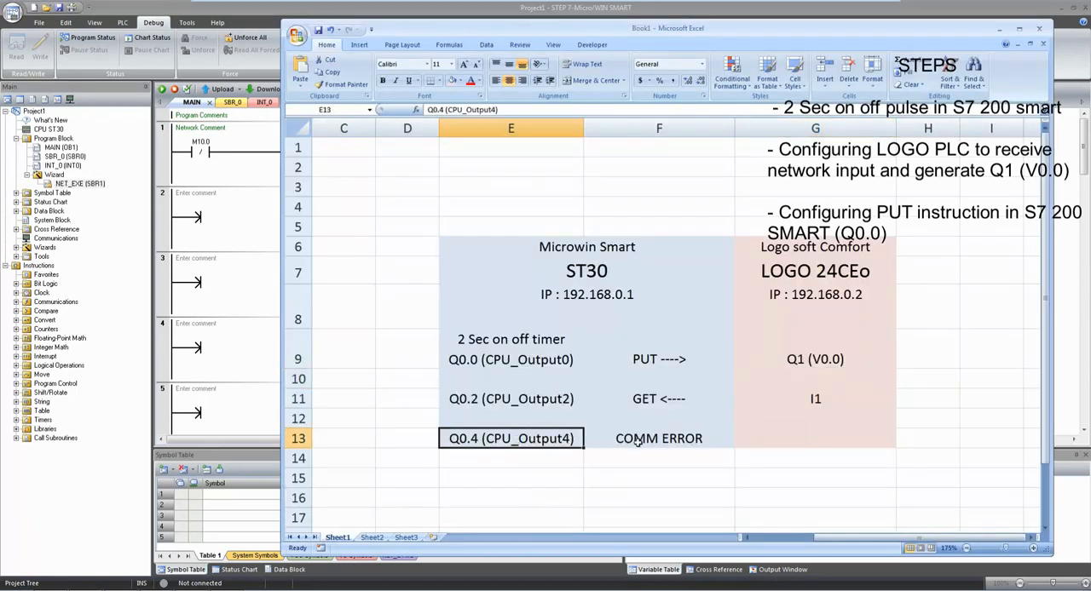
pyautogui.click(658, 438)
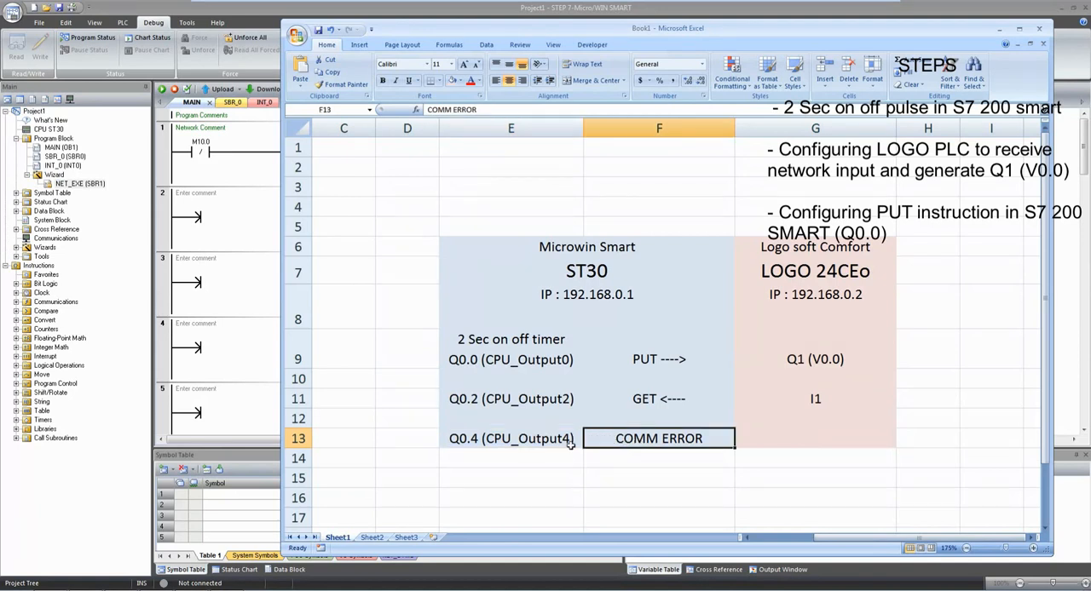
pyautogui.click(512, 438)
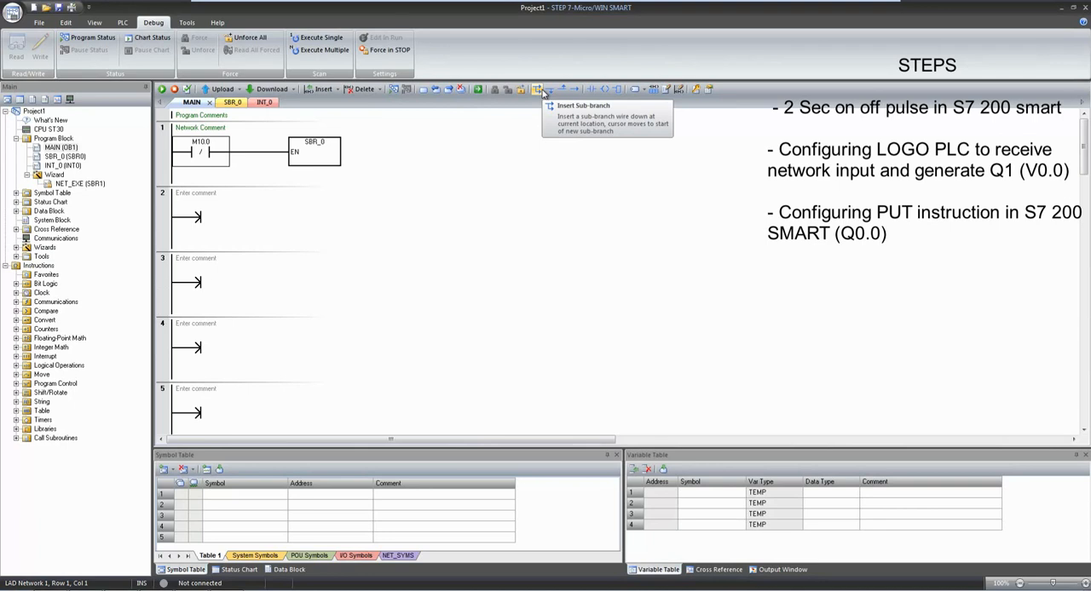
# Add a parallel branch below the SBR_0 call in network 1 and insert a NET_EXE call on it.
pyautogui.click(539, 88)
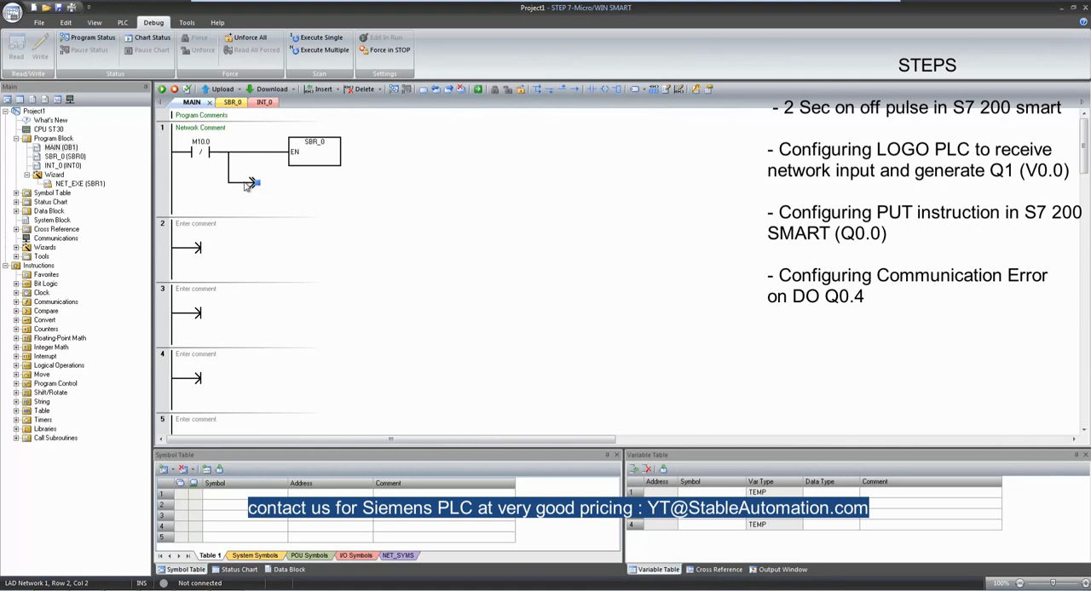
pyautogui.rightClick(252, 181)
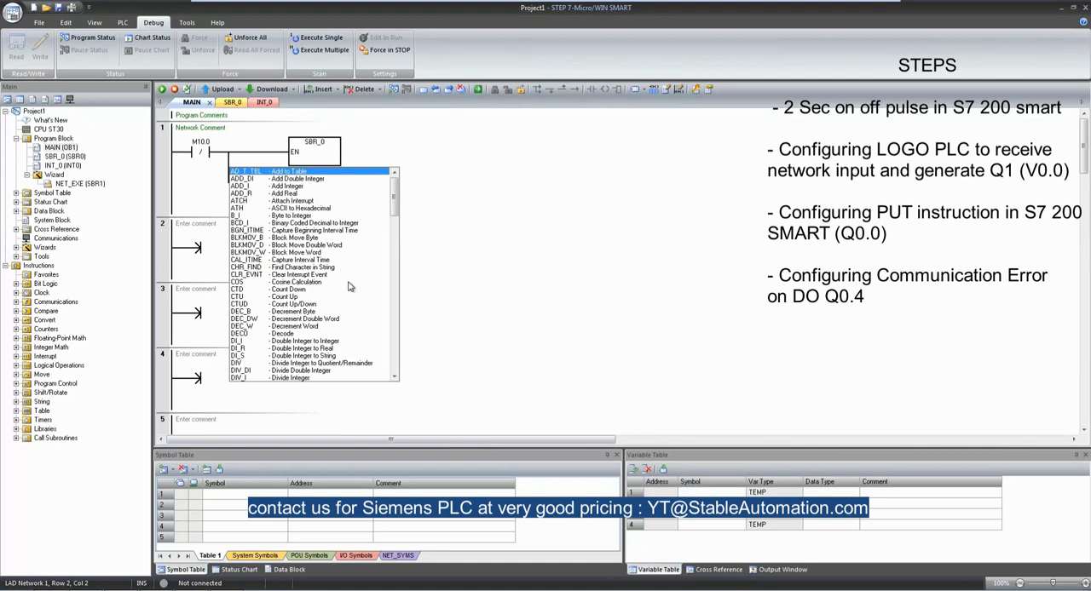
pyautogui.moveTo(385, 243)
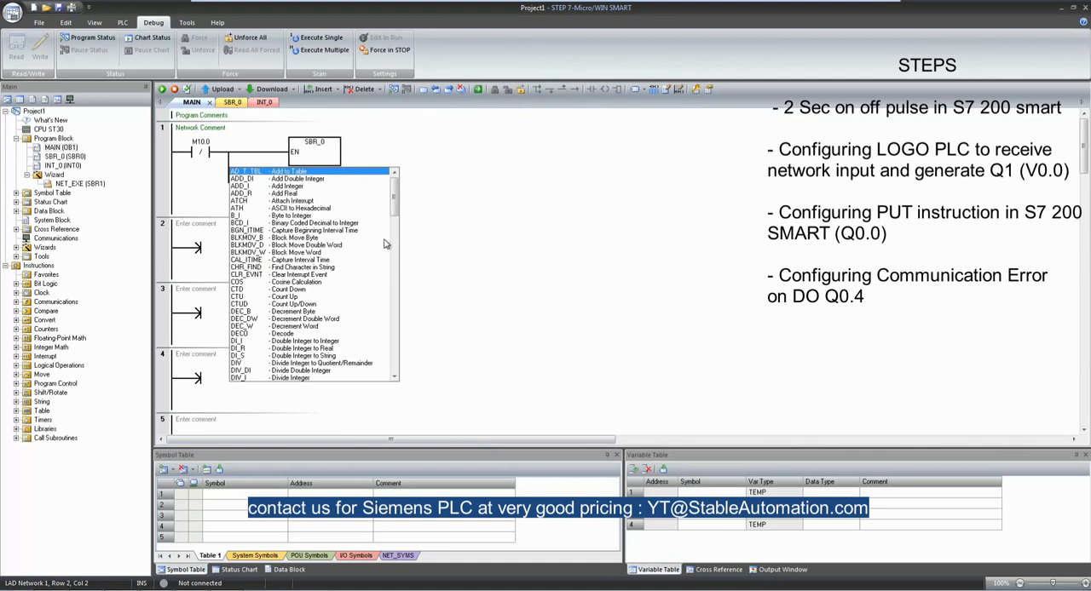
pyautogui.scroll(-3)
pyautogui.write('30')
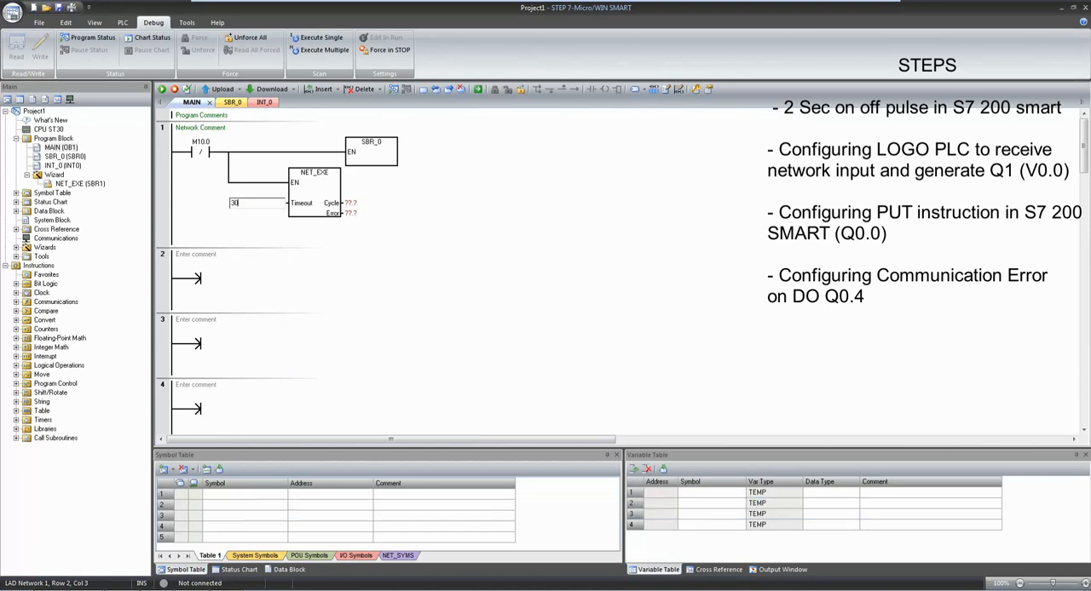
# Assign NET_EXE's Timeout, Cycle and Error parameters, with Error driving Q0.4 (CPU_Output4).
pyautogui.click(349, 213)
pyautogui.write('V1.0')
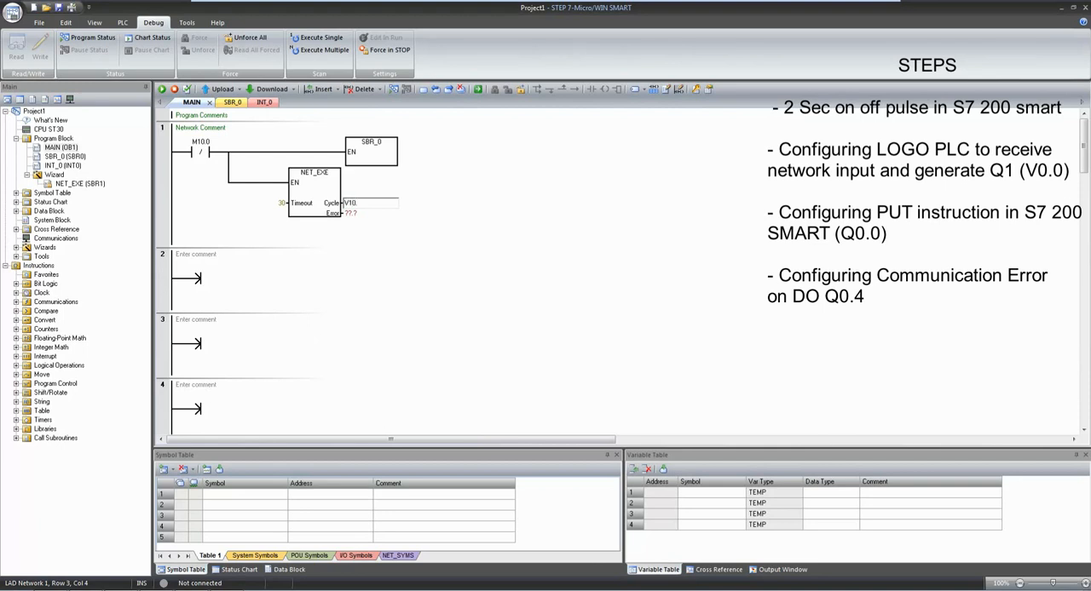
pyautogui.click(349, 213)
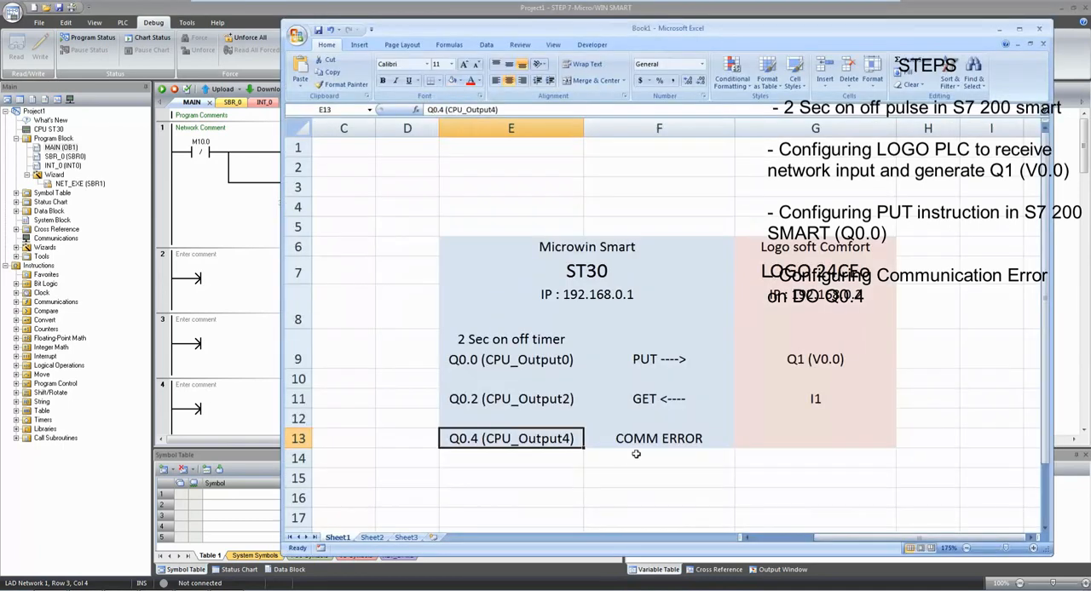
pyautogui.moveTo(266, 237)
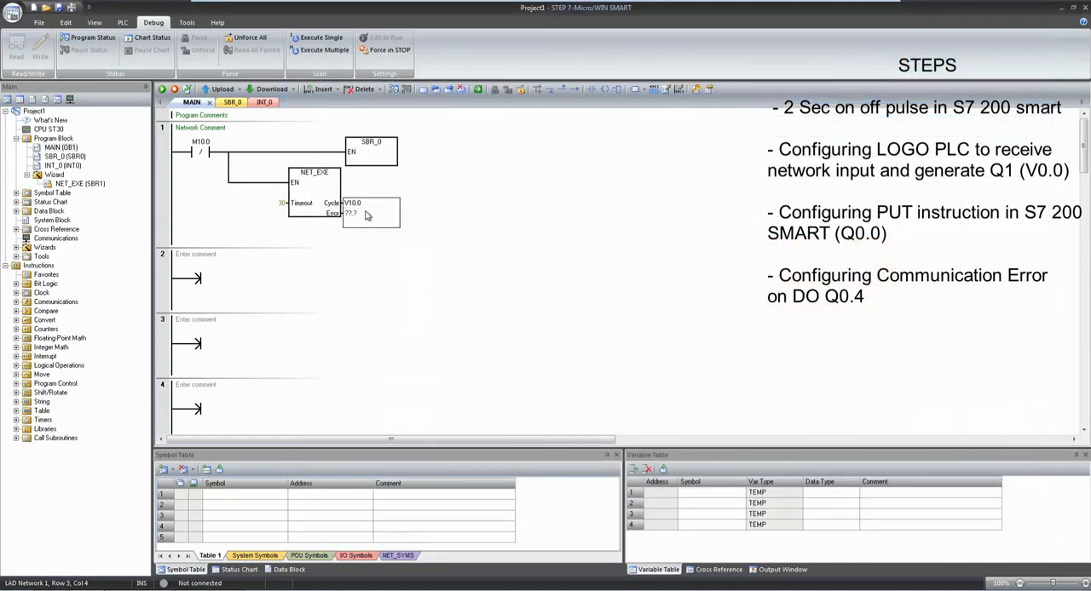
pyautogui.click(350, 213)
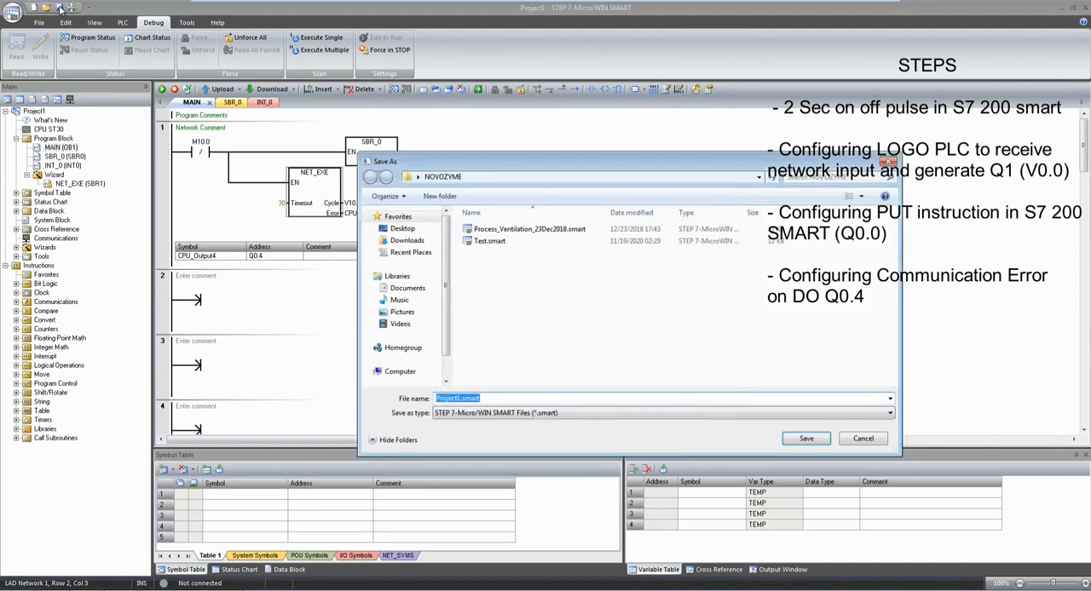
# Save the project as Get_put_test.smart in the NOVOZYME folder.
pyautogui.scroll(-3)
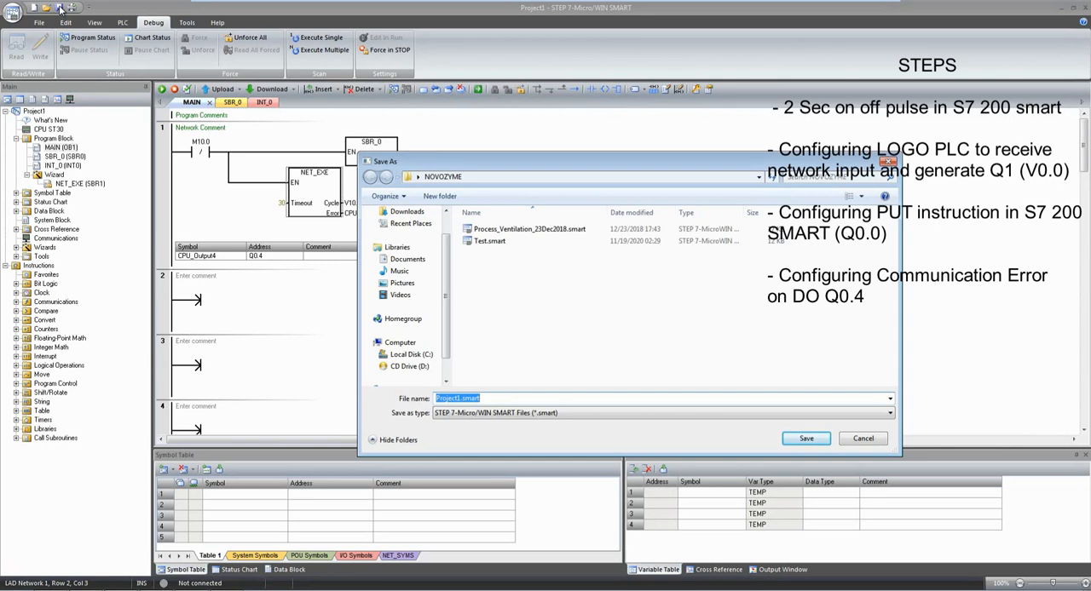
pyautogui.write('Get_put_')
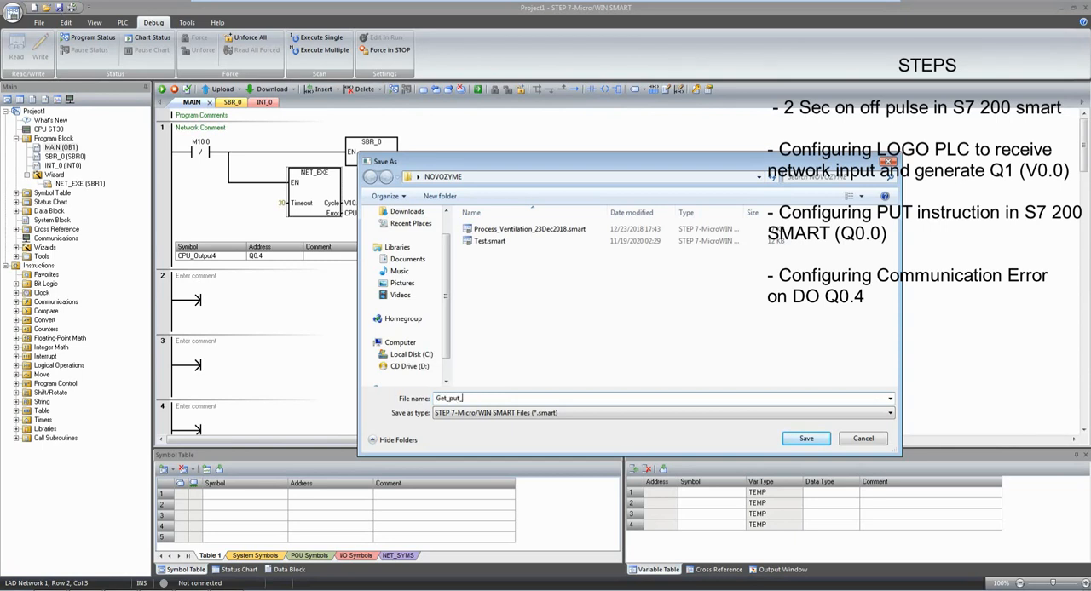
pyautogui.click(804, 438)
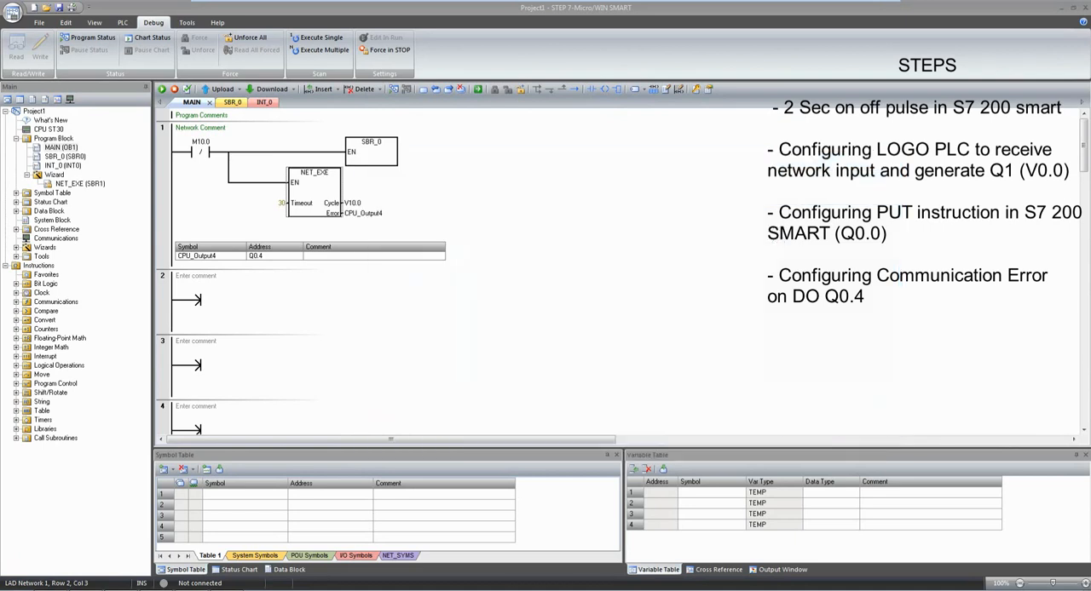
pyautogui.click(58, 7)
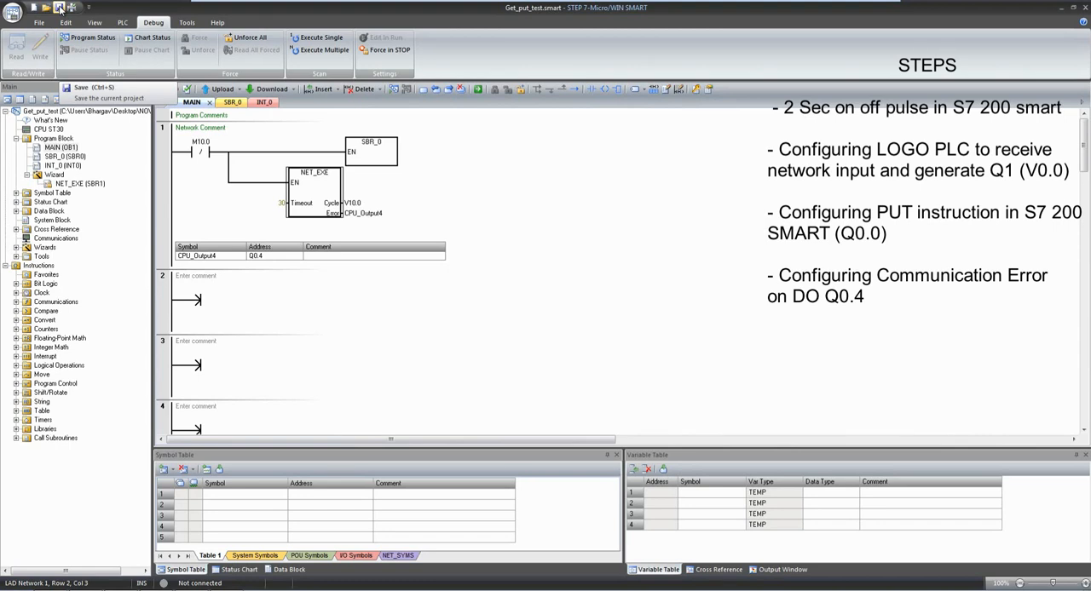
pyautogui.moveTo(109, 164)
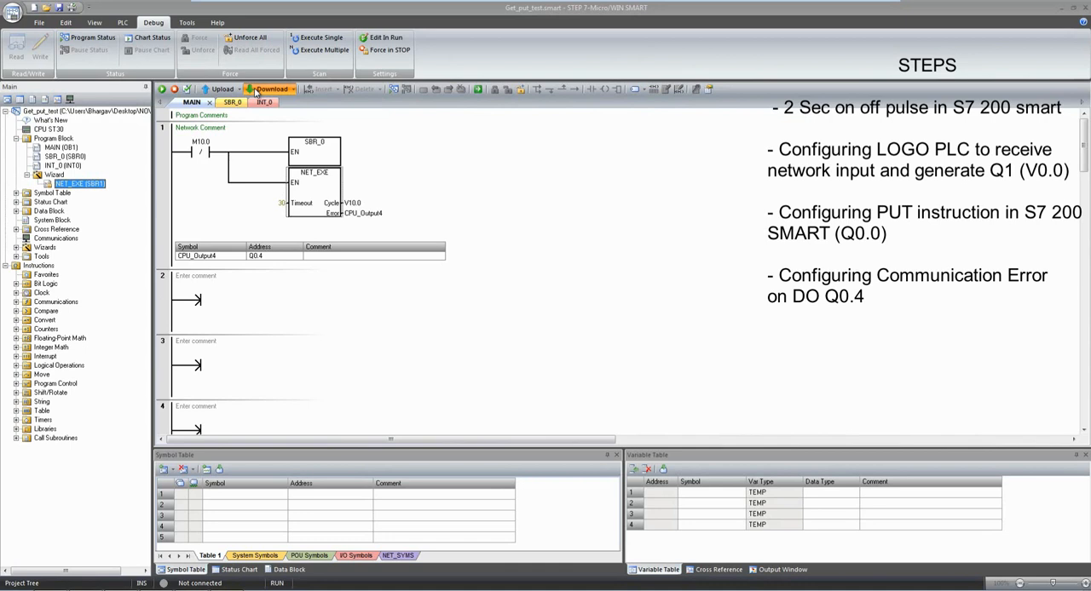
# Download the program, data and system blocks to the CPU and dismiss the success report.
pyautogui.click(271, 89)
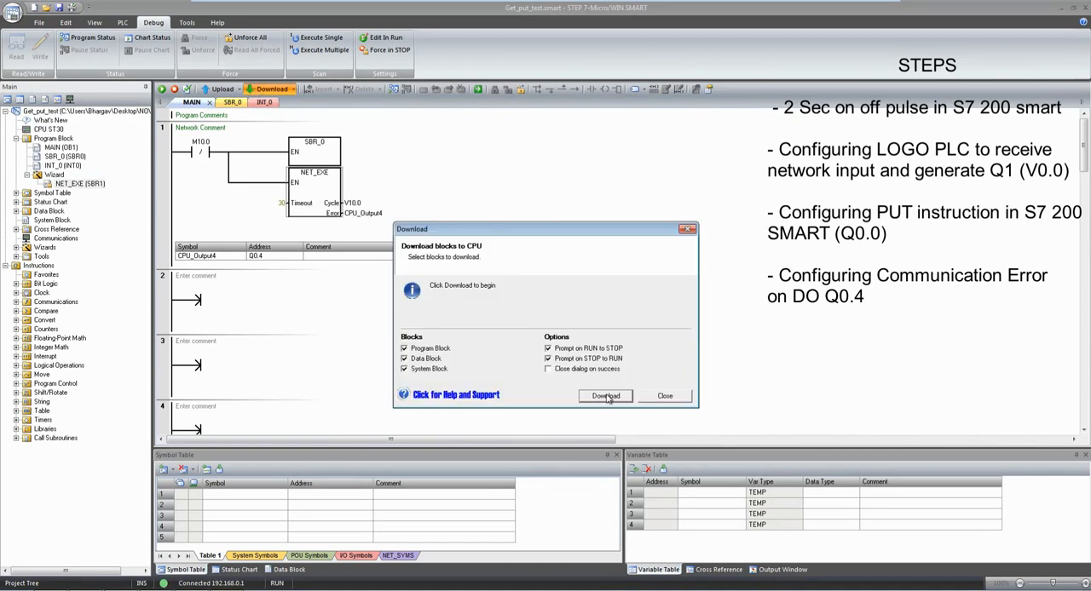
pyautogui.click(606, 396)
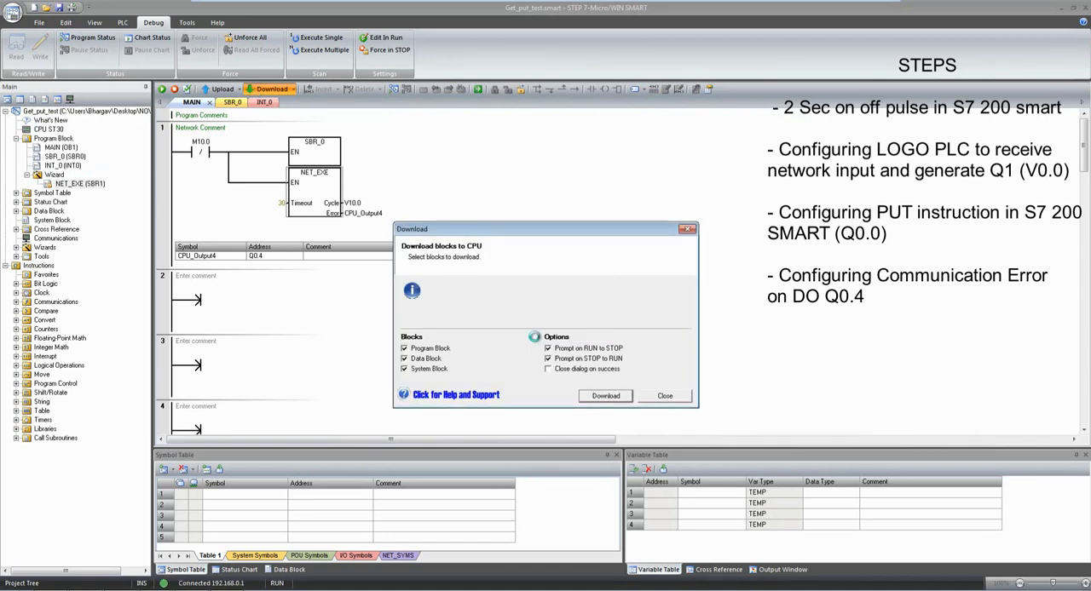
pyautogui.click(605, 395)
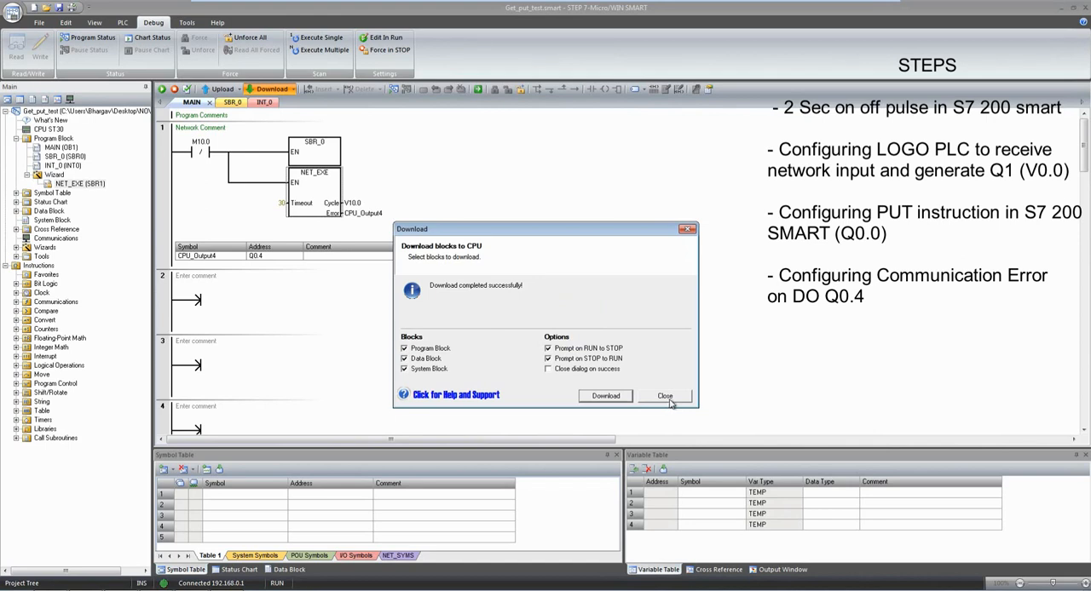
pyautogui.click(665, 395)
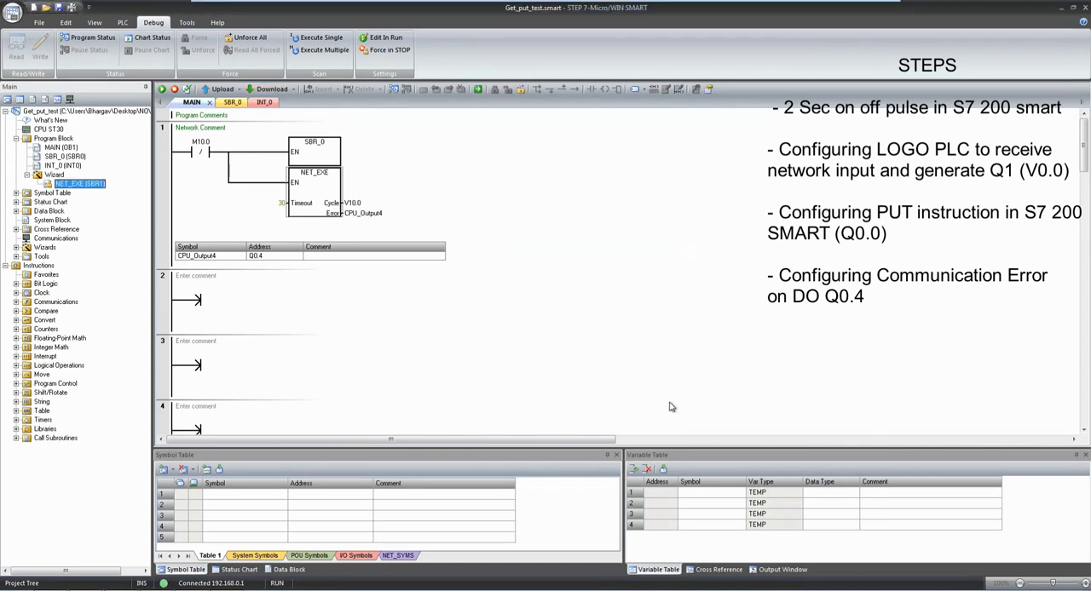
# Start live program status monitoring of the downloaded MAIN network.
pyautogui.click(93, 38)
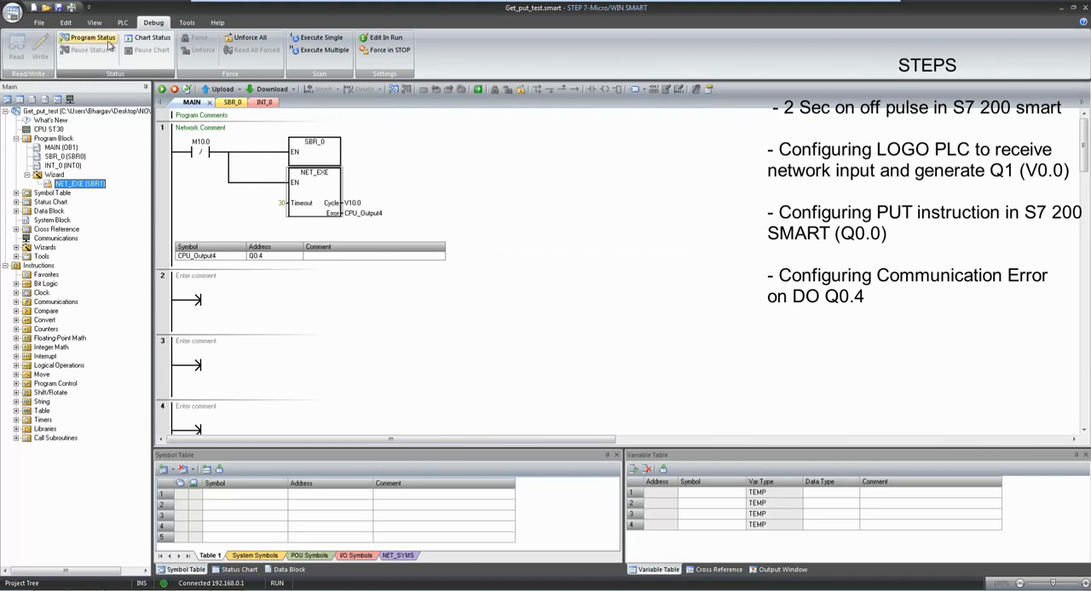
pyautogui.click(89, 37)
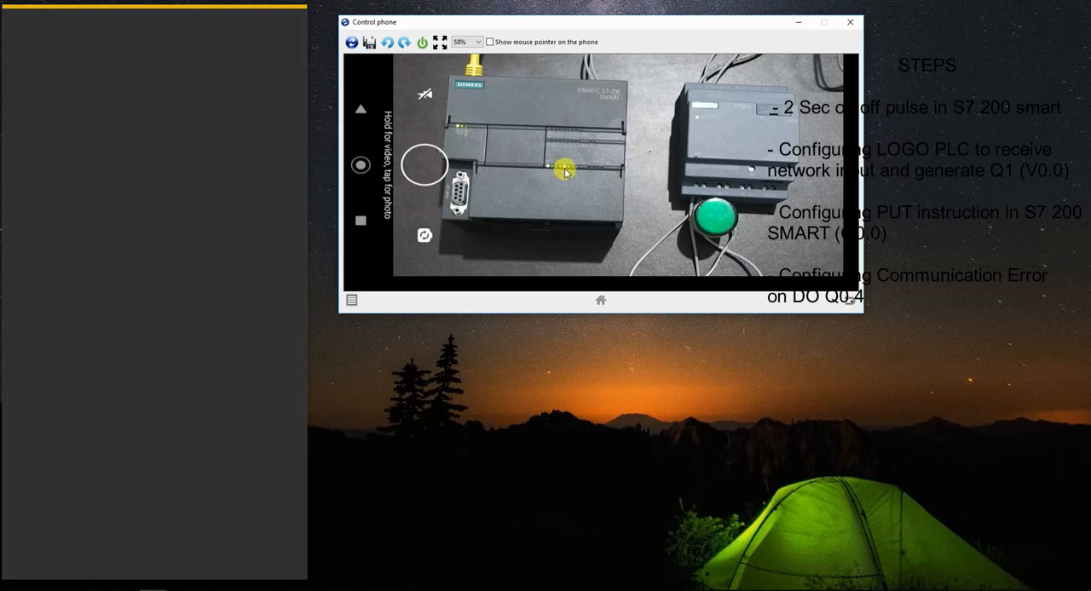
pyautogui.moveTo(544, 177)
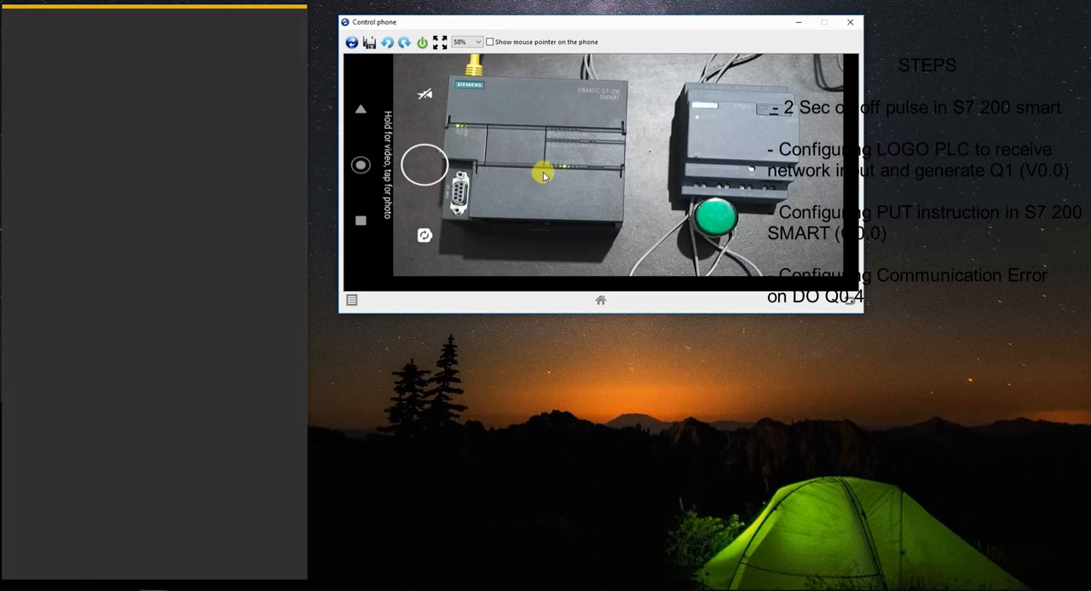
pyautogui.moveTo(799, 113)
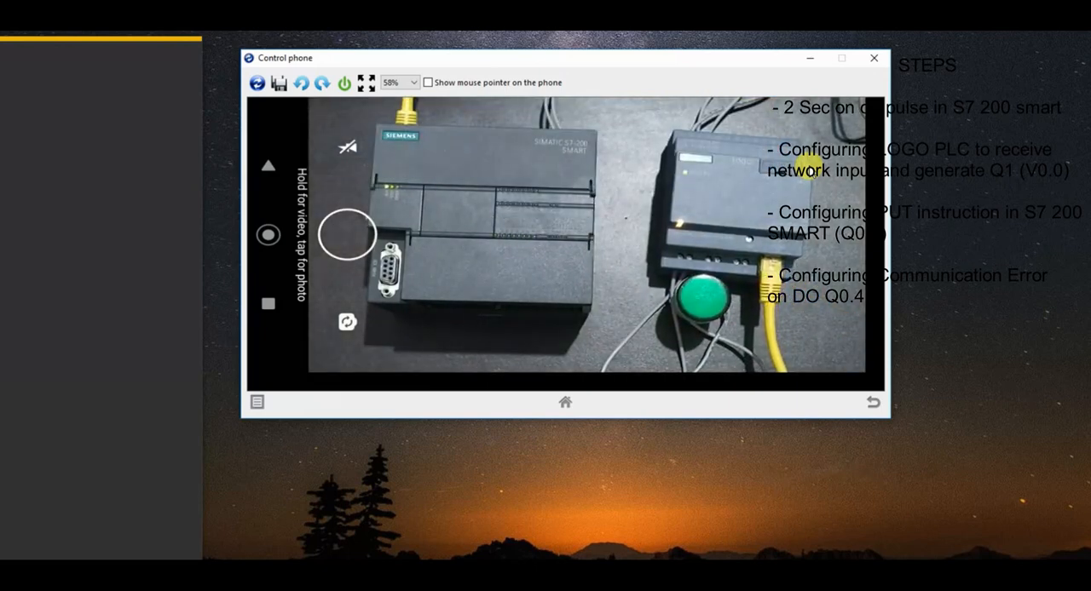
# Bring up the phone camera view of the S7-200 SMART and LOGO! hardware.
pyautogui.click(705, 303)
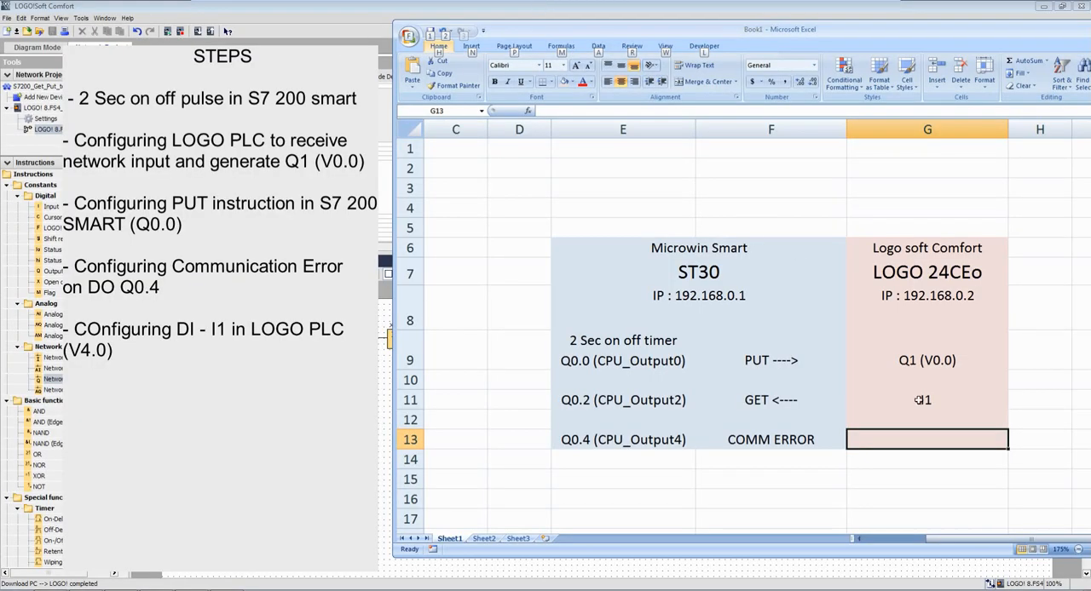
# Enter 'I1 (V4.0)' in cell G11 as the GET source next to the mapping table's GET row.
pyautogui.write('I1')
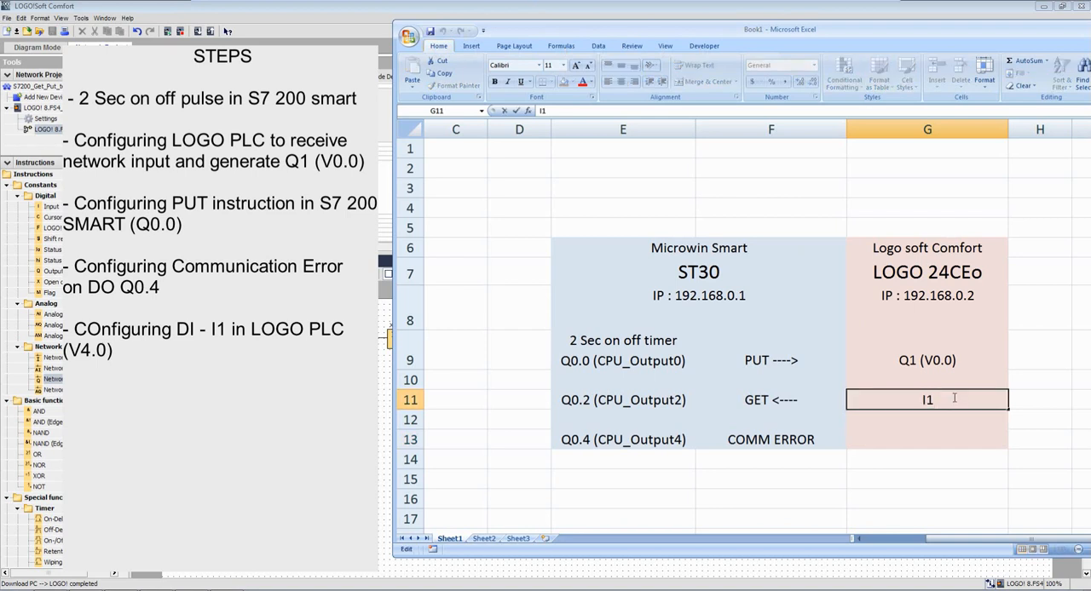
pyautogui.write('(V')
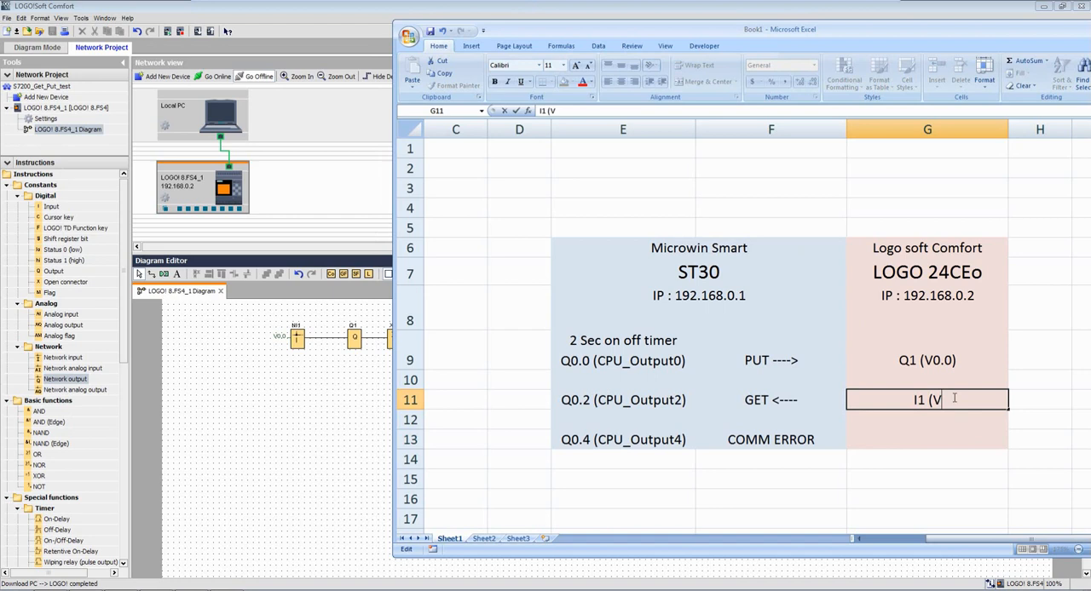
pyautogui.write('4.0')
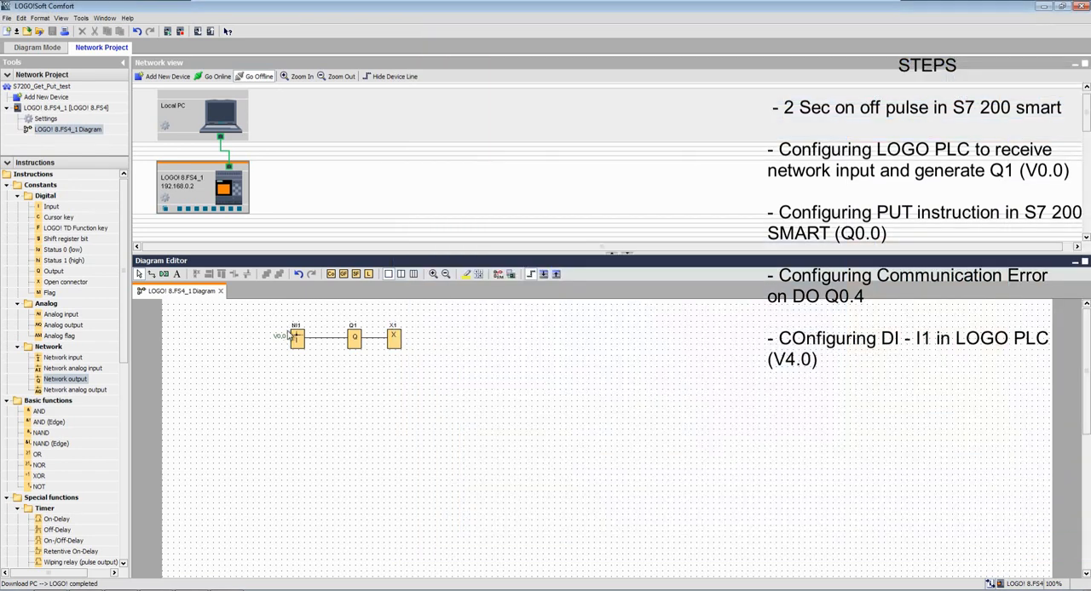
# Route input I1 to a network output at VB4 bit 0 and download the diagram to the LOGO.
pyautogui.click(51, 208)
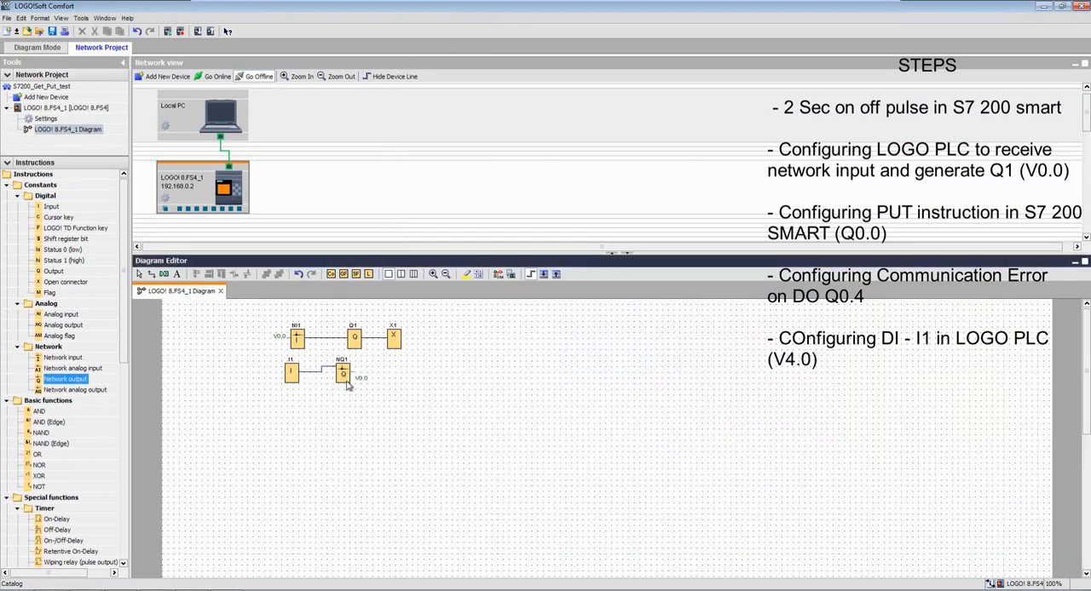
pyautogui.doubleClick(345, 375)
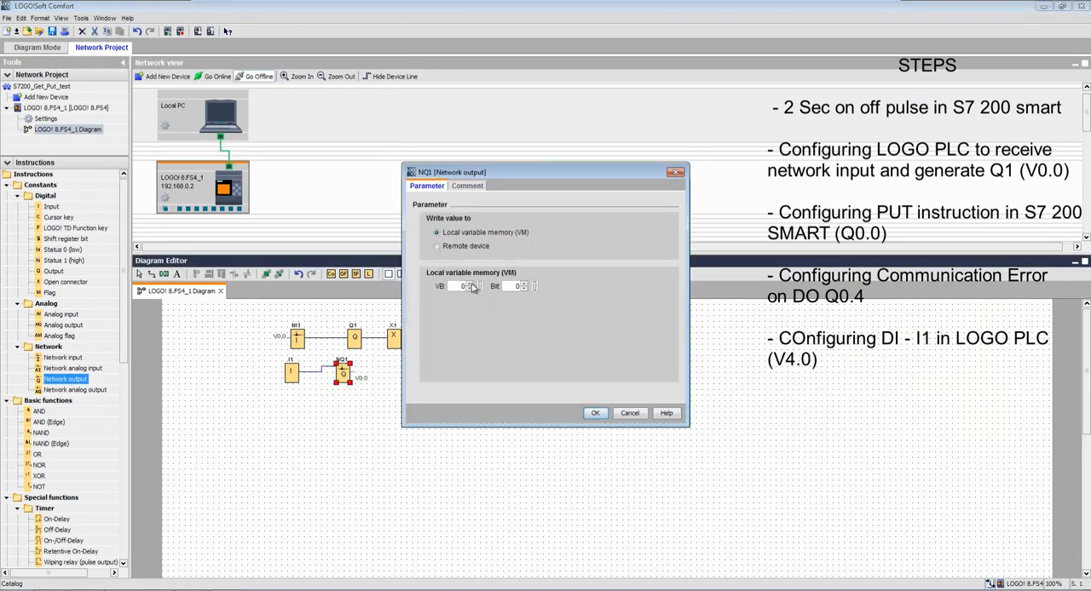
pyautogui.click(477, 286)
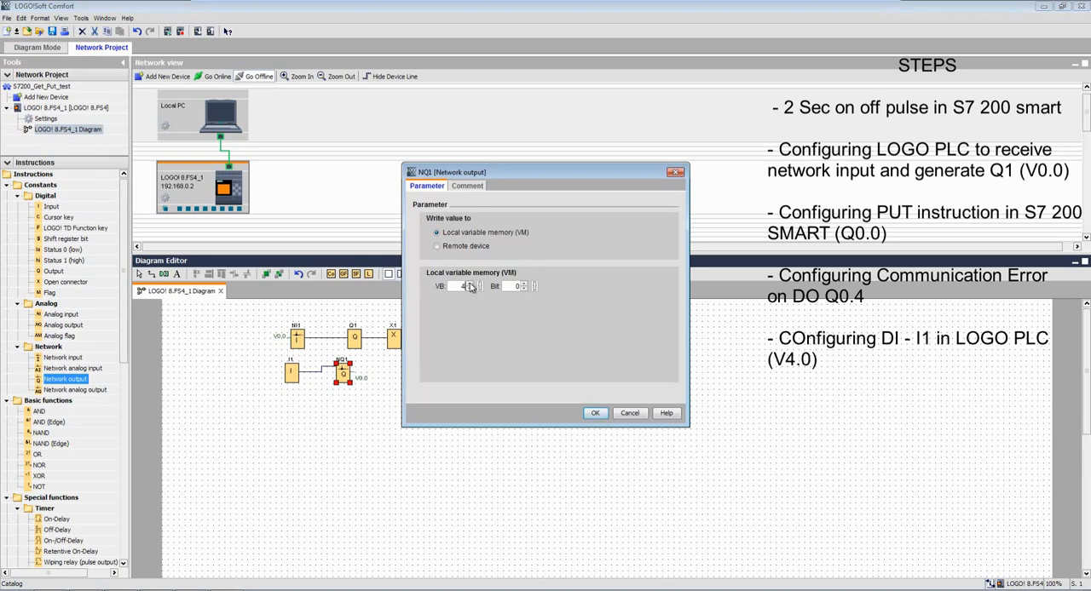
pyautogui.click(597, 412)
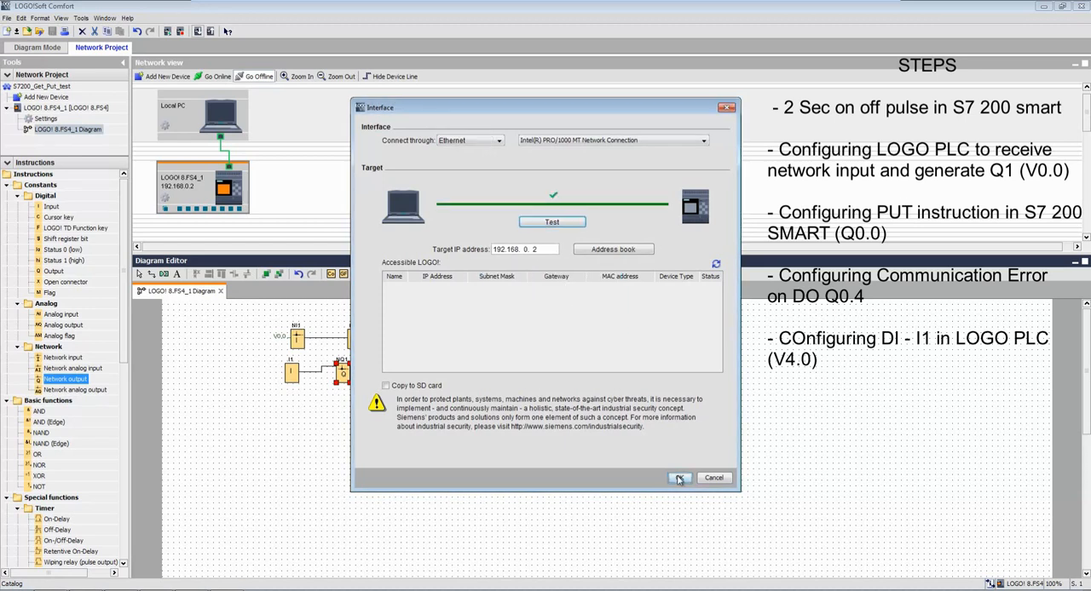
pyautogui.click(678, 477)
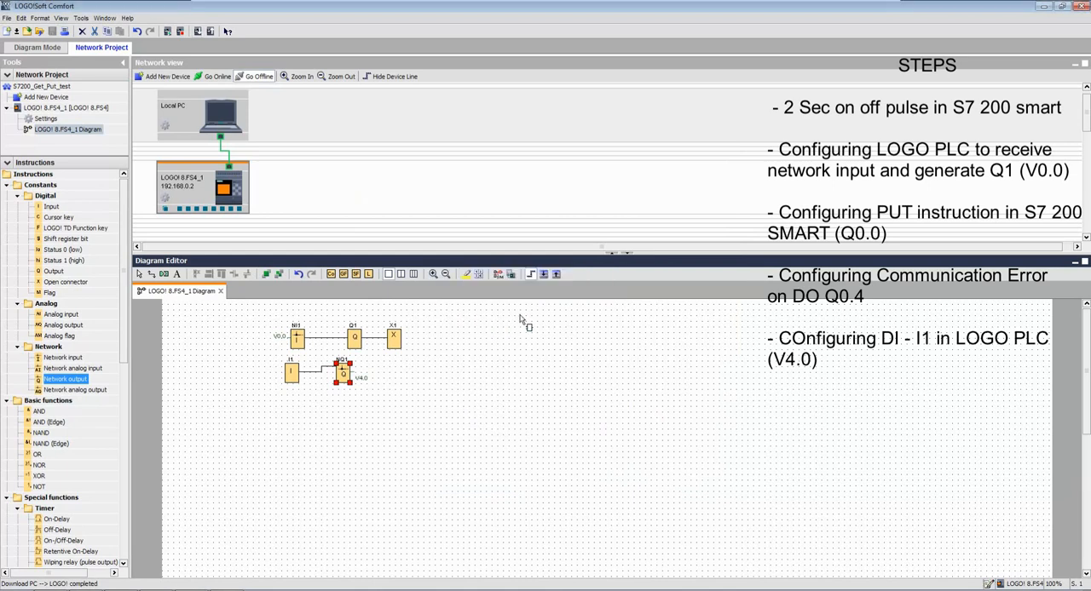
pyautogui.moveTo(508, 327)
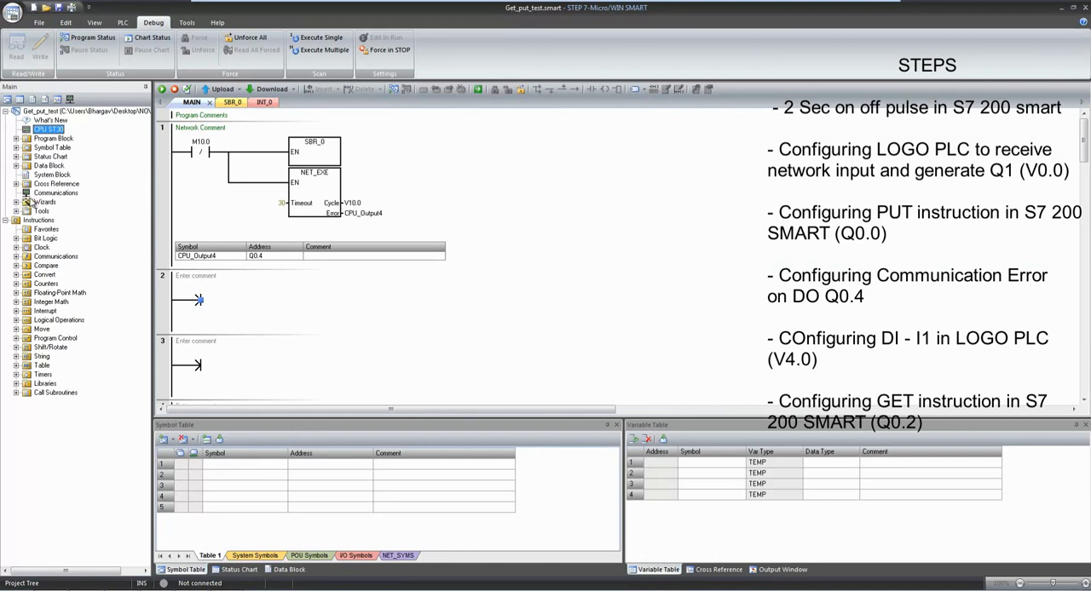
# Reopen the GET/PUT wizard and add a second operation named 'operation2'.
pyautogui.click(46, 201)
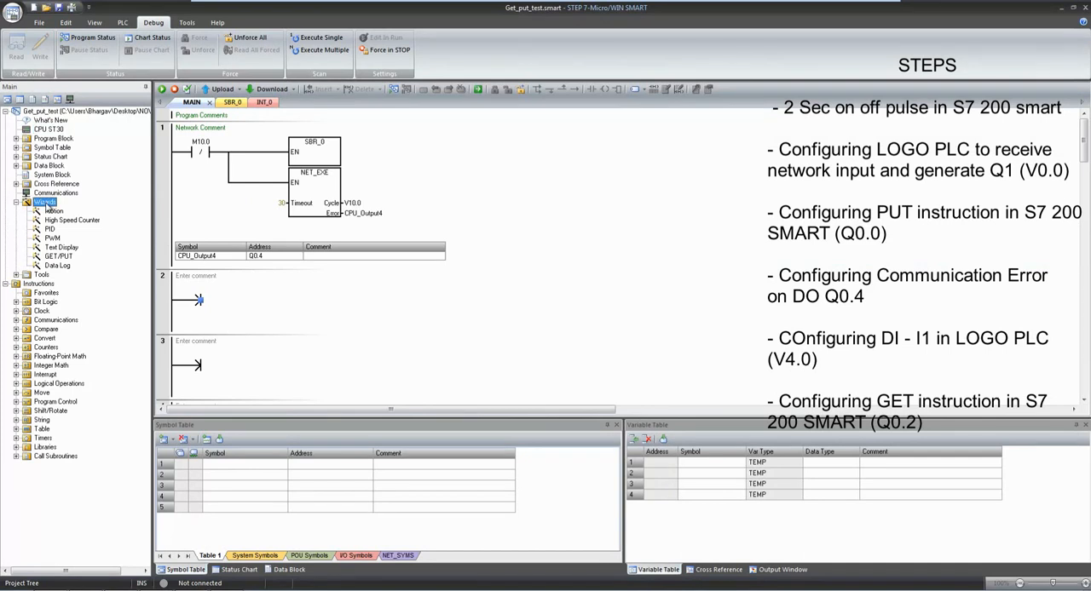
pyautogui.click(57, 256)
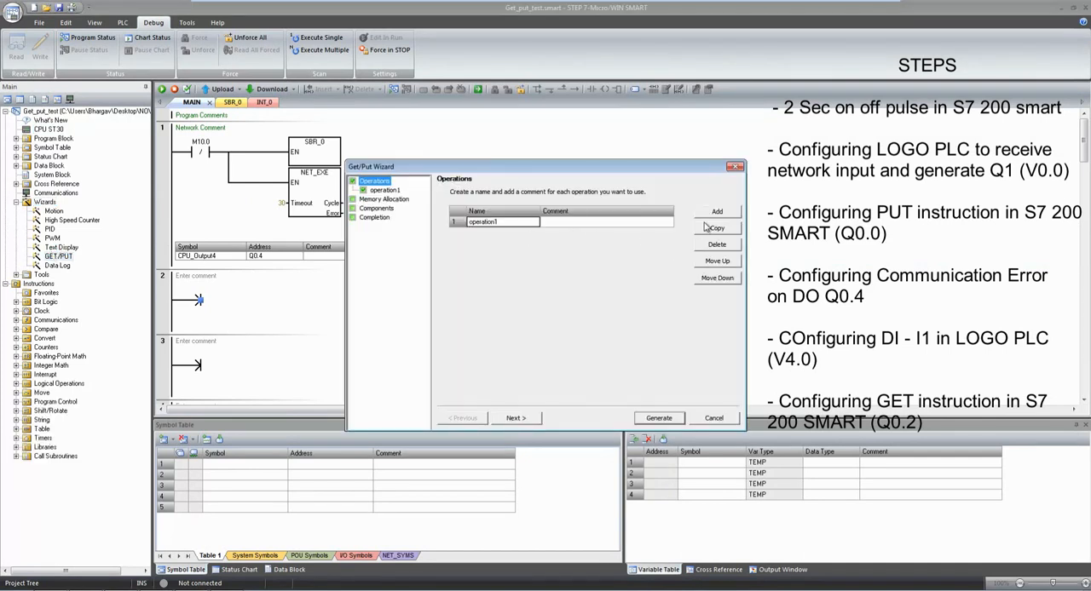
pyautogui.click(716, 211)
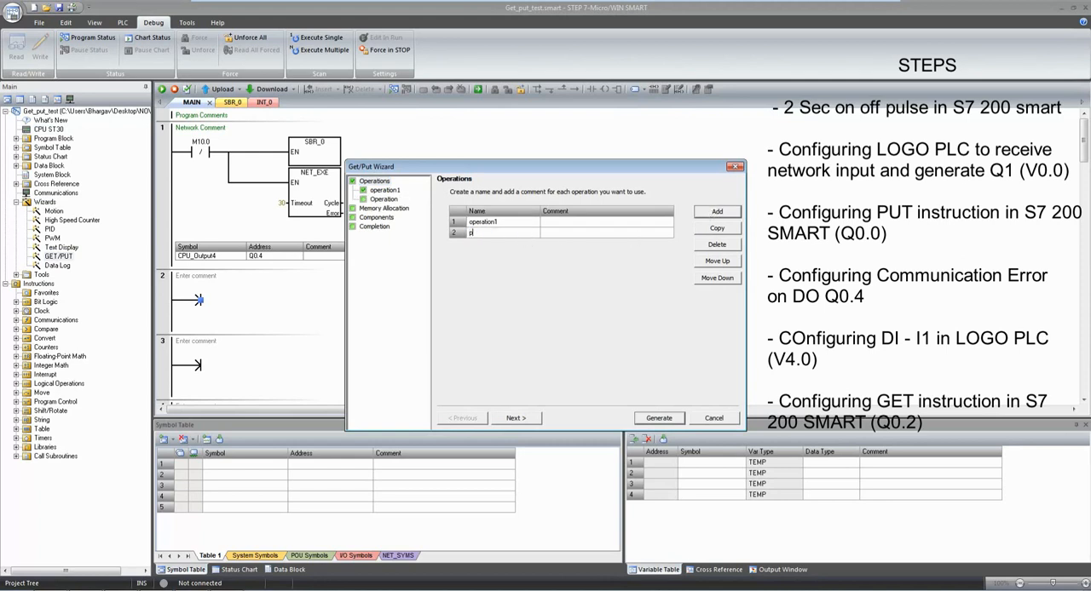
pyautogui.write('operation2')
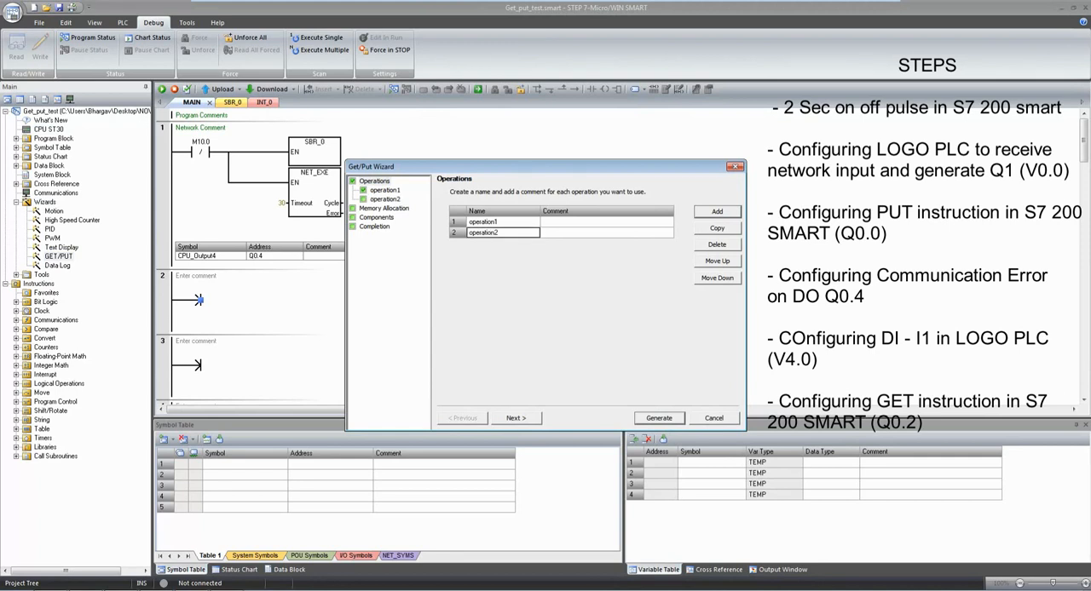
pyautogui.click(386, 197)
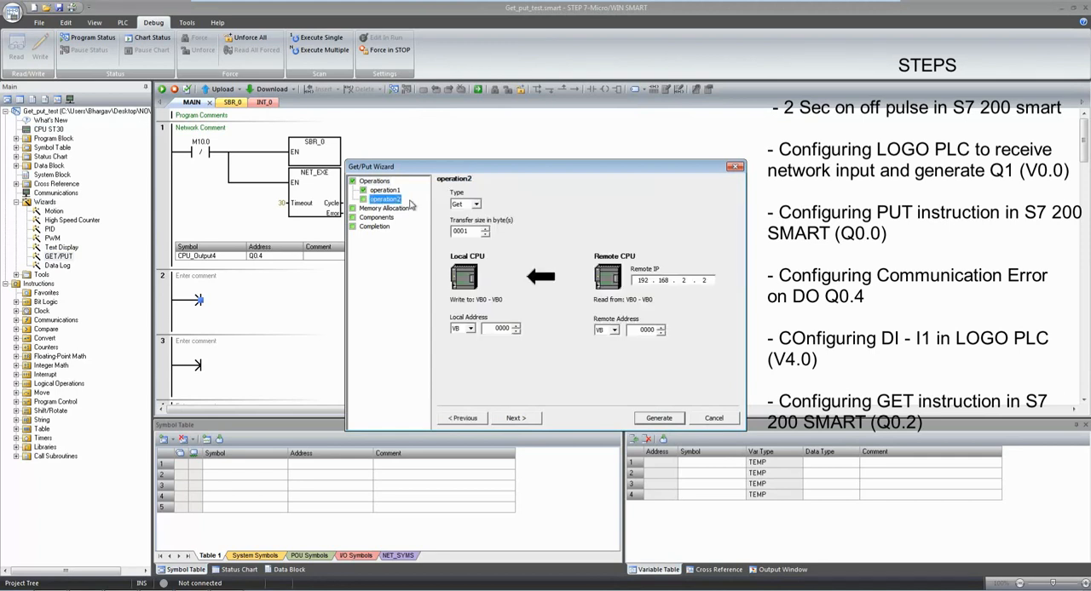
# Make operation2 a Get of 1 byte from remote VB4 into local VB4.
pyautogui.click(477, 204)
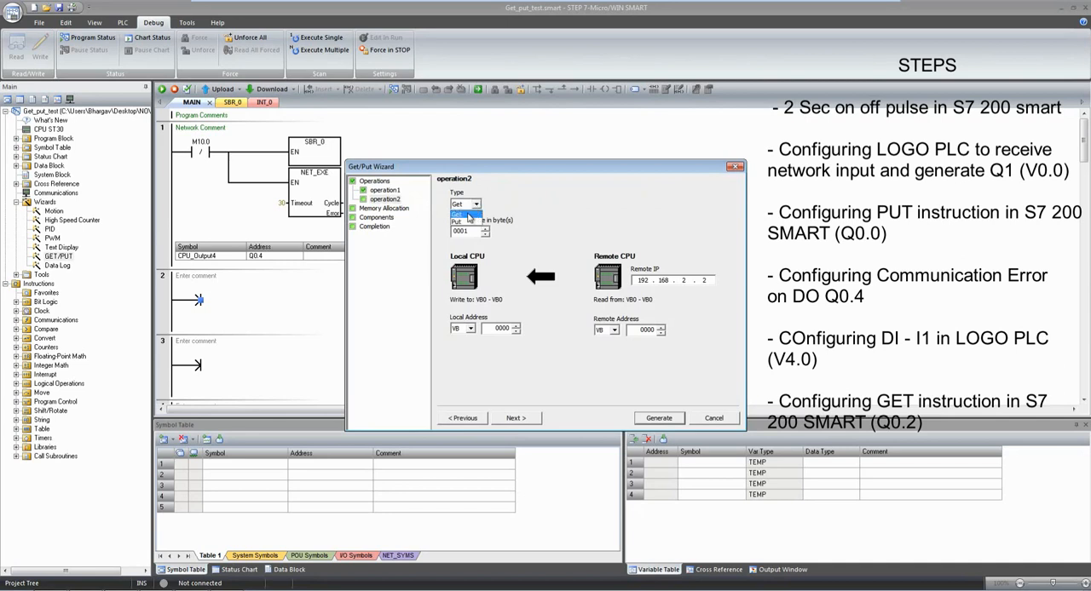
pyautogui.click(385, 200)
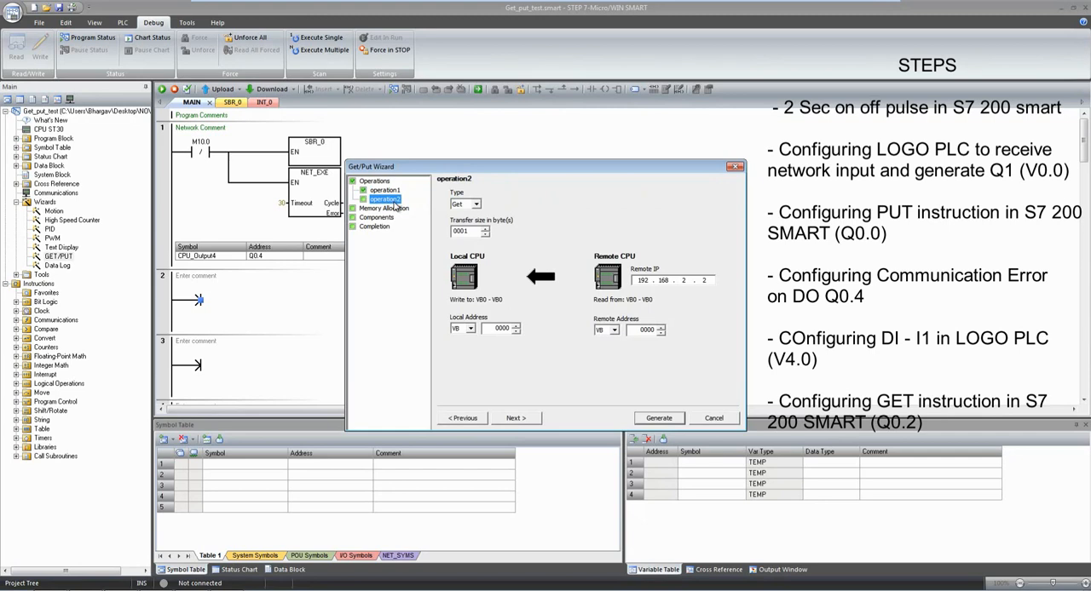
pyautogui.moveTo(515, 331)
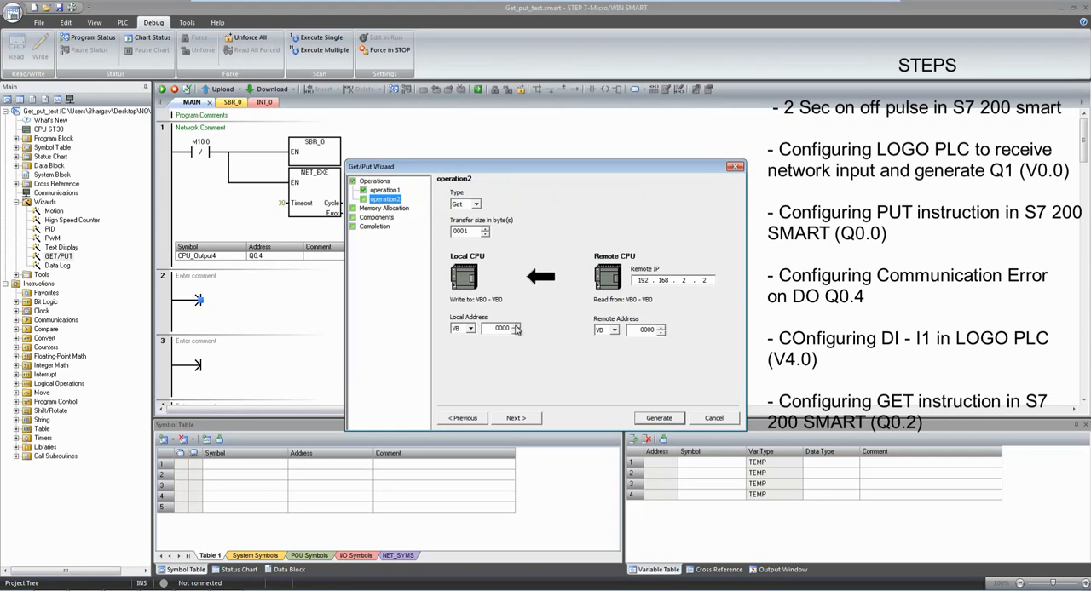
pyautogui.click(471, 331)
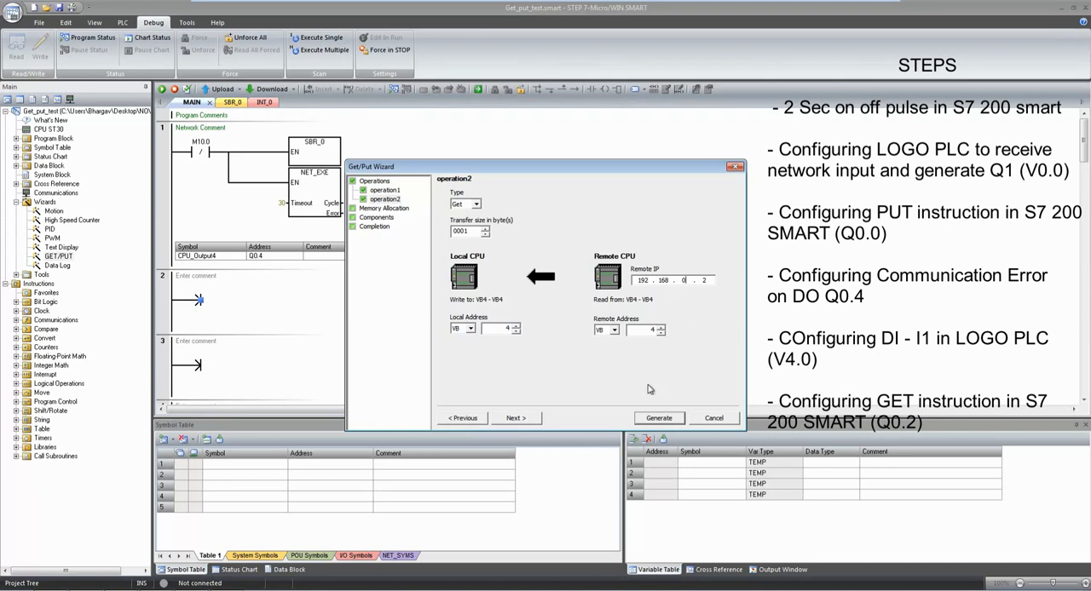
pyautogui.click(515, 418)
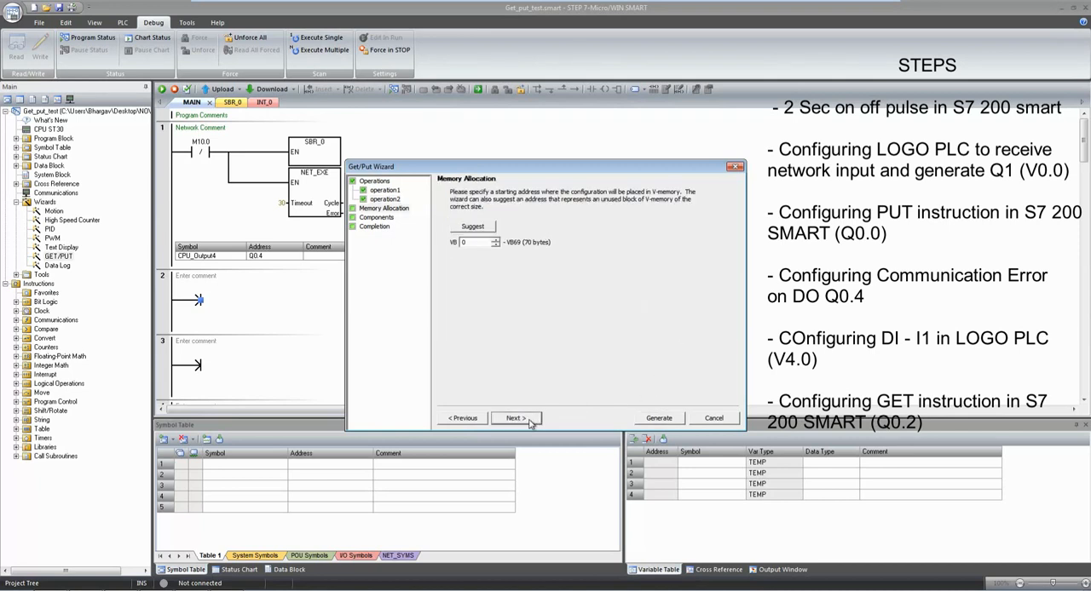
pyautogui.moveTo(532, 346)
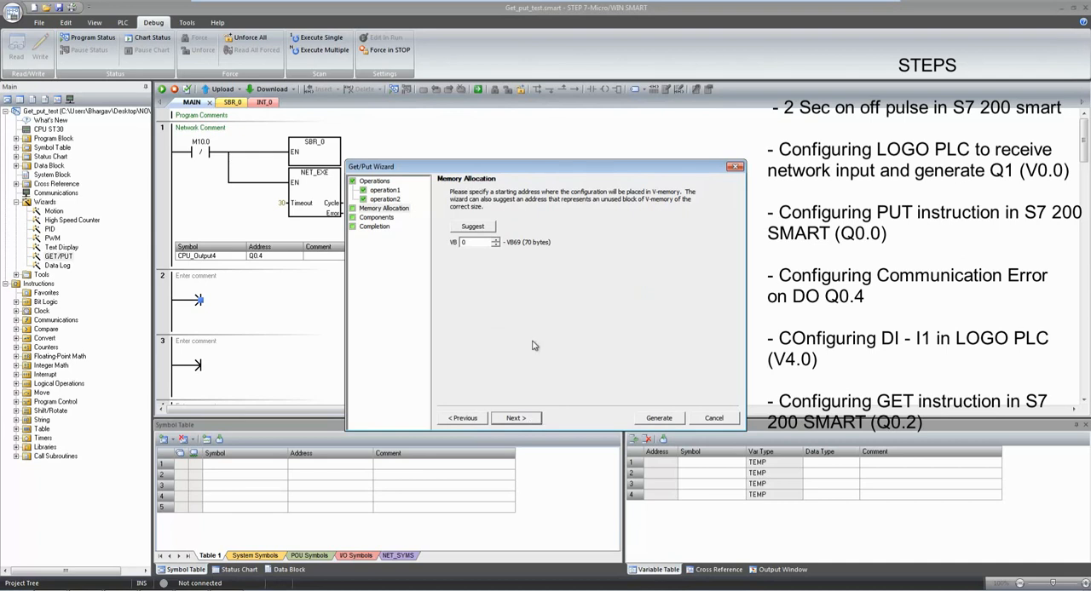
# Accept the suggested V-memory block at VB70 and regenerate the GET/PUT program components.
pyautogui.click(472, 227)
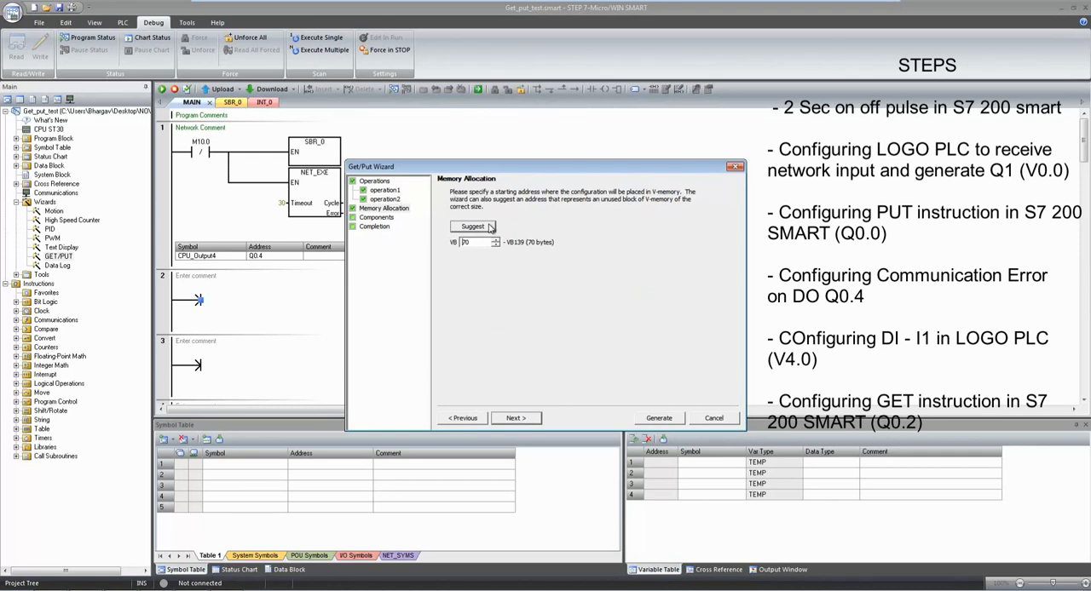
pyautogui.moveTo(491, 396)
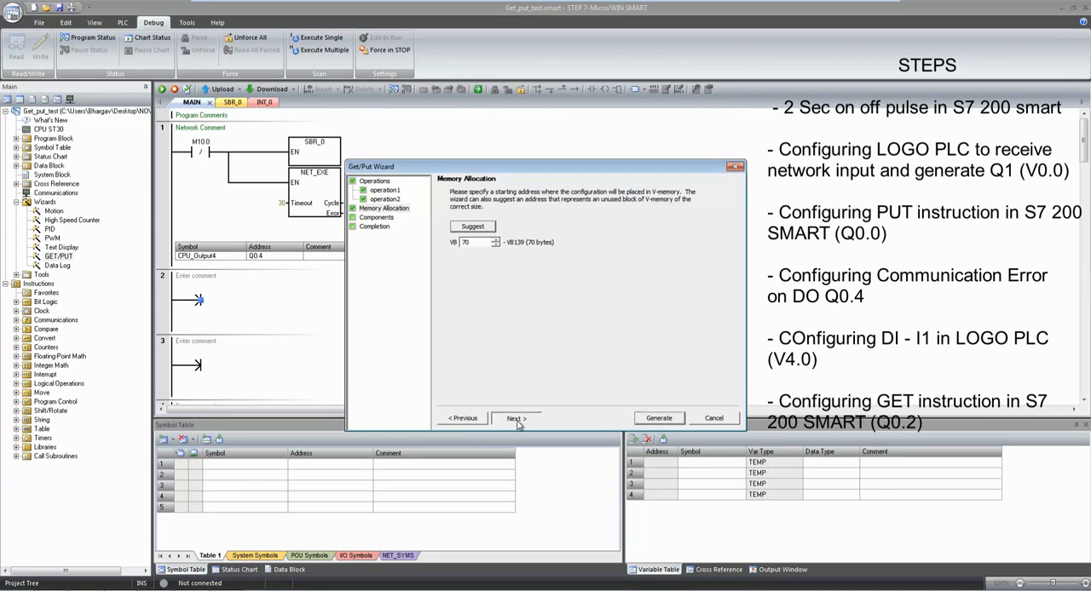
pyautogui.click(515, 420)
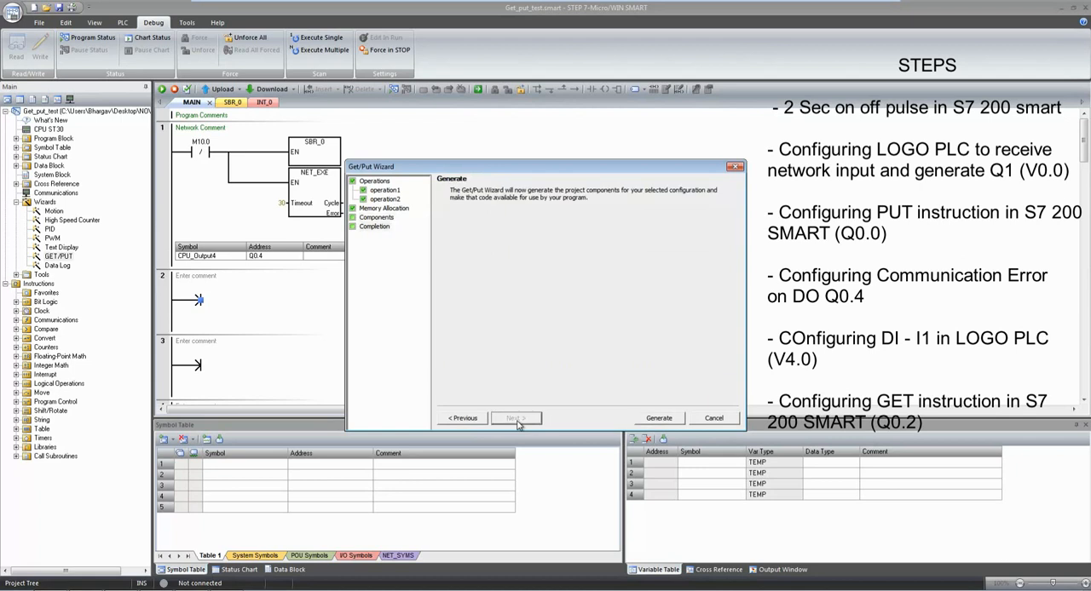
pyautogui.moveTo(685, 427)
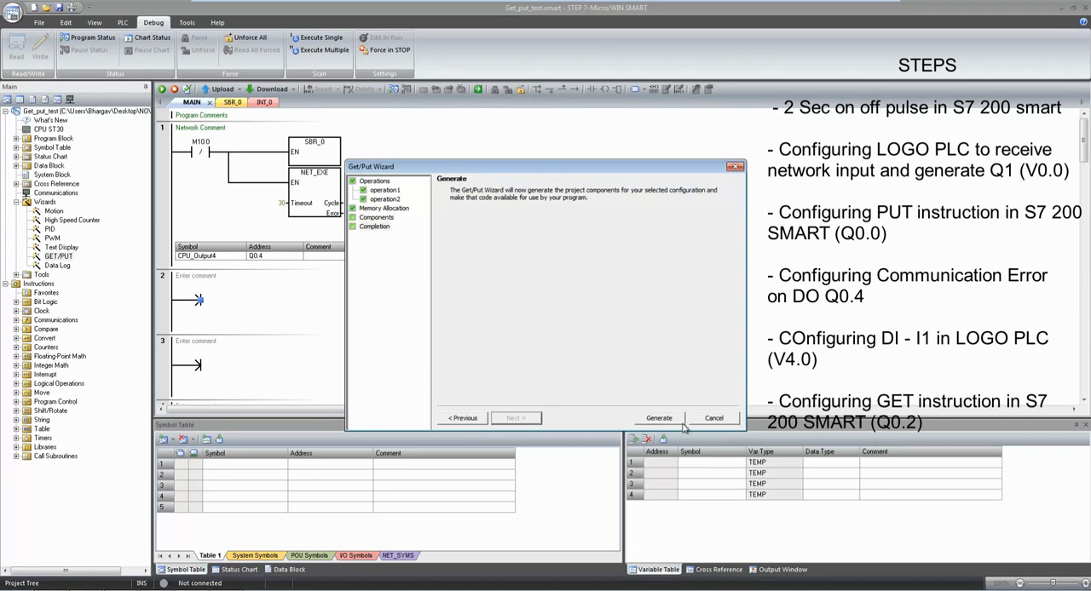
pyautogui.click(657, 417)
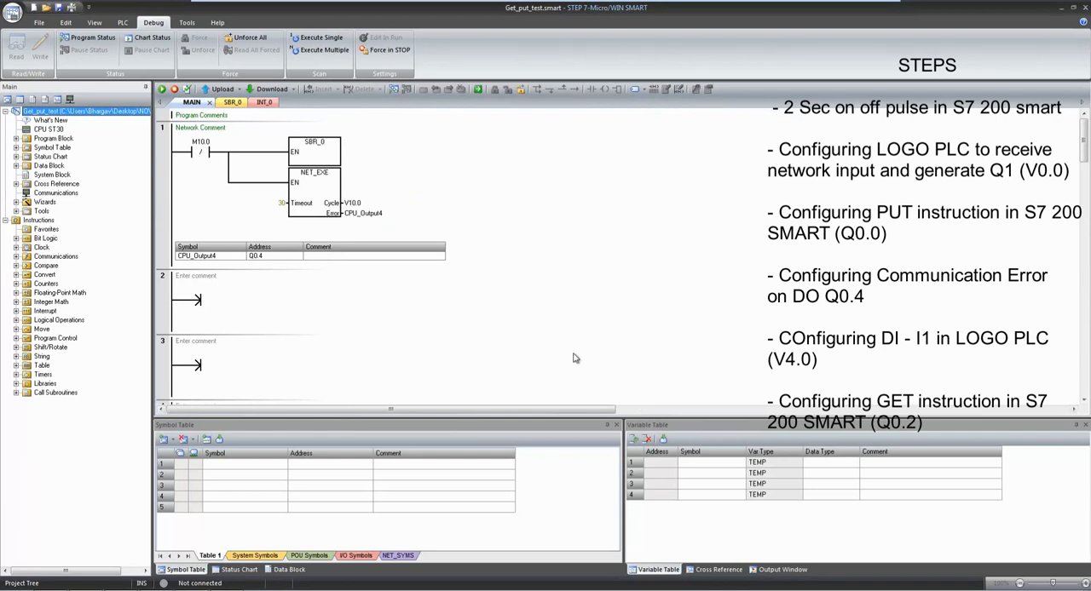
pyautogui.moveTo(236, 318)
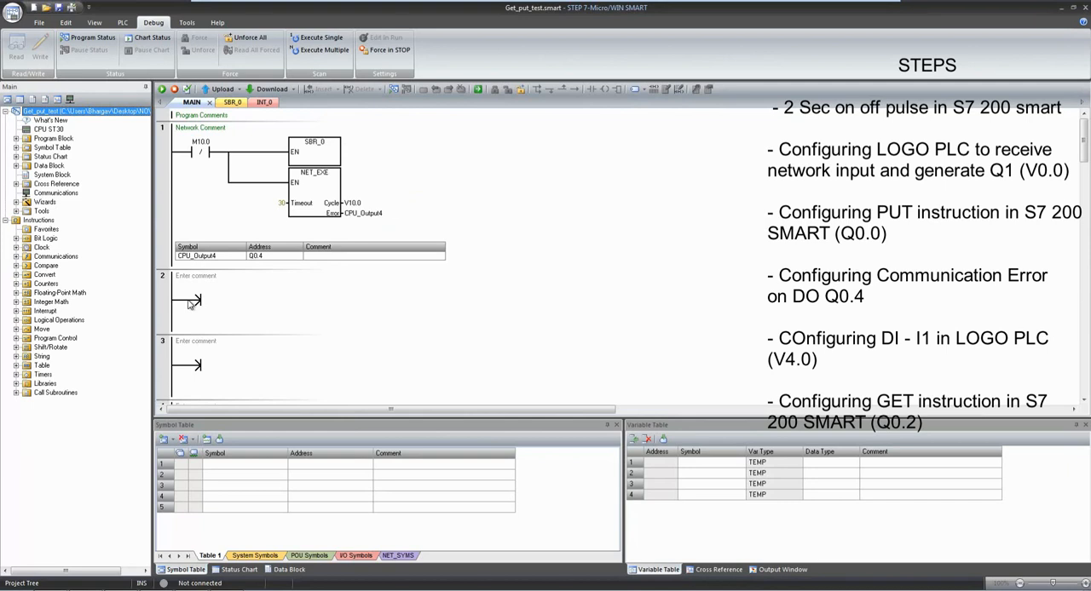
pyautogui.moveTo(191, 307)
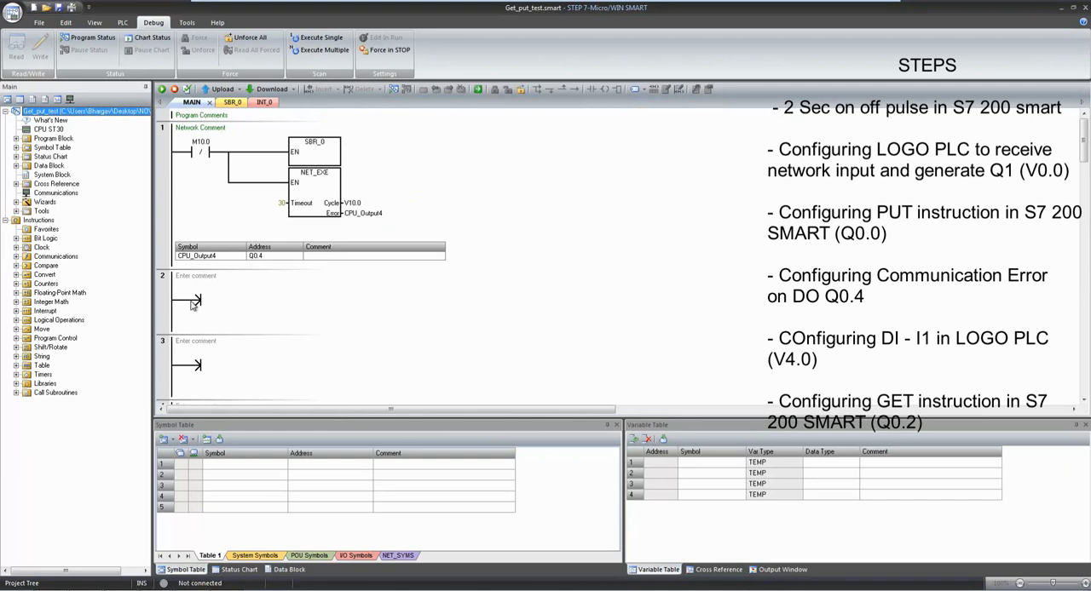
# Add a normally open contact V4.0 driving output coil Q0.2 in network 2.
pyautogui.click(201, 298)
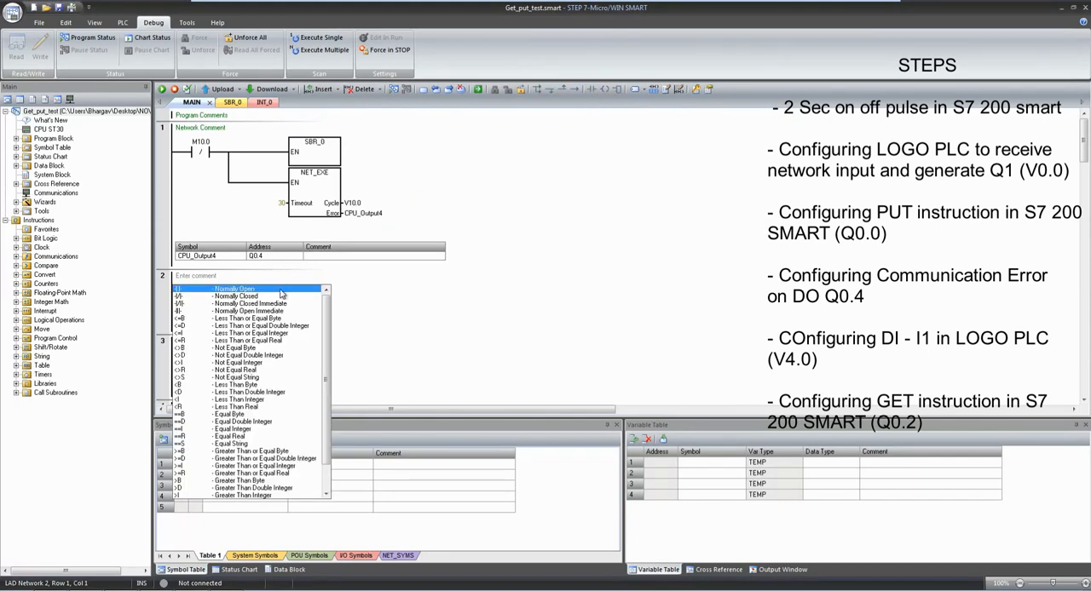
pyautogui.moveTo(256, 295)
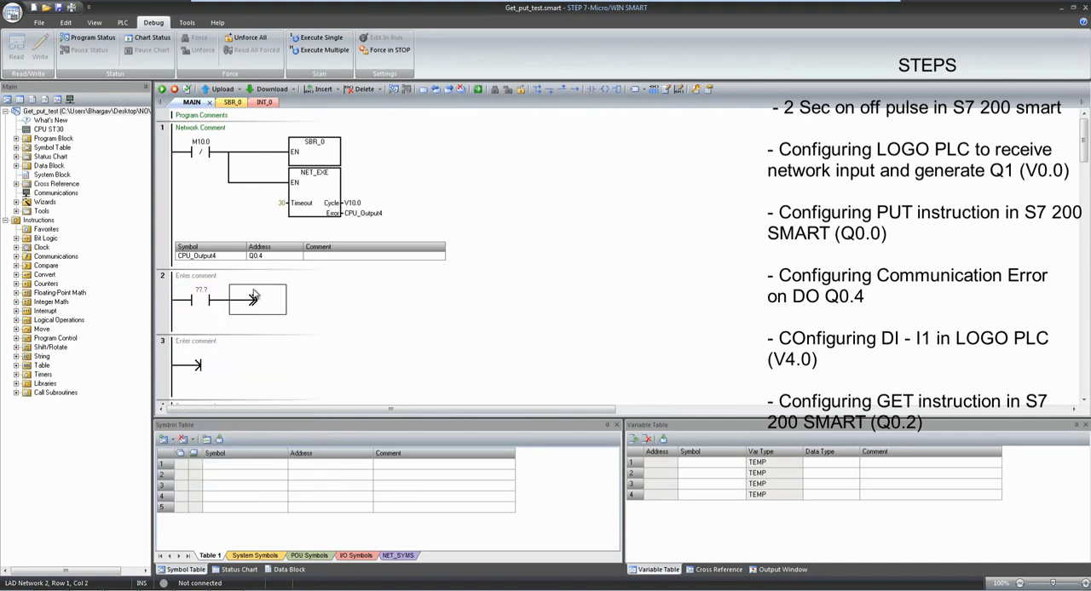
pyautogui.click(181, 289)
pyautogui.write('V4.0')
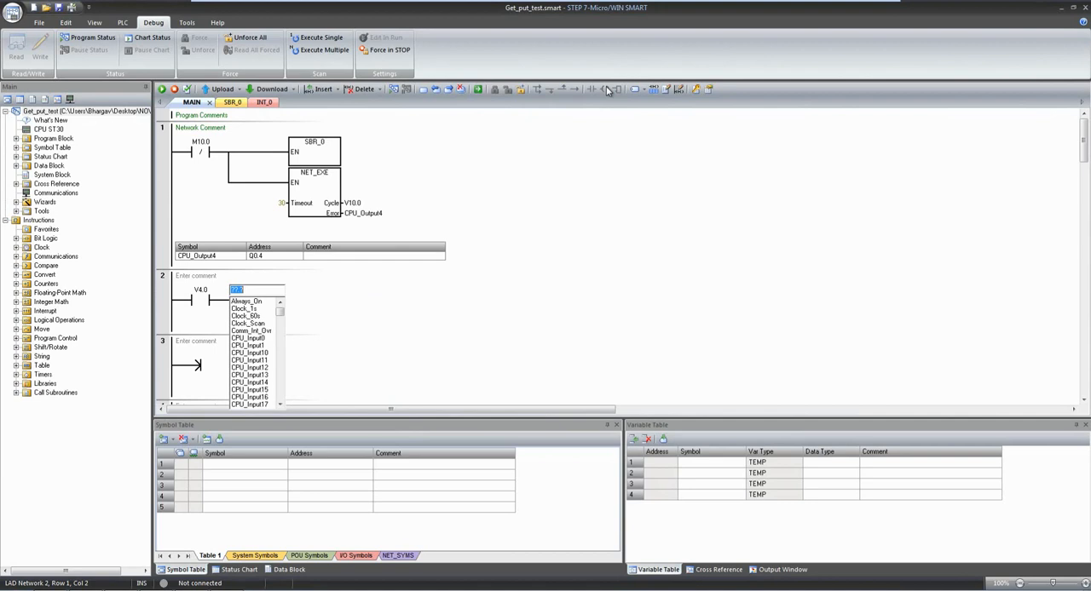
pyautogui.write('Q0.2')
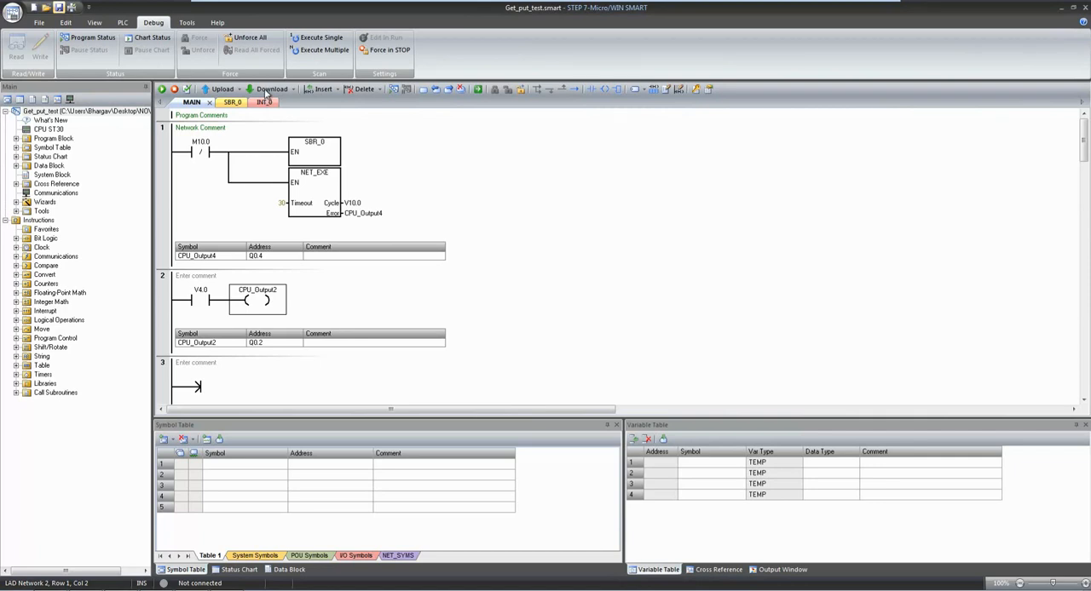
pyautogui.moveTo(265, 94)
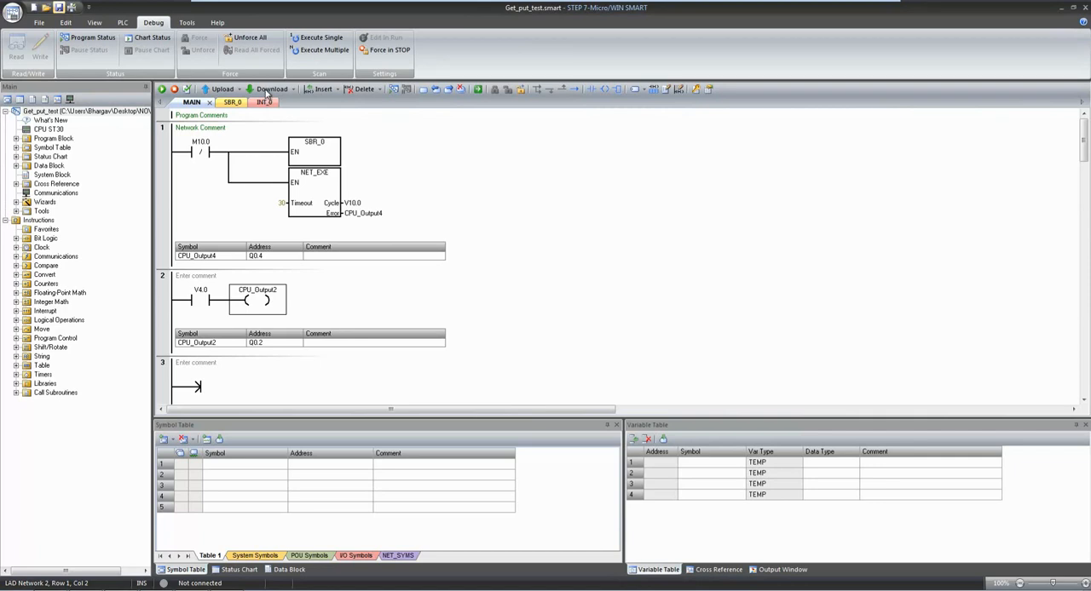
# Download program, data and system blocks to the CPU, accepting the STOP prompt and closing the report.
pyautogui.click(271, 89)
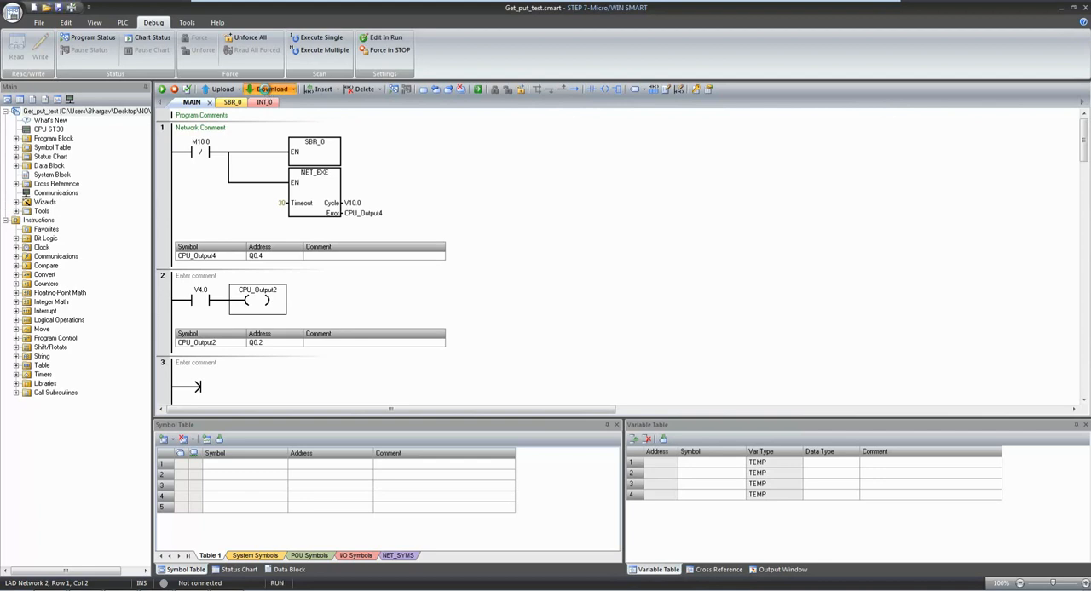
pyautogui.click(272, 89)
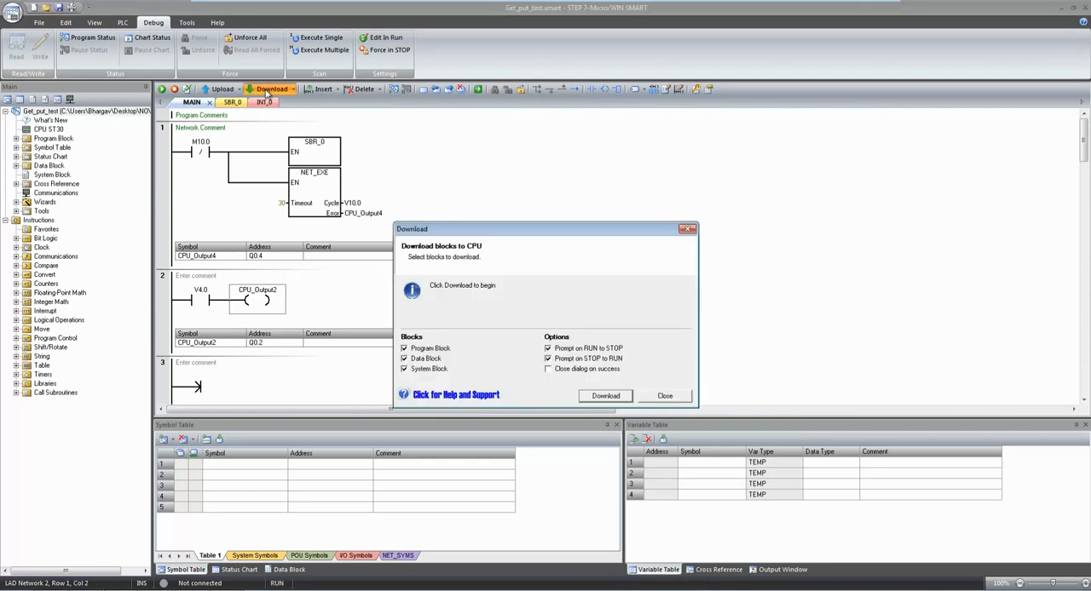
pyautogui.click(607, 396)
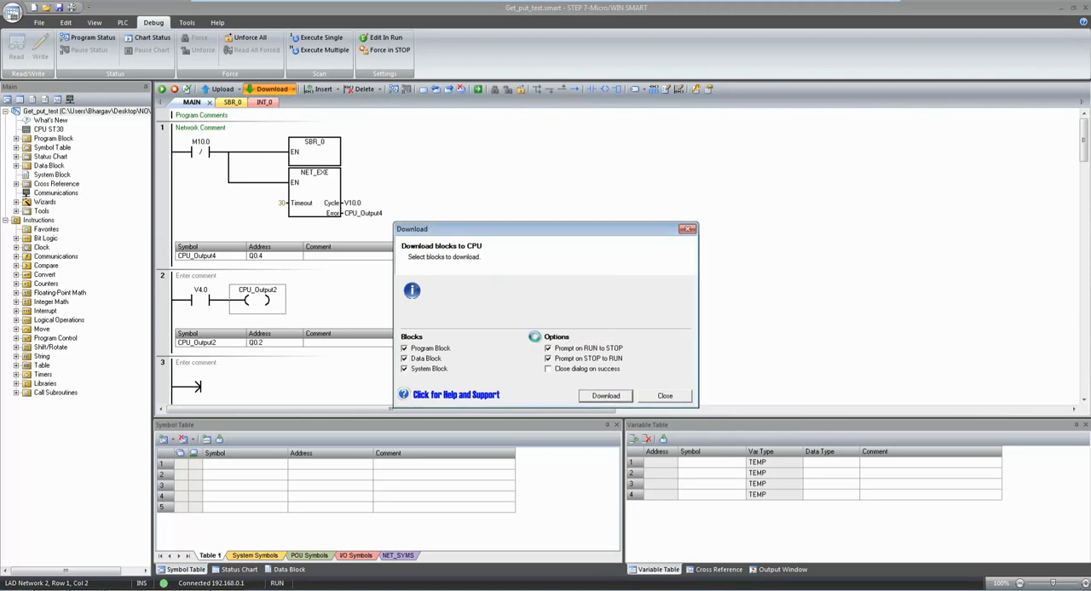
pyautogui.click(605, 396)
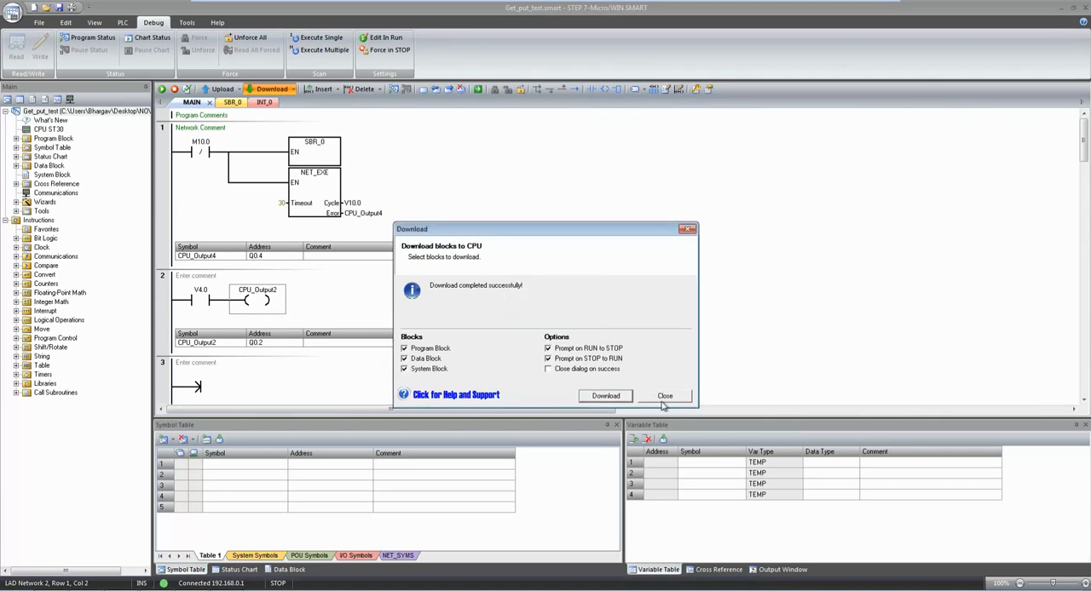
pyautogui.click(664, 395)
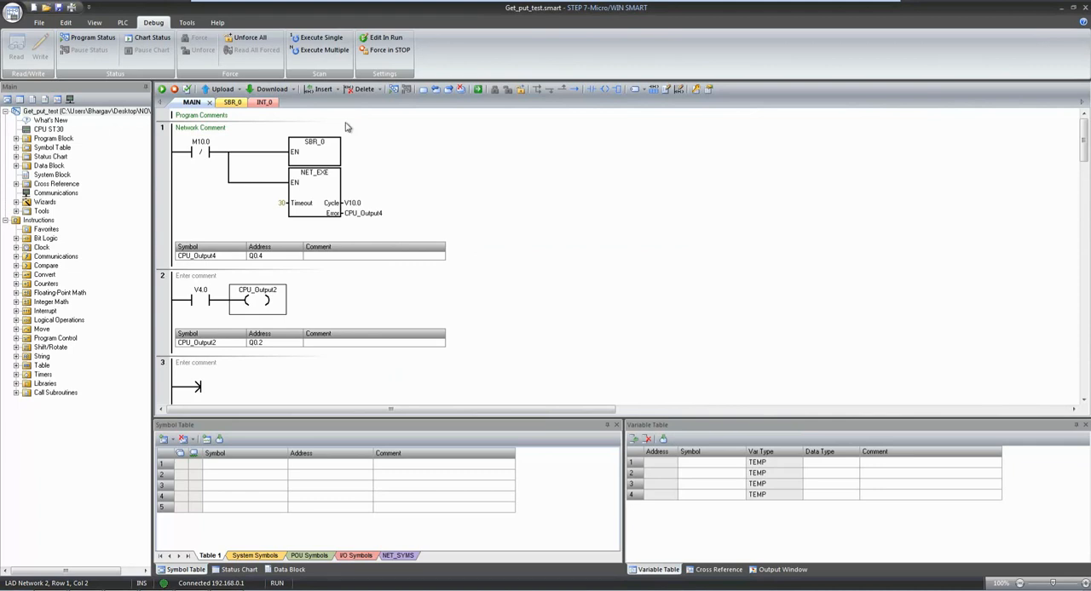
pyautogui.click(88, 38)
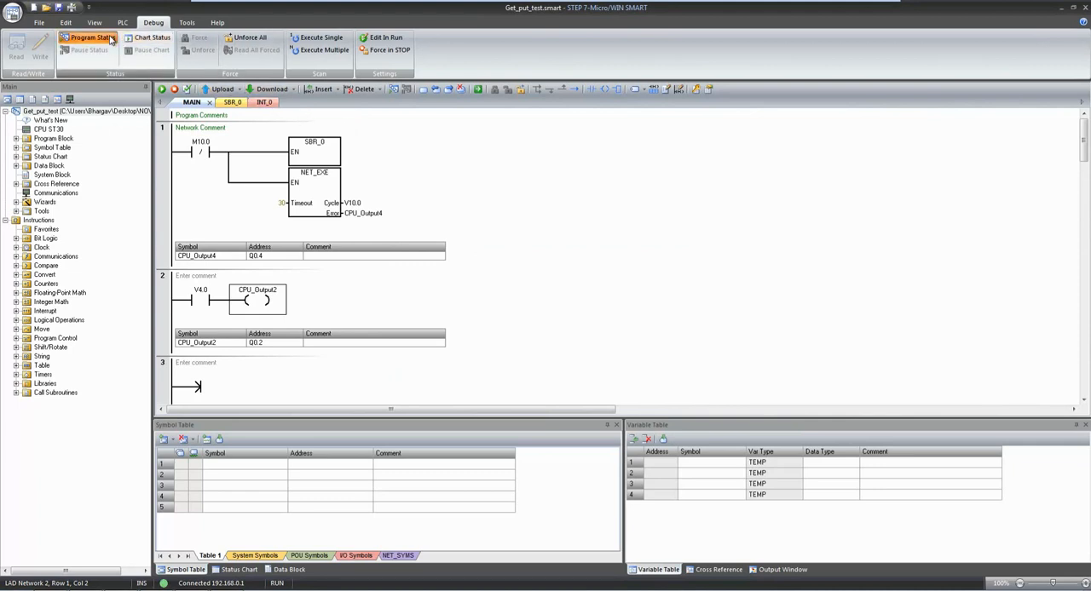
pyautogui.click(89, 37)
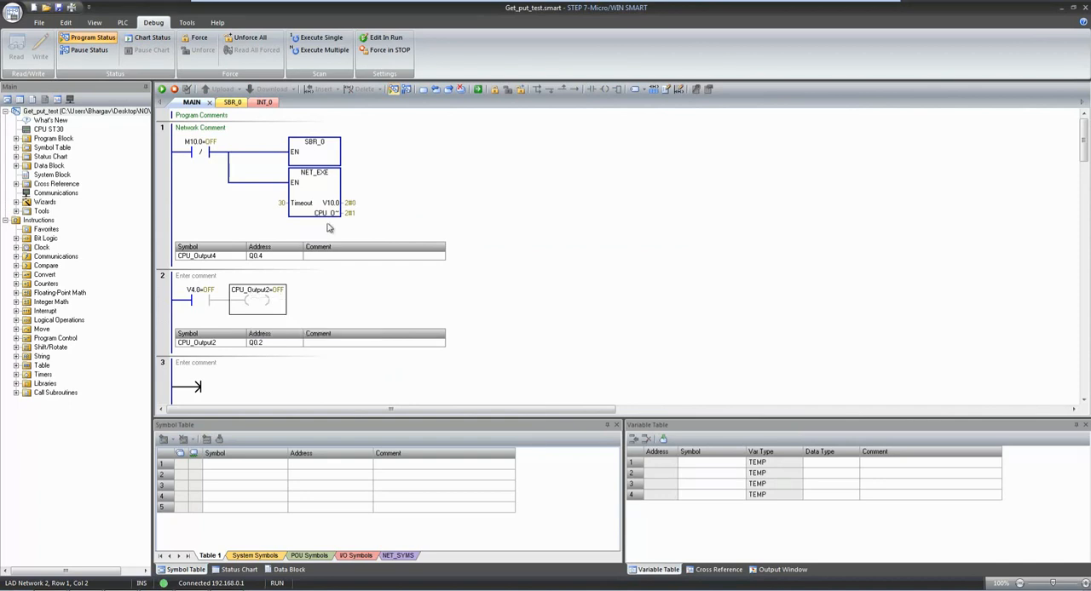
pyautogui.moveTo(349, 220)
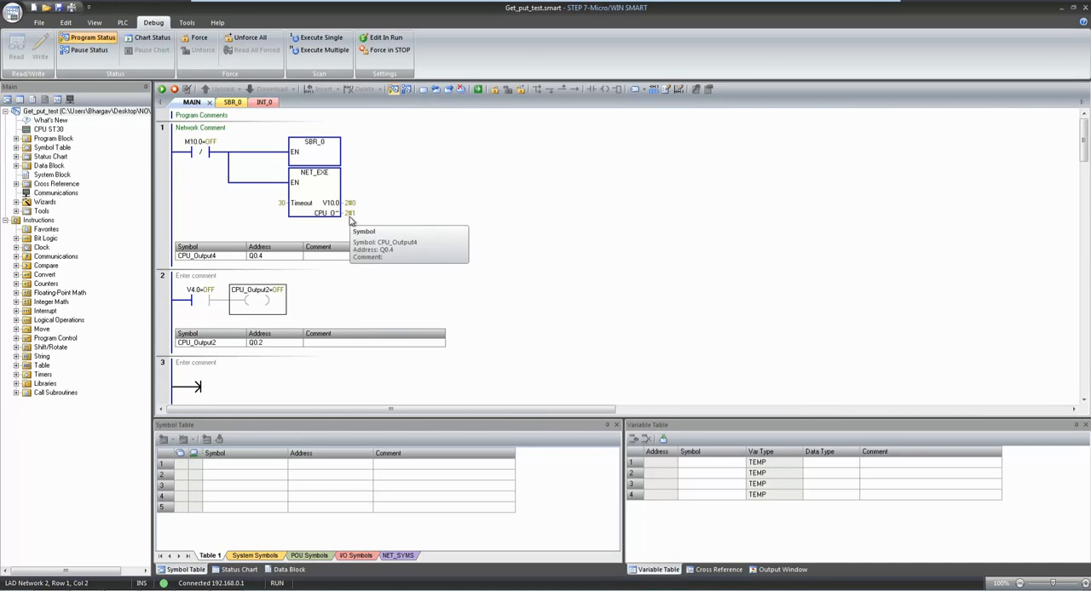
pyautogui.moveTo(348, 225)
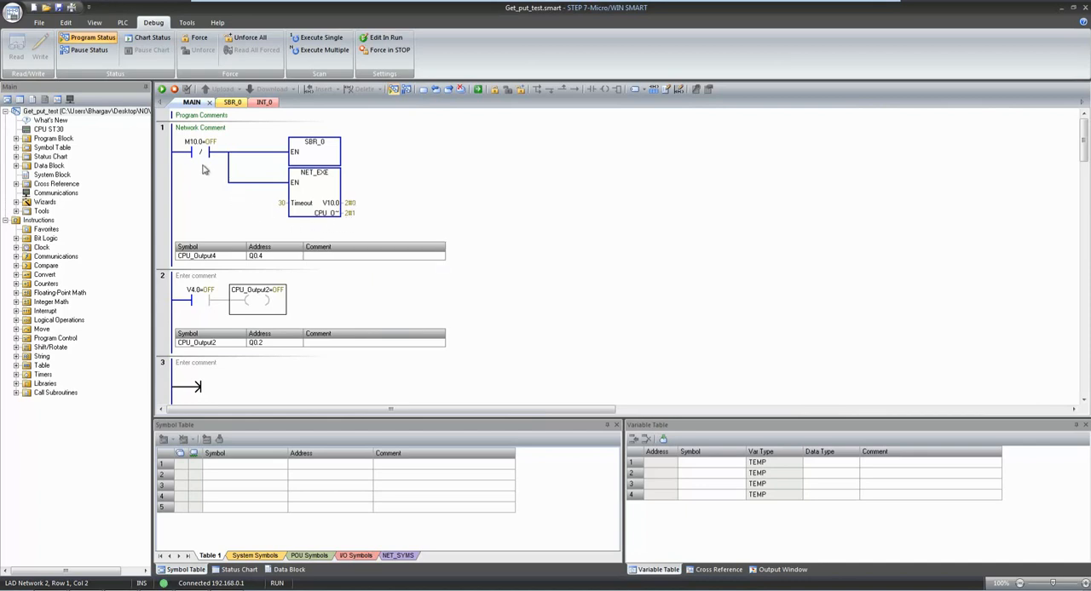
pyautogui.click(92, 37)
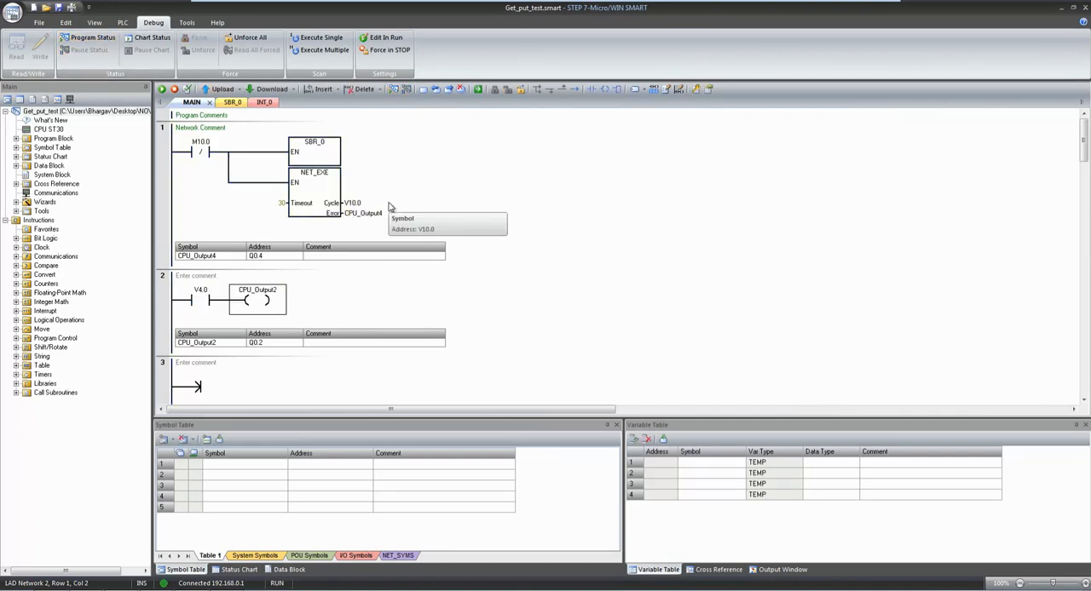
pyautogui.moveTo(385, 5)
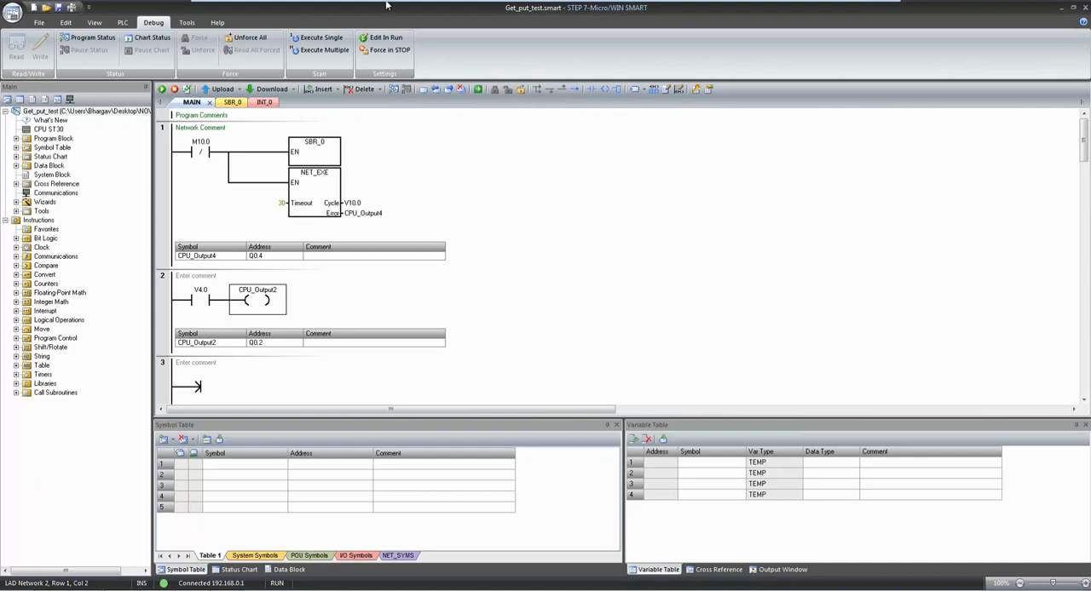